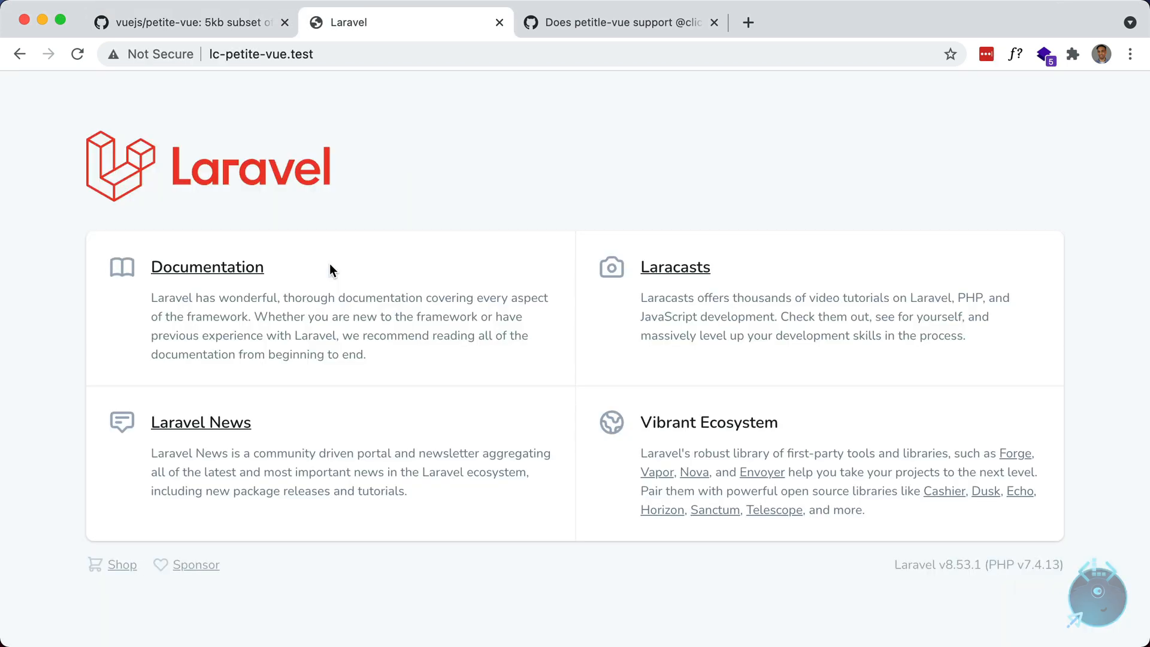
Copy the petite-vue CDN script tag from the repository's Usage section and switch apps
click(191, 23)
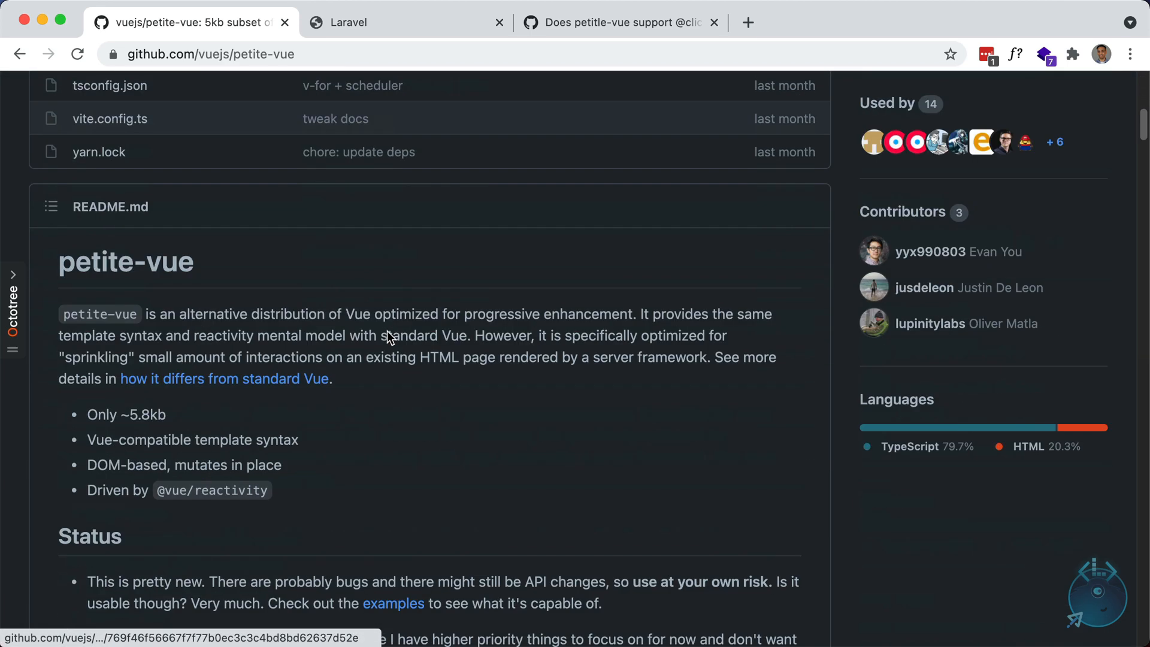
scroll(down, 3)
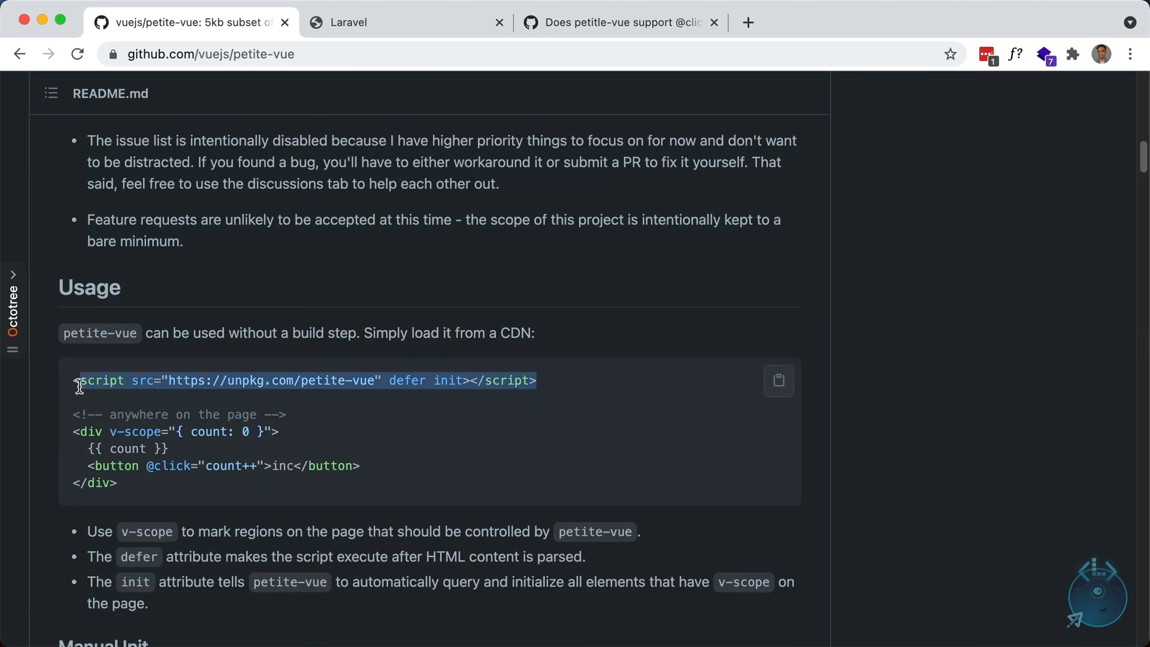
key(Cmd+Tab)
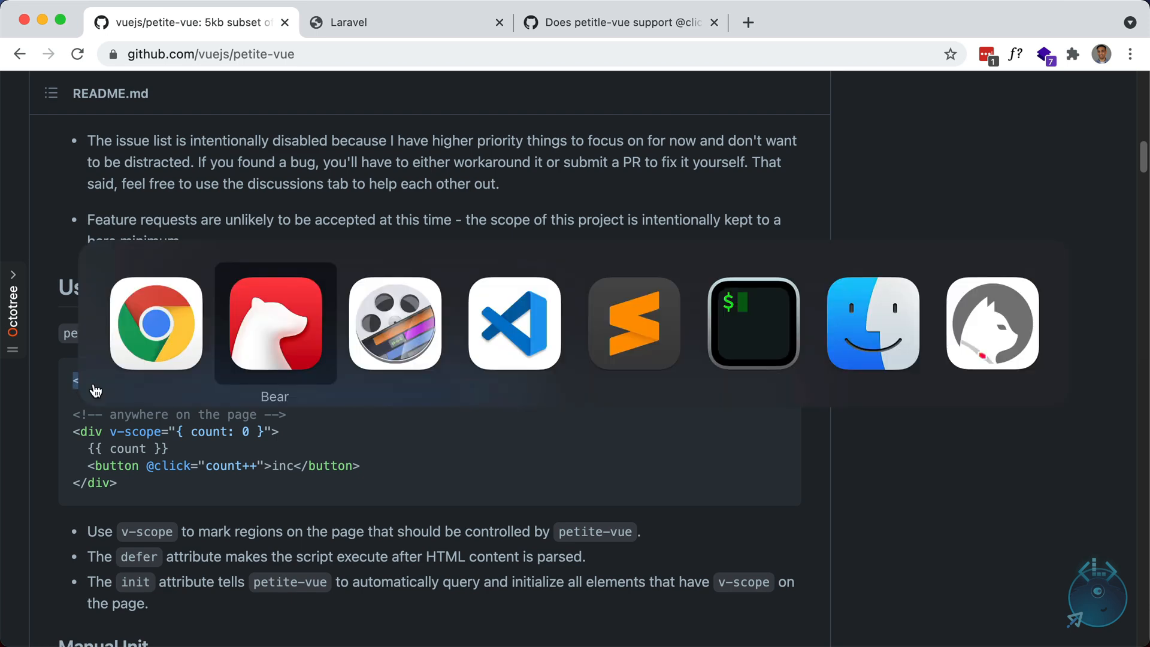
click(515, 324)
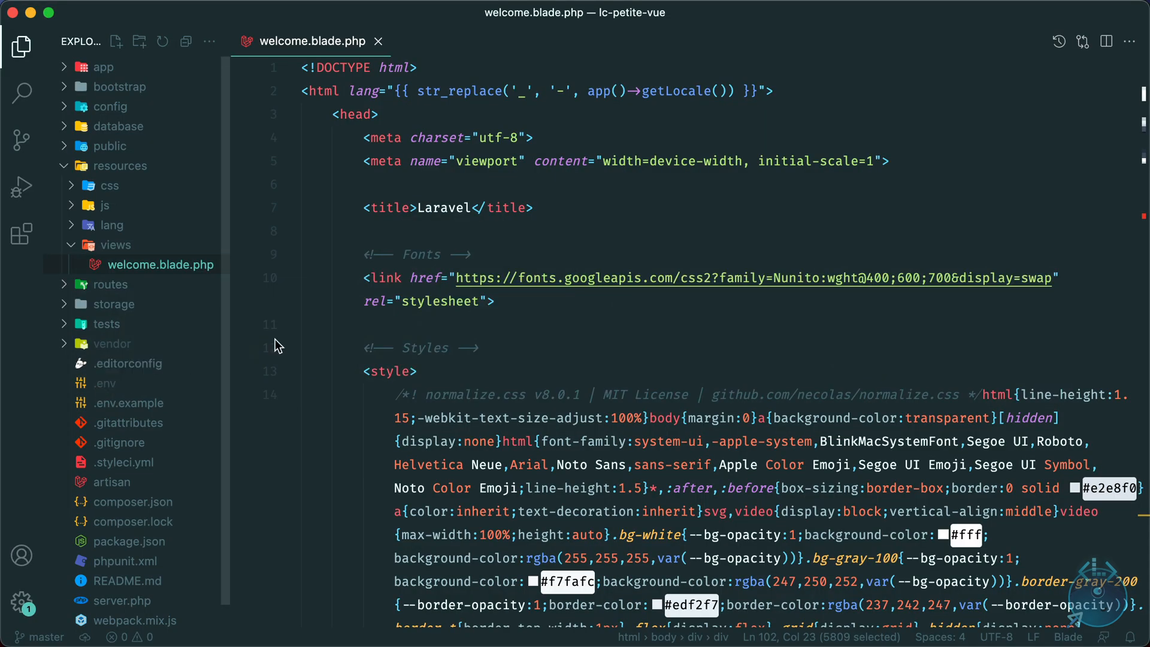
text(<script src="https://unpkg.com/petite-vue" defer init></script>)
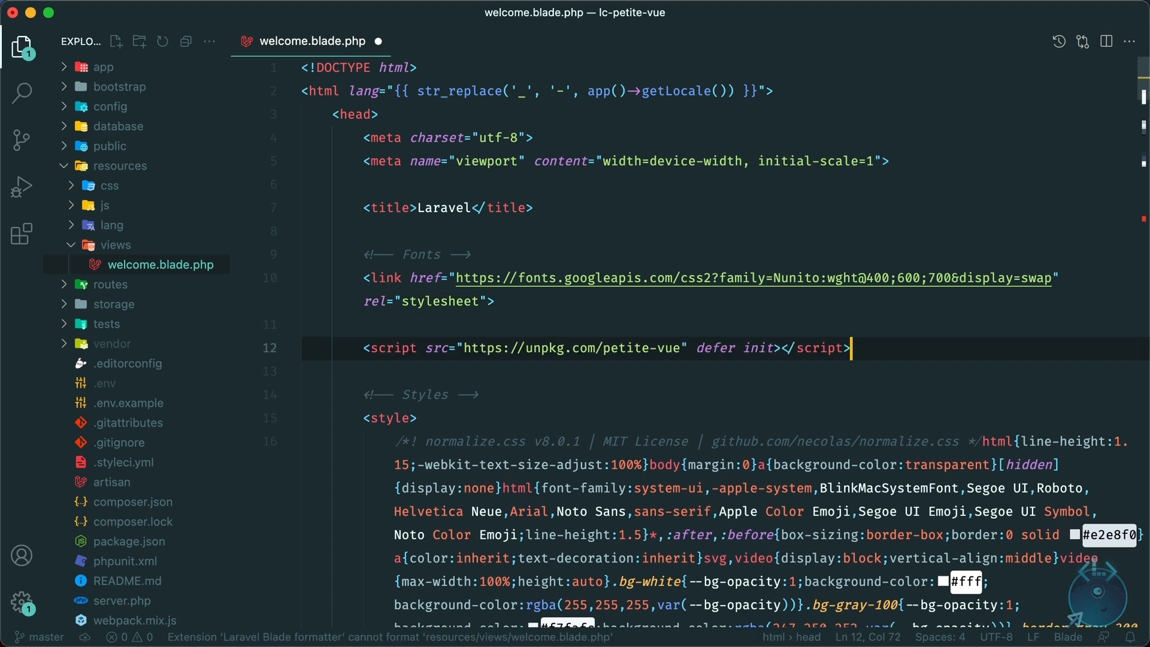
mouse_move(685, 336)
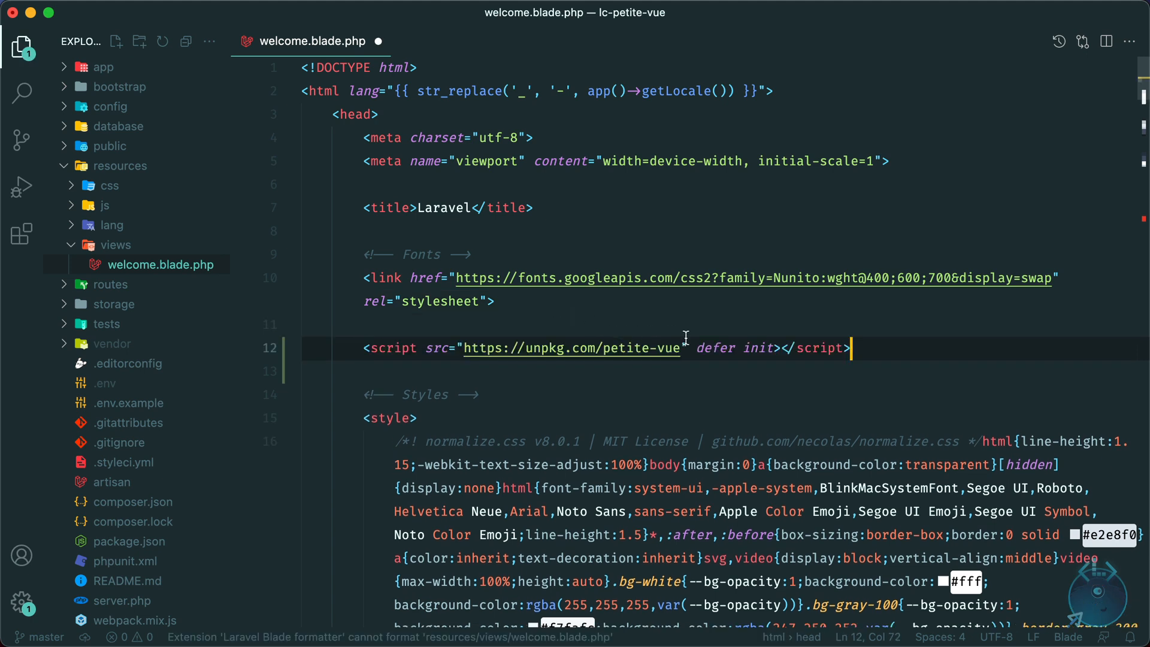
double_click(715, 347)
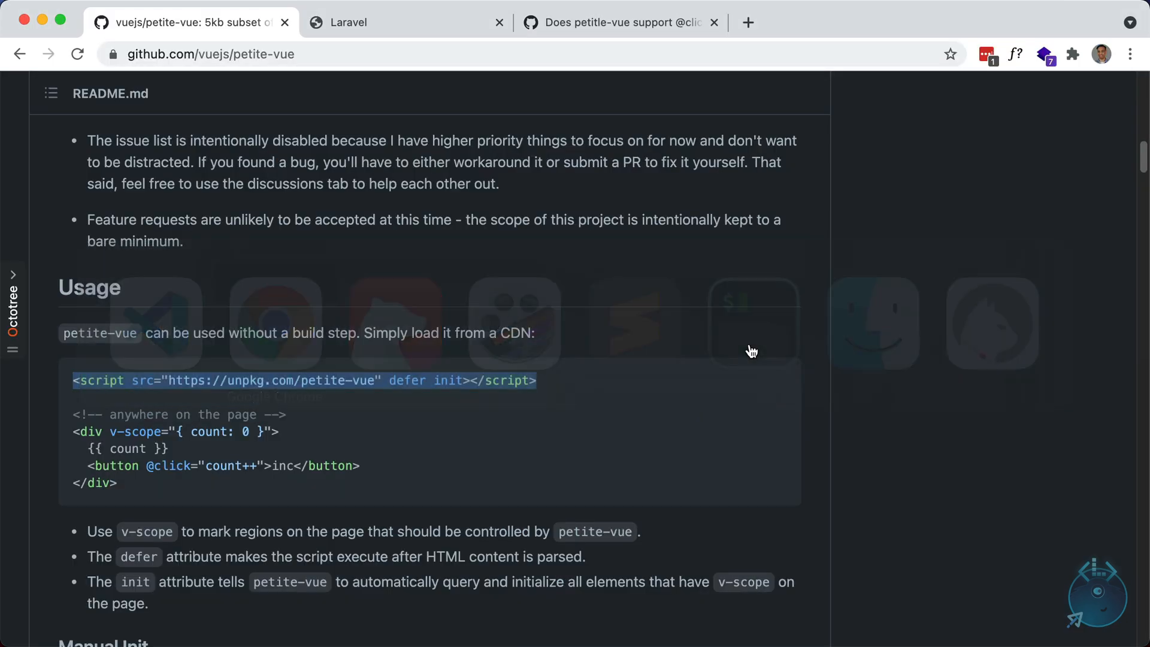
Scroll the README and highlight the sentence explaining the init attribute
scroll(down, 3)
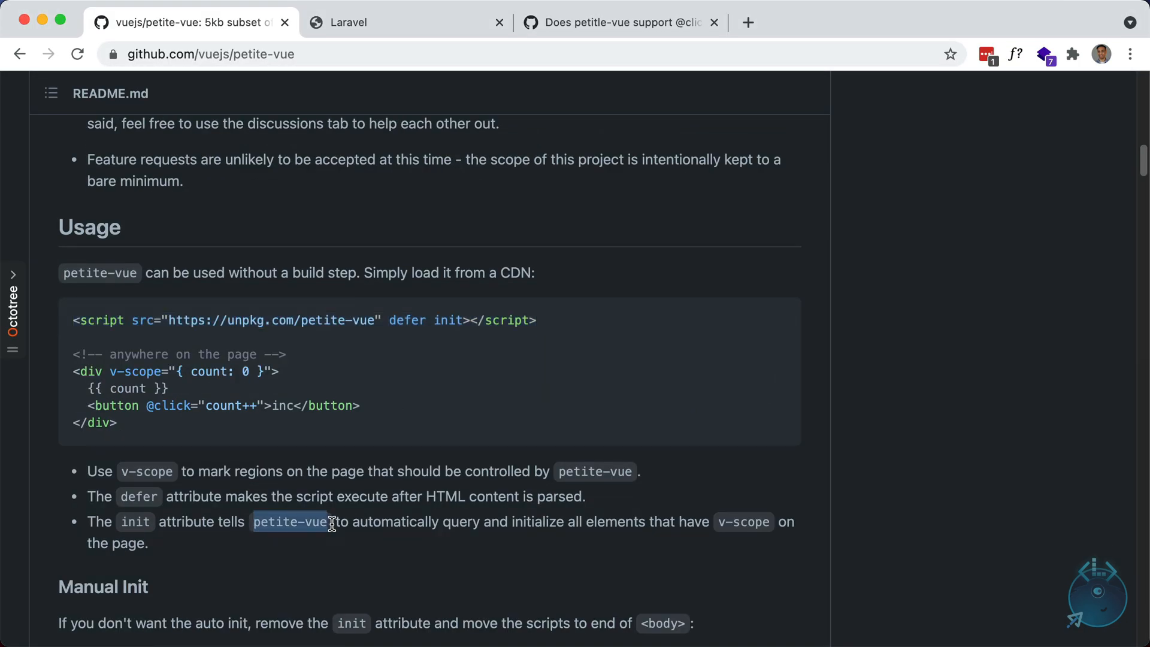
drag(330, 521, 770, 521)
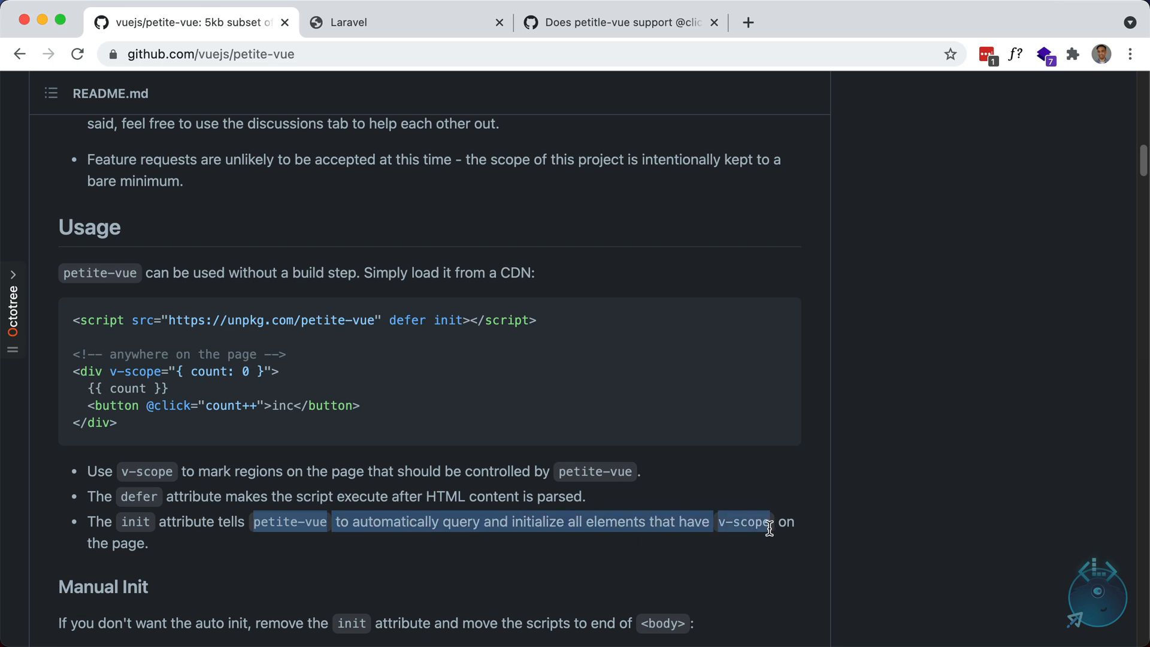
mouse_move(132, 429)
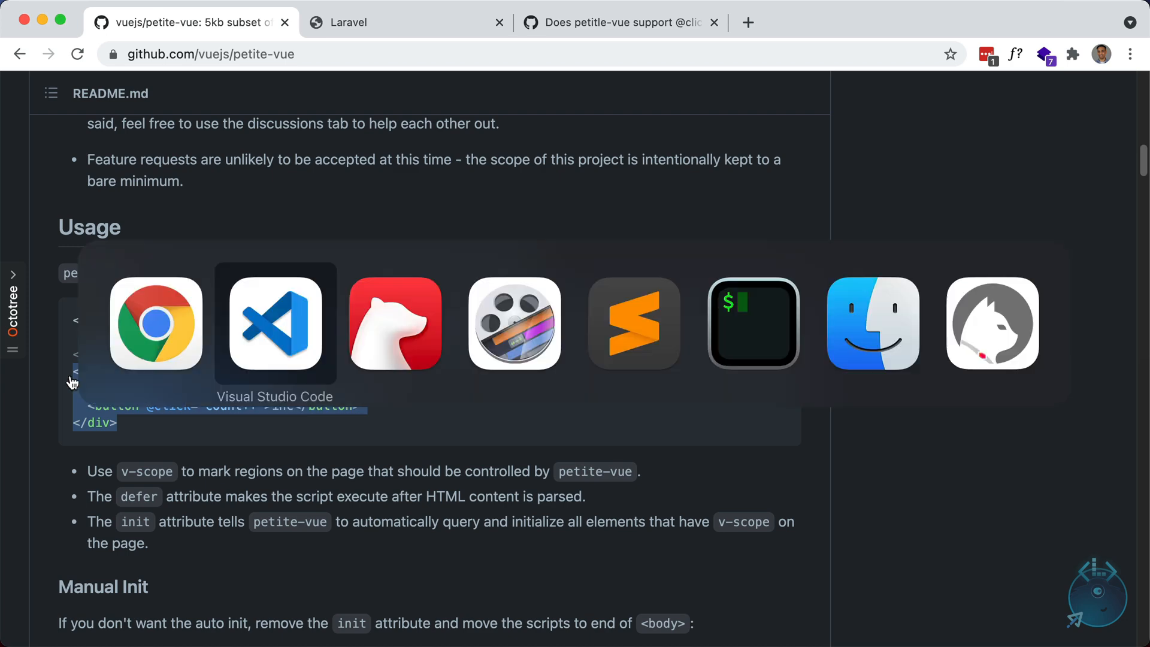
mouse_move(244, 369)
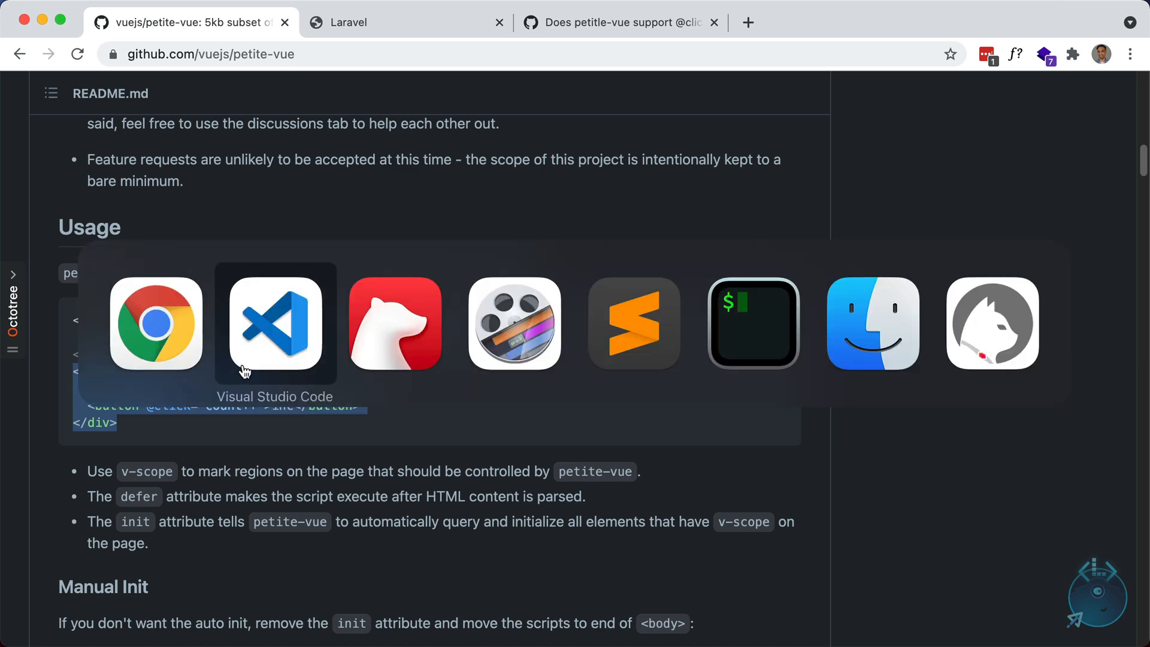
Scroll to the body, drop the logo SVG block and add a <div>here</div> placeholder, then save
click(274, 324)
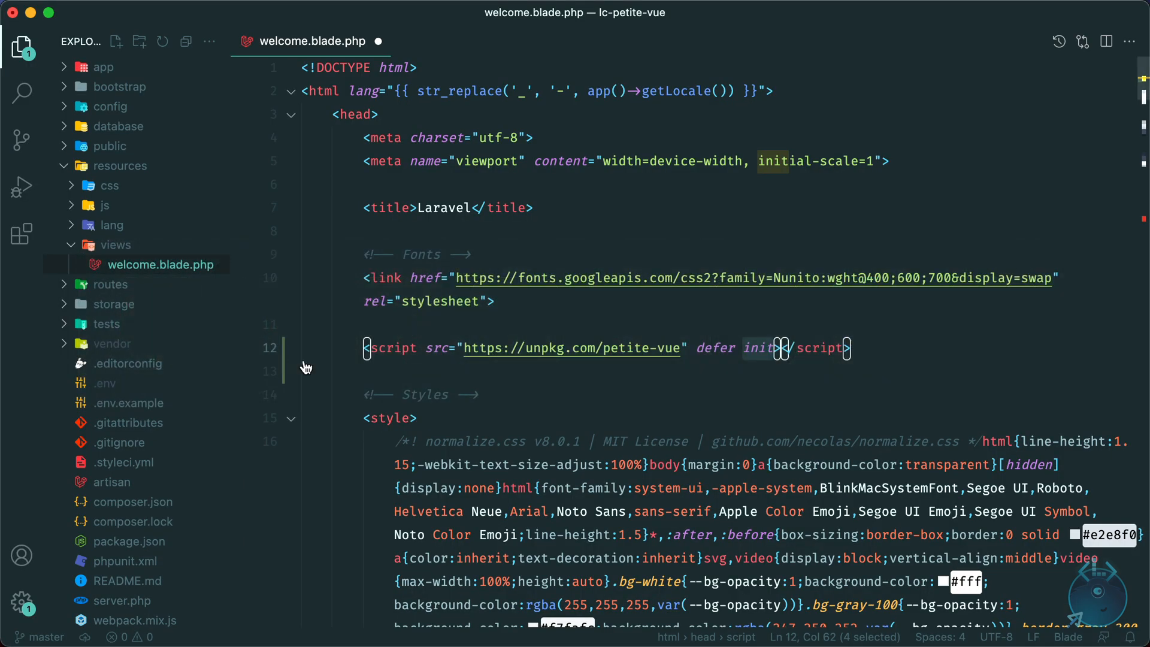
scroll(down, 3)
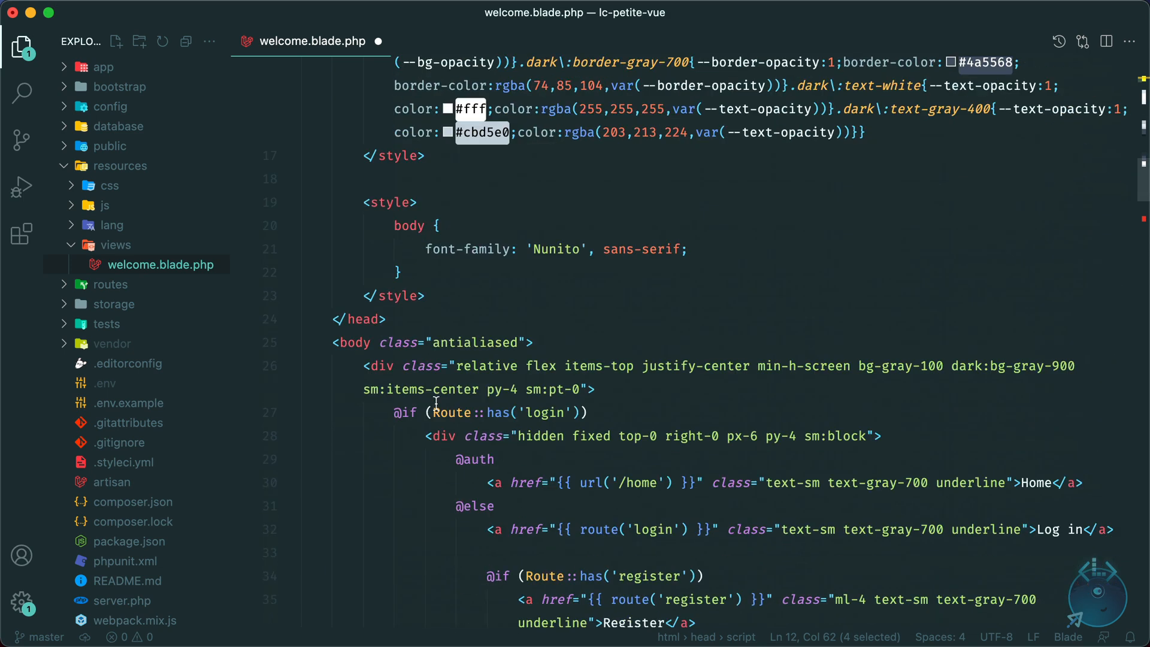
scroll(down, 3)
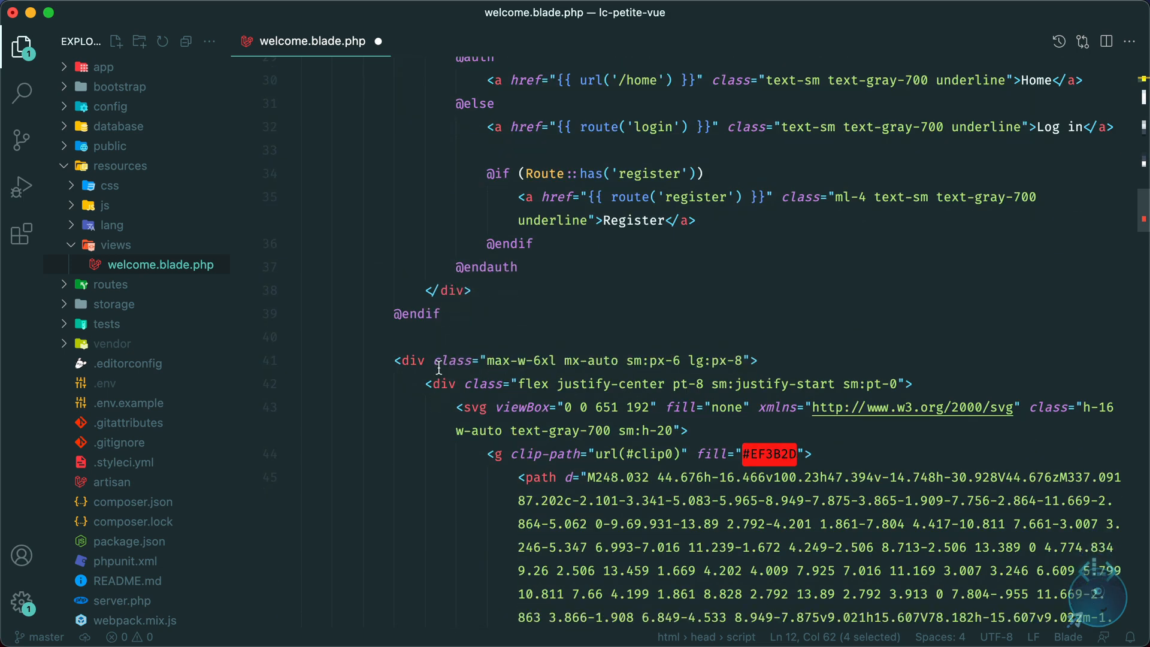
scroll(down, 3)
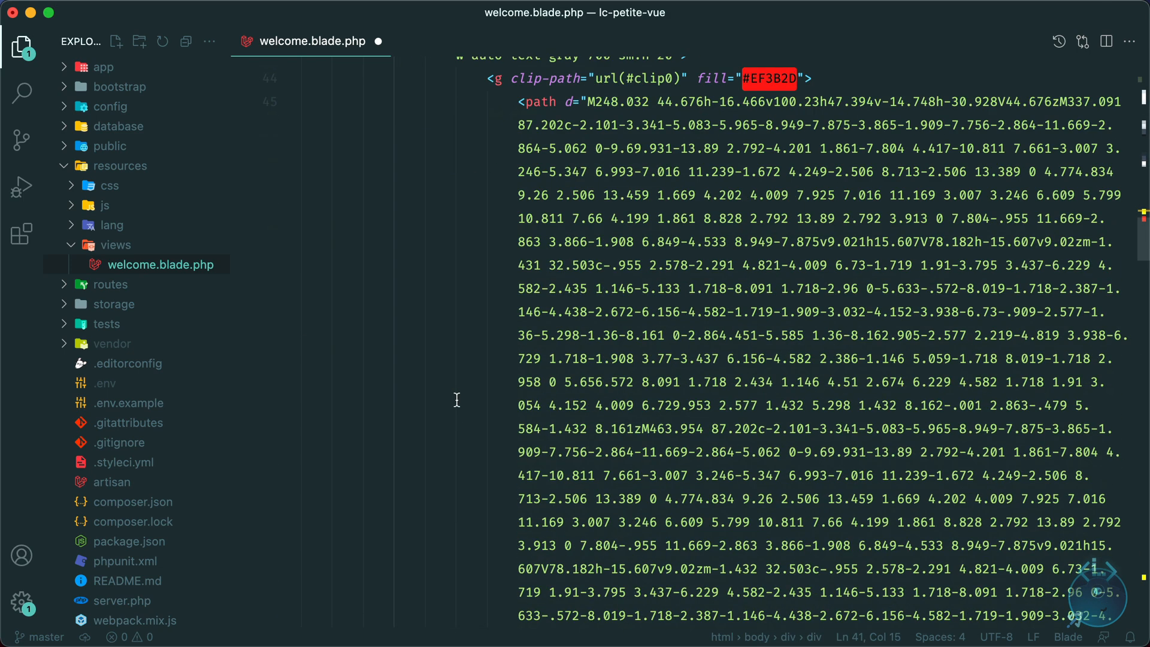
scroll(down, 3)
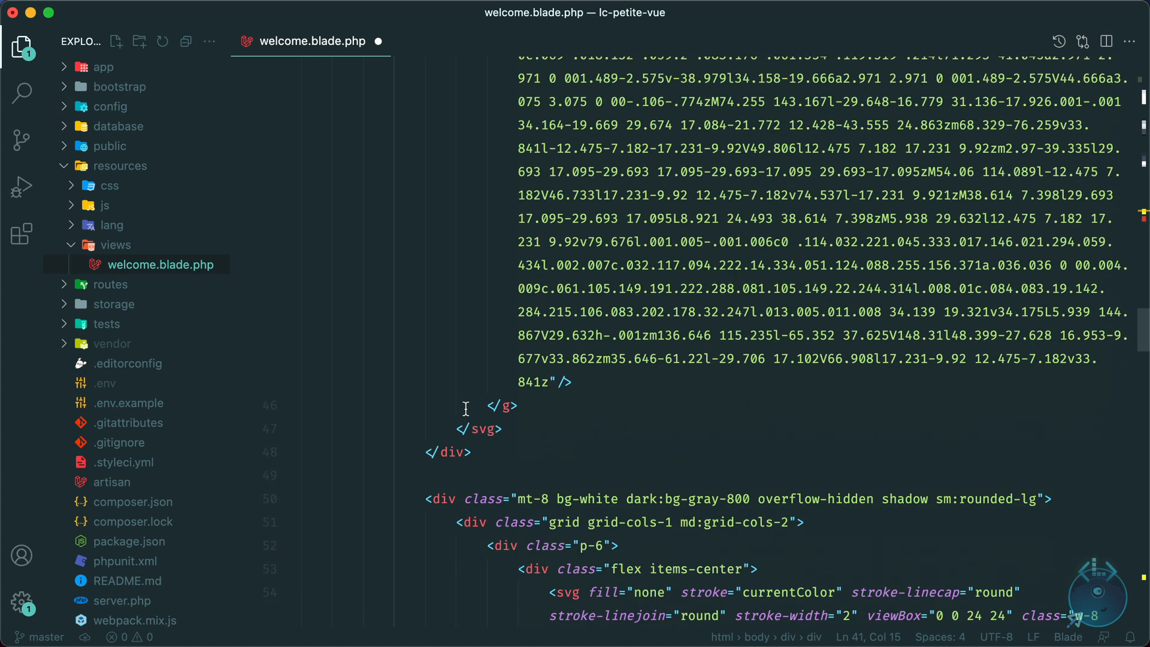
text(div>here</div>)
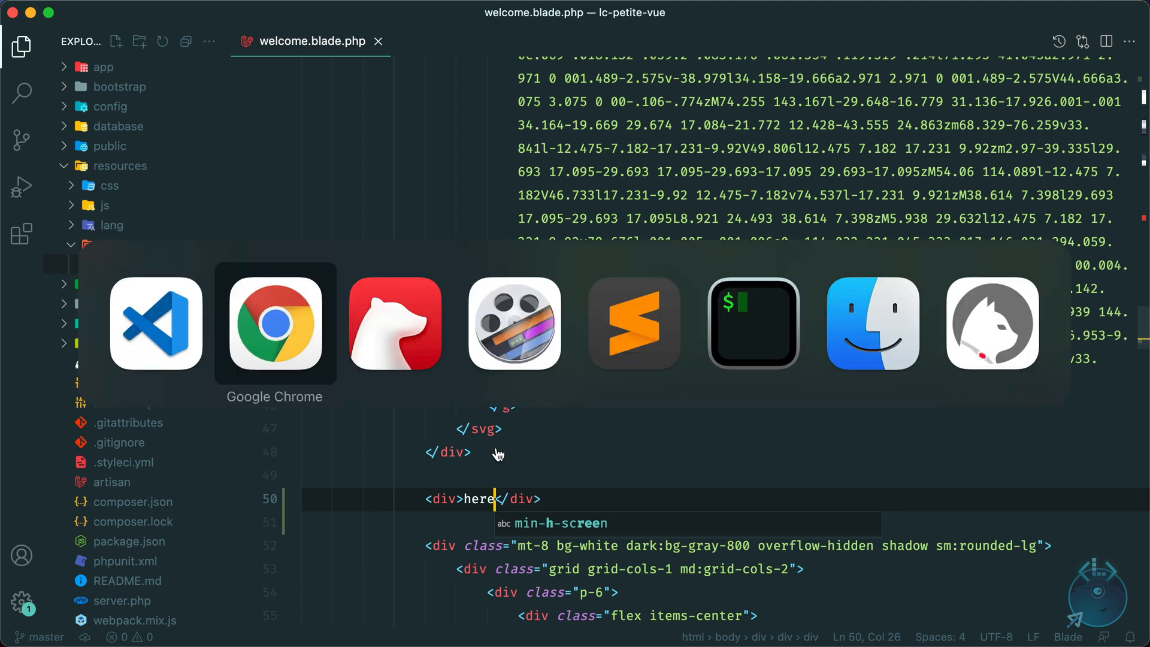
click(274, 323)
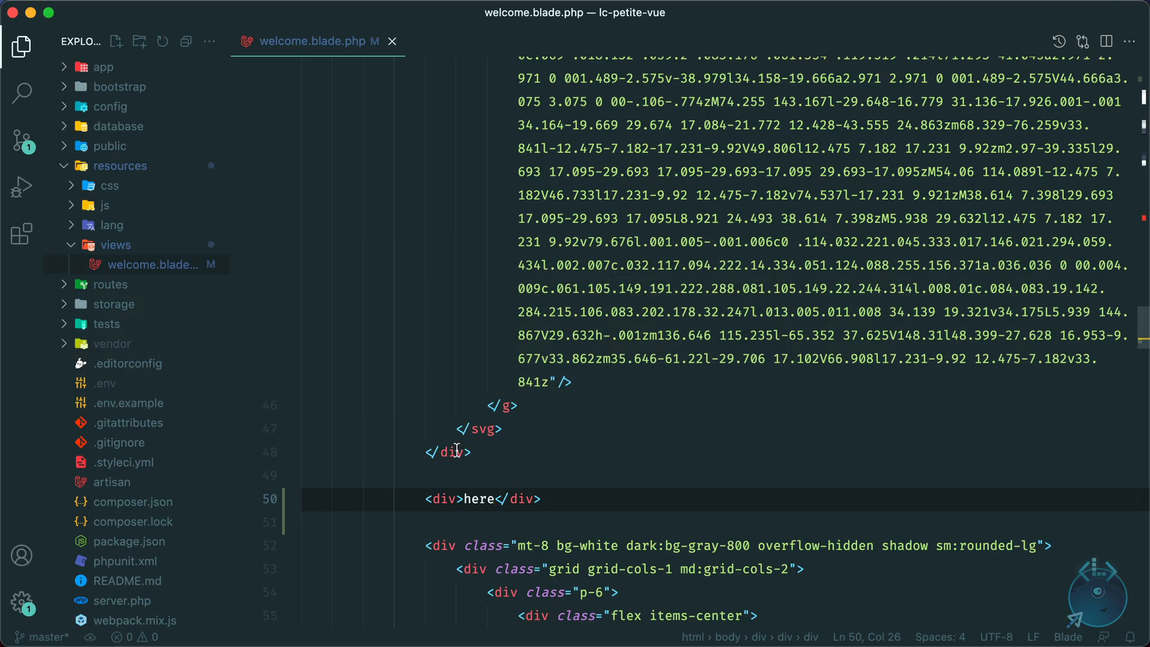
scroll(down, 3)
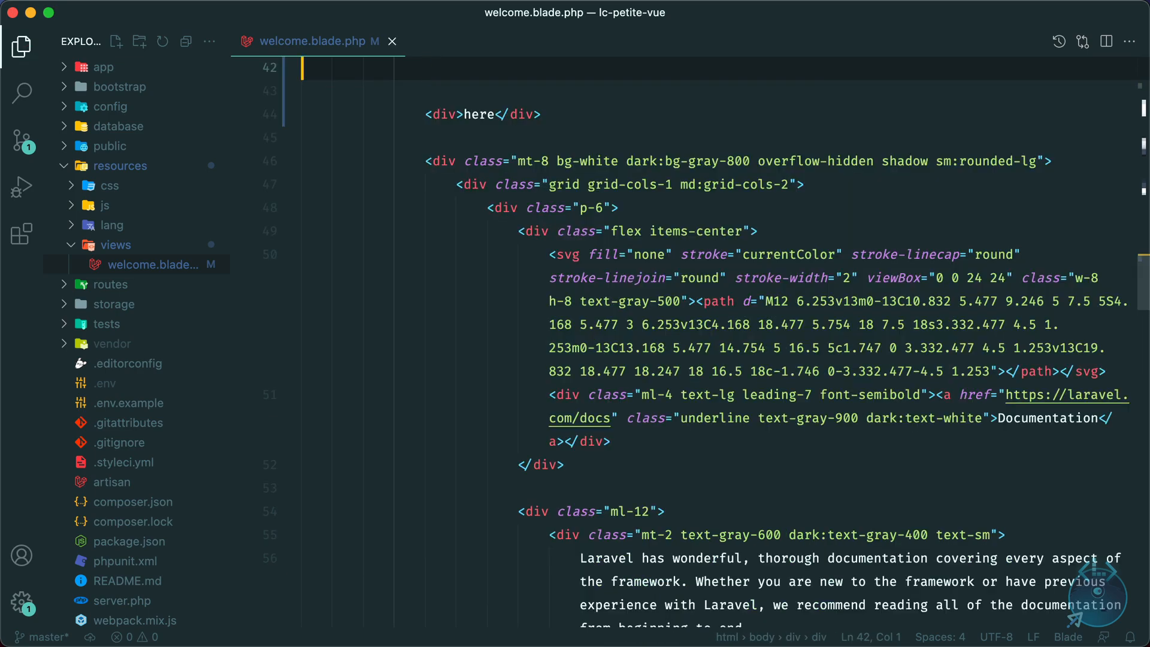
mouse_move(594, 448)
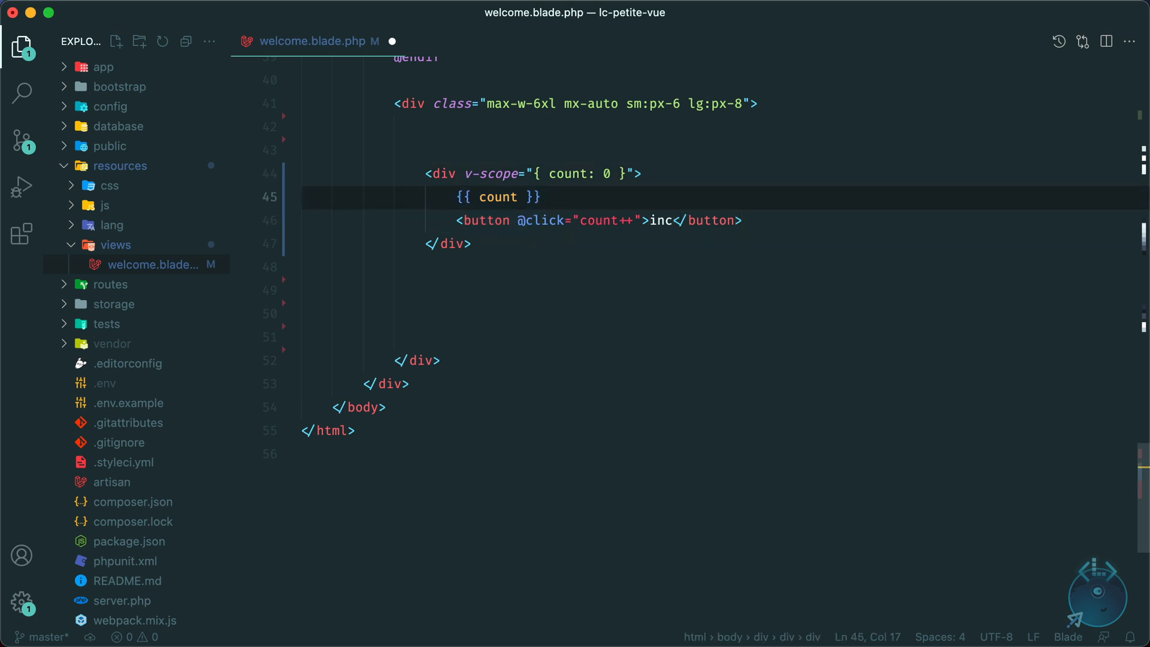
Wrap the {{ count }} display in a <span> inside the v-scope counter, trying a v-text attribute
text(<span>)
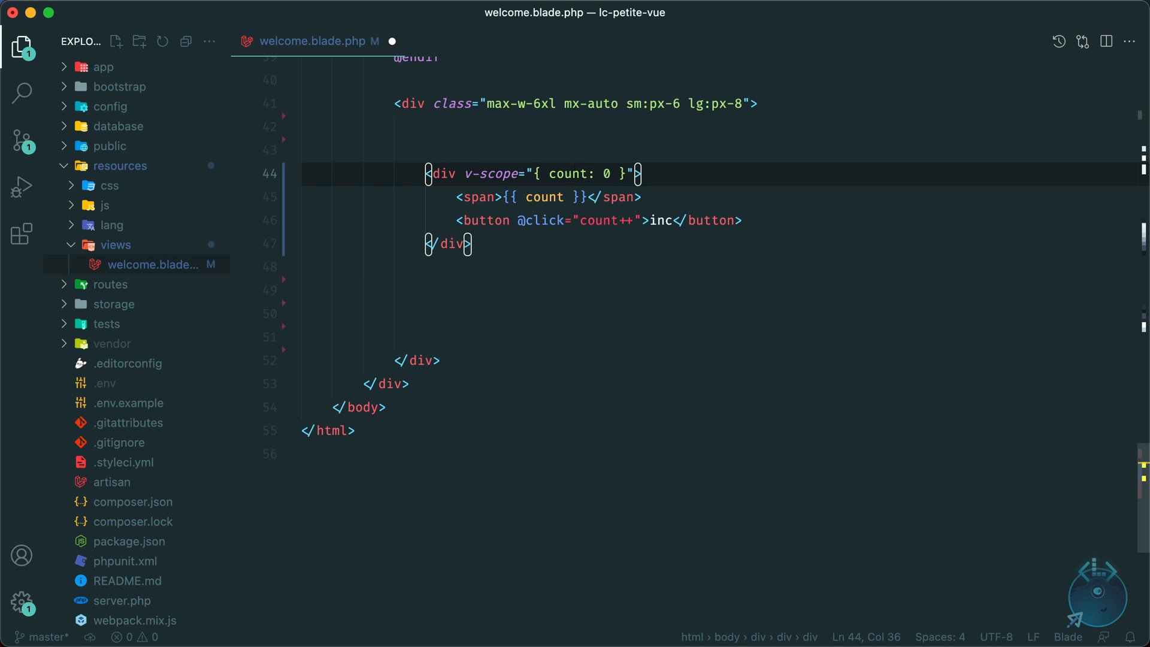
click(570, 197)
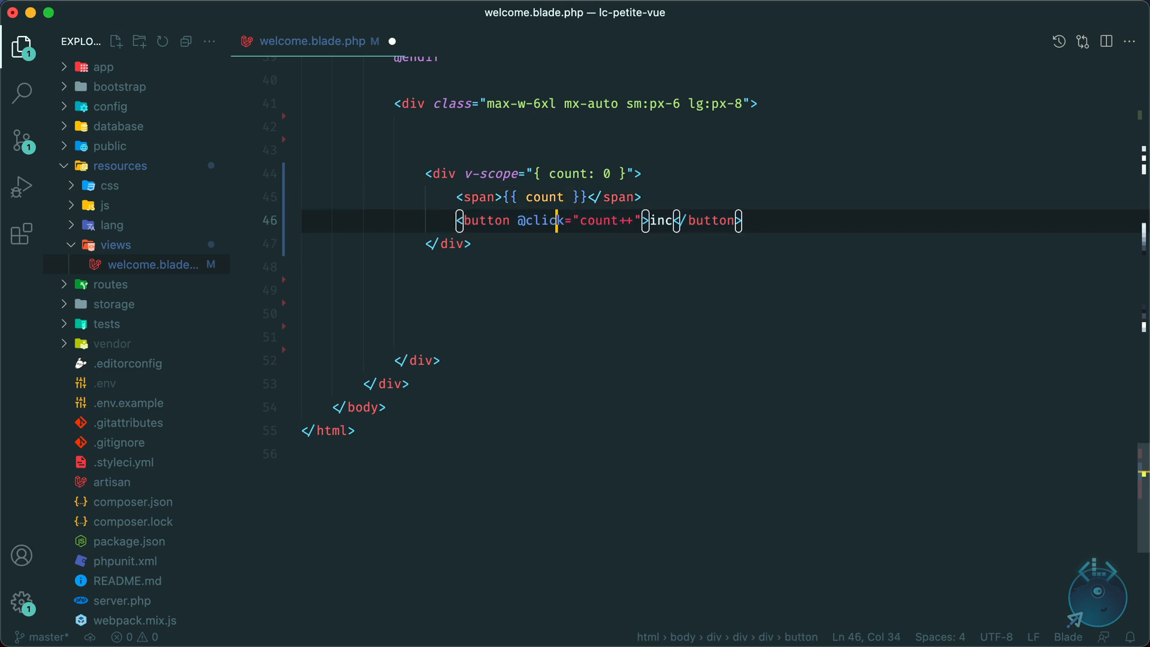
key(Left)
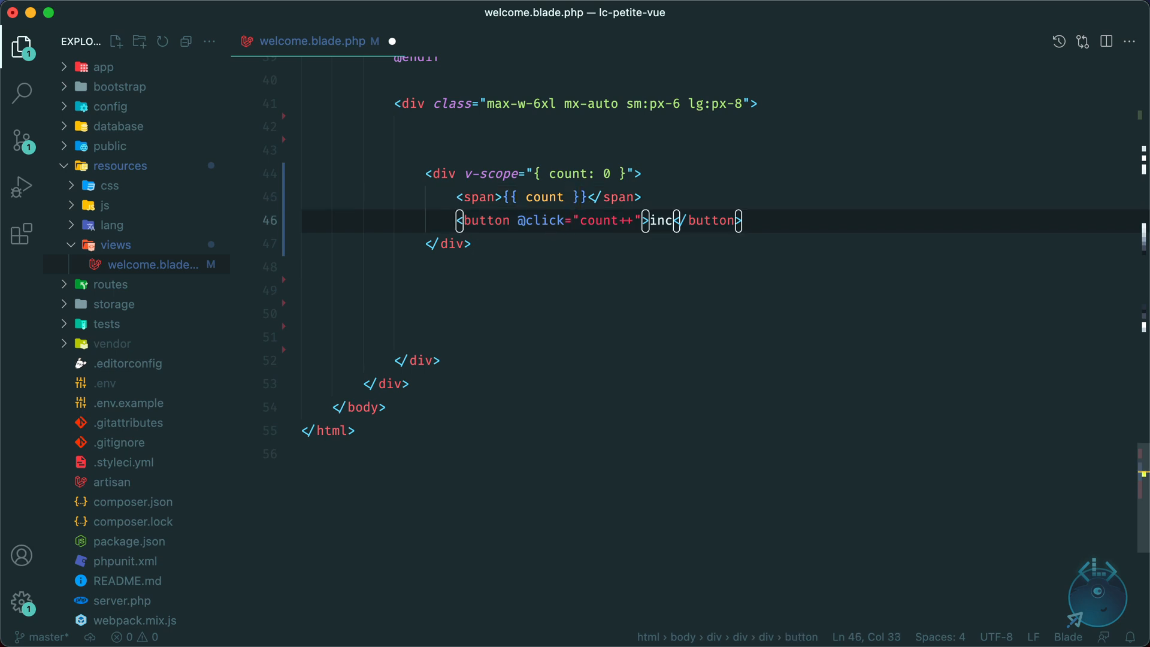
click(556, 220)
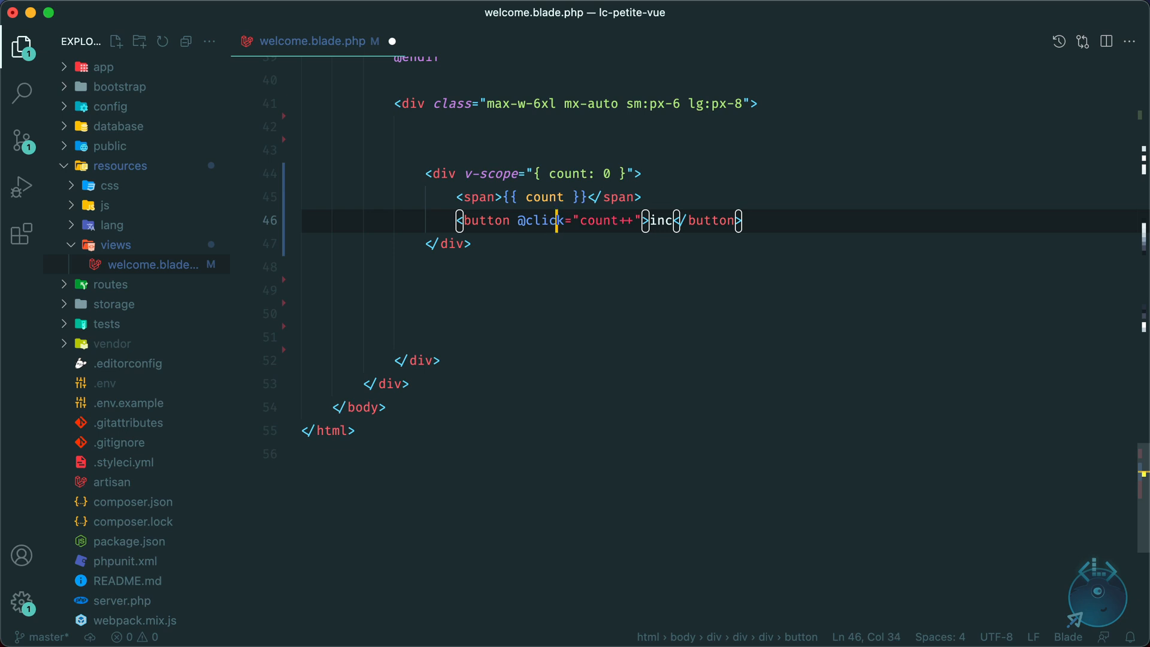
click(611, 196)
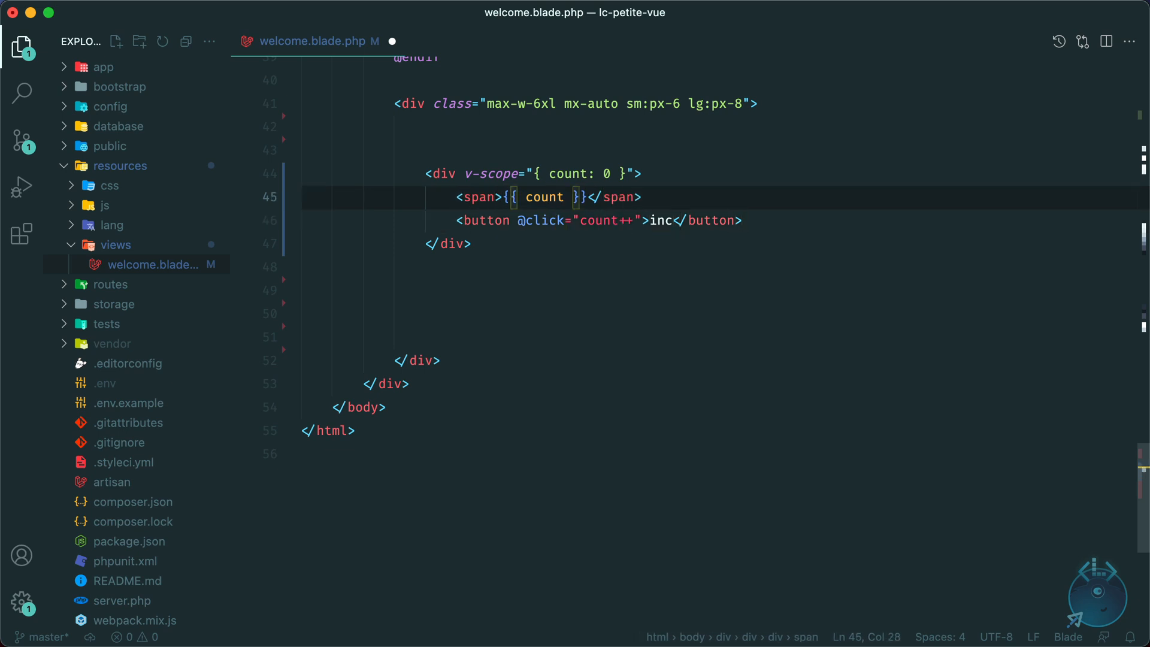
text(a)
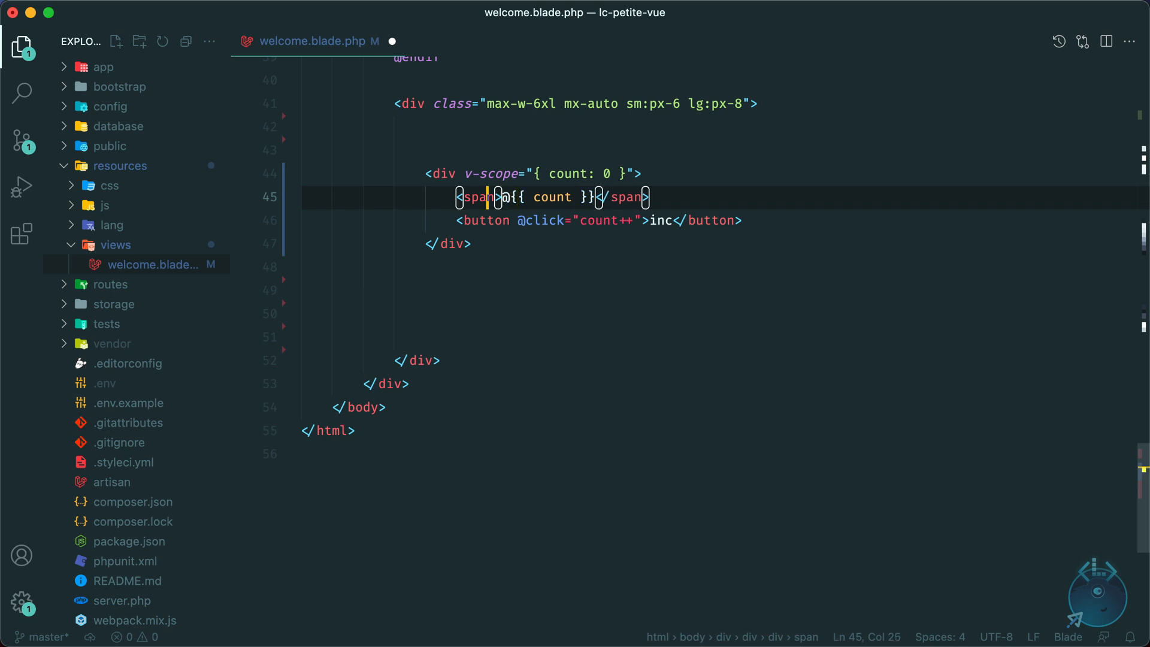
text(v-text)
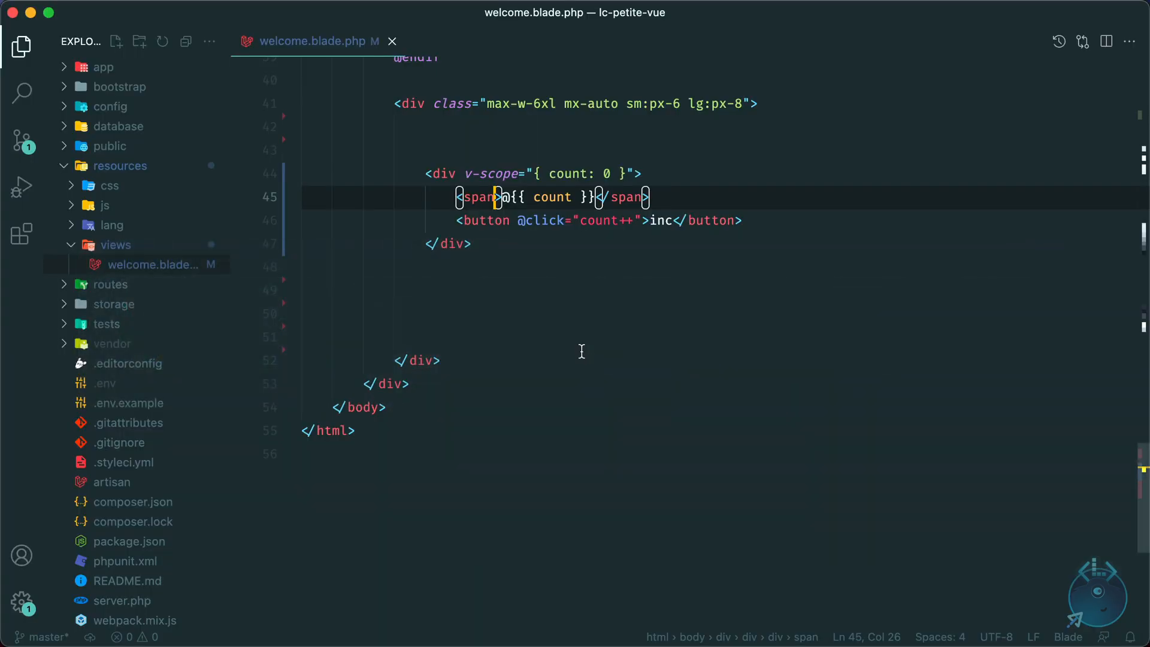
Add a div with v-scope="{ visible: true }" containing a Toggle button
text(div v-scope=>)
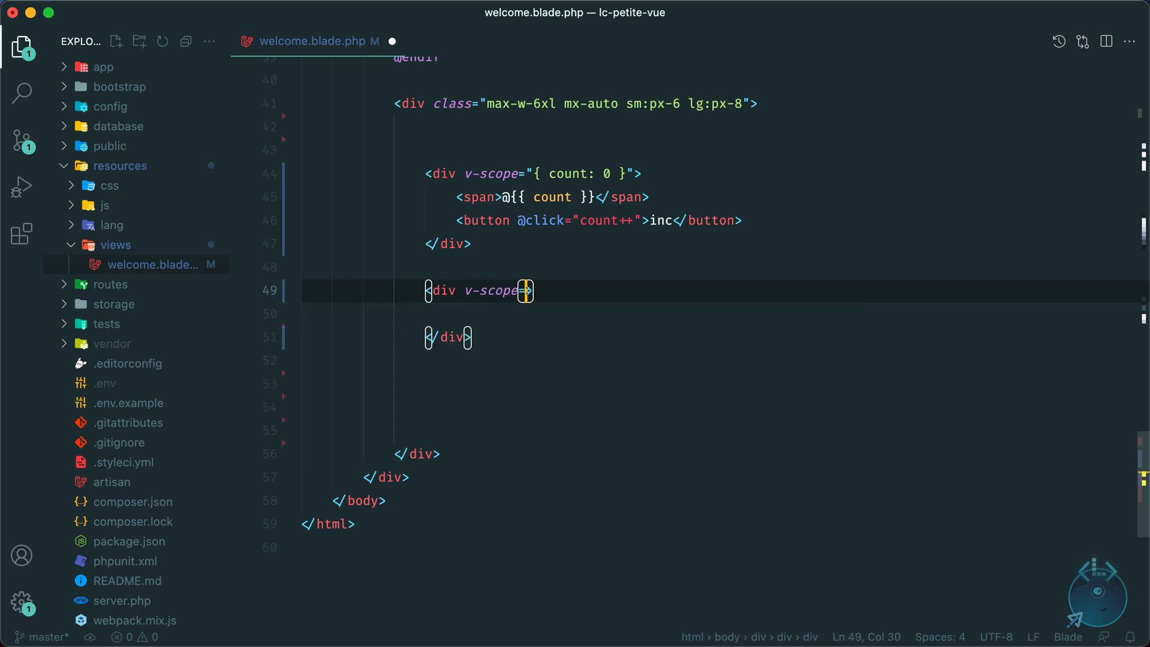
text(="{ ")
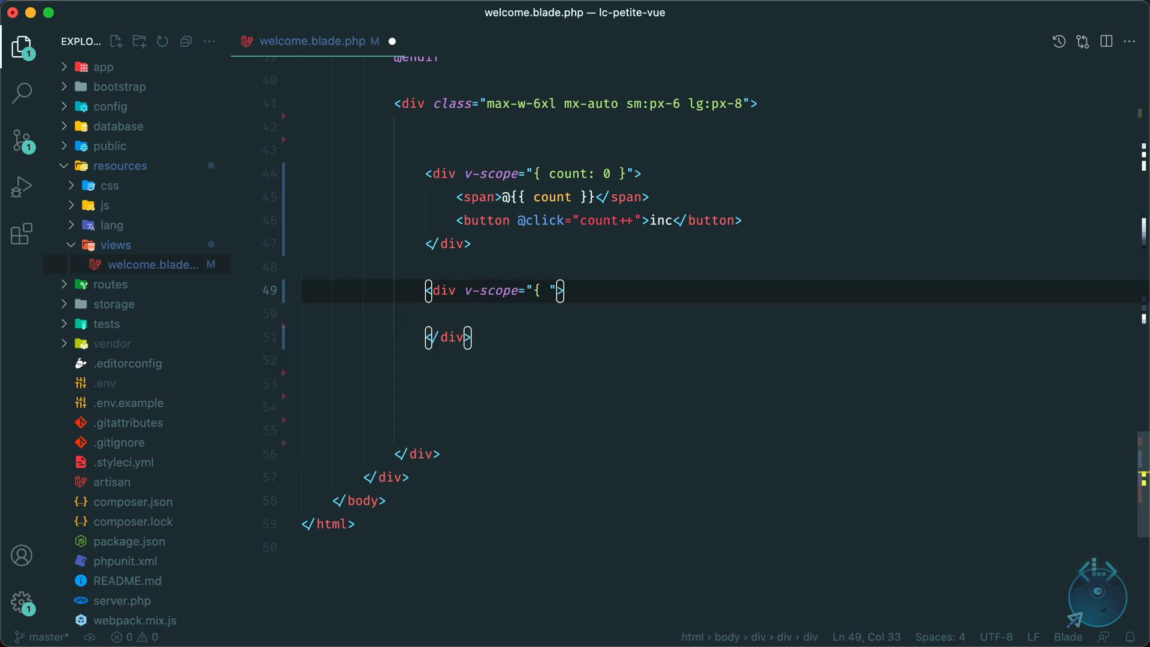
text(visible: true)
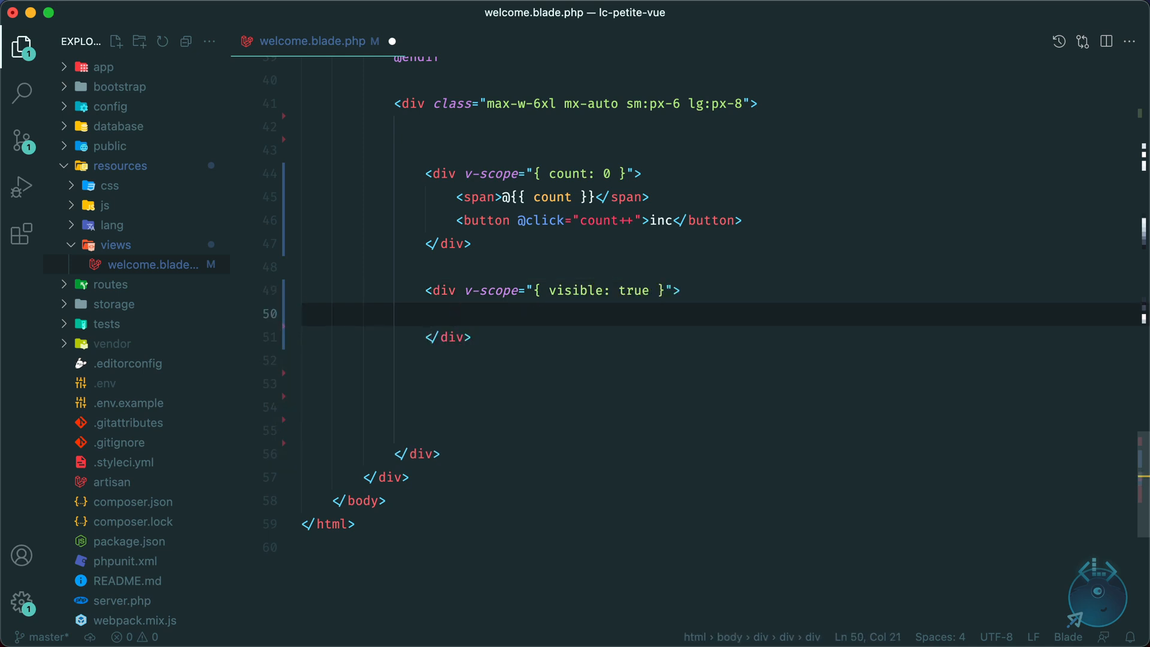
text(button @click="visible = !visibl"></button>)
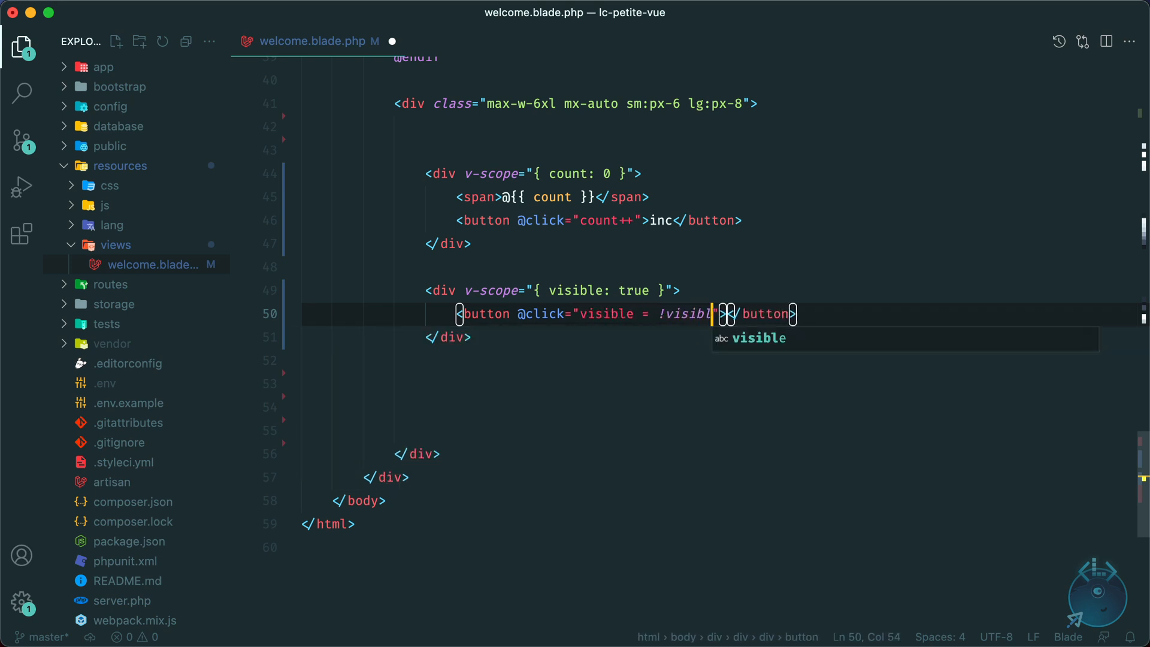
text(Toggle)
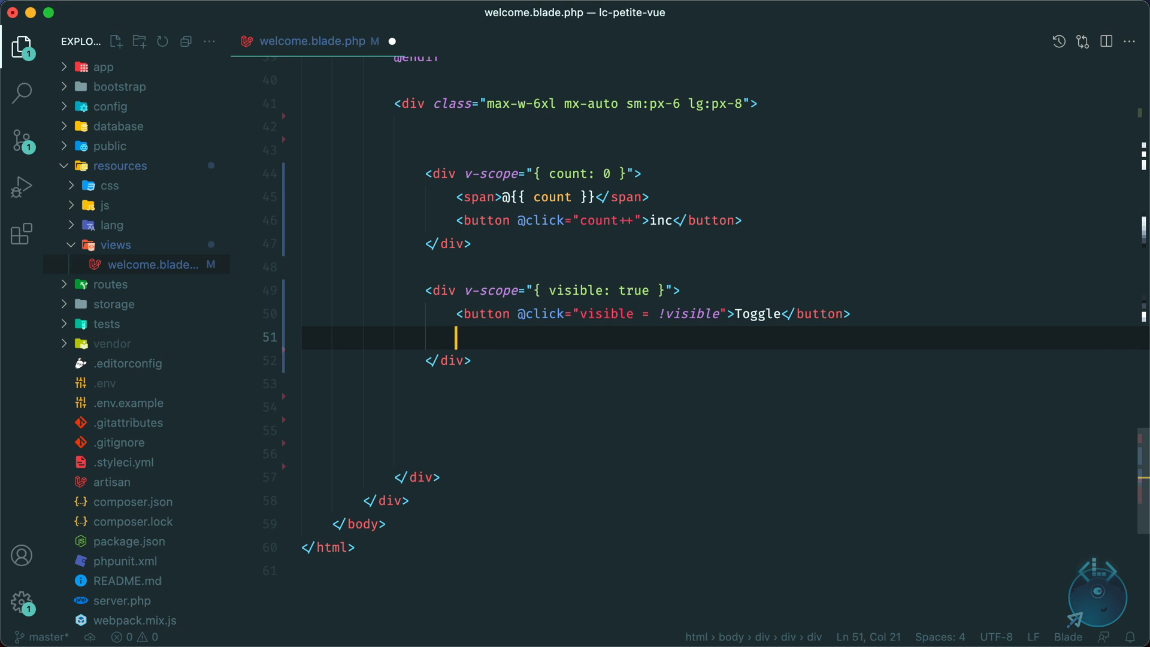
Add an inner div with v-show="visible" for the Content here block
text(div>)
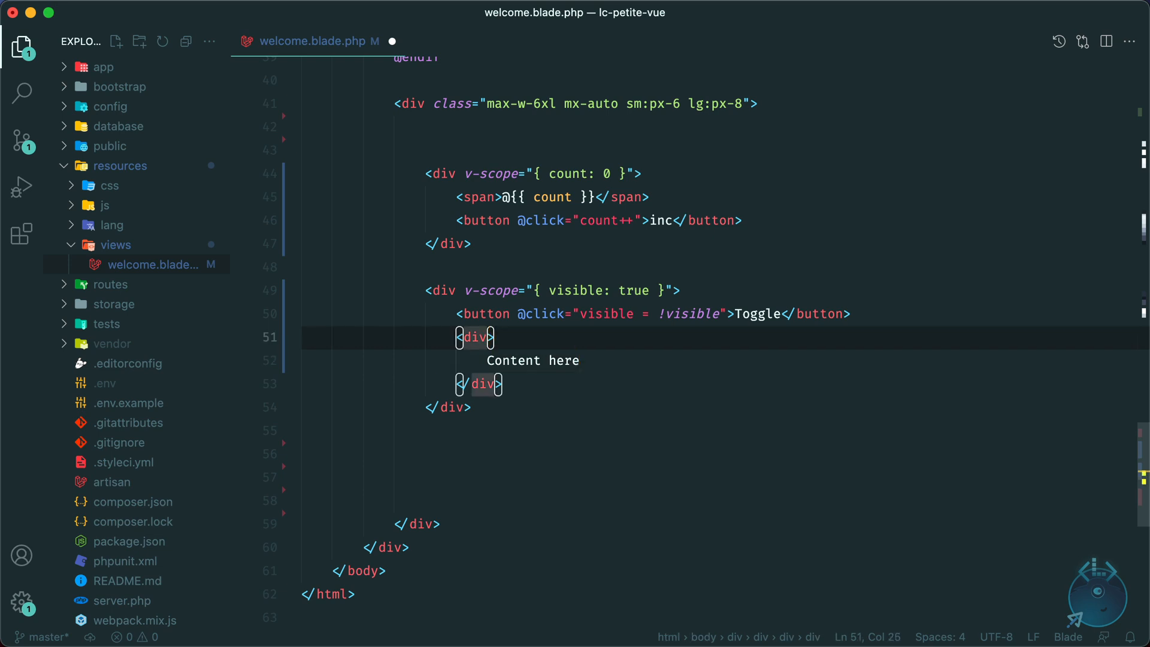
text(v-show)
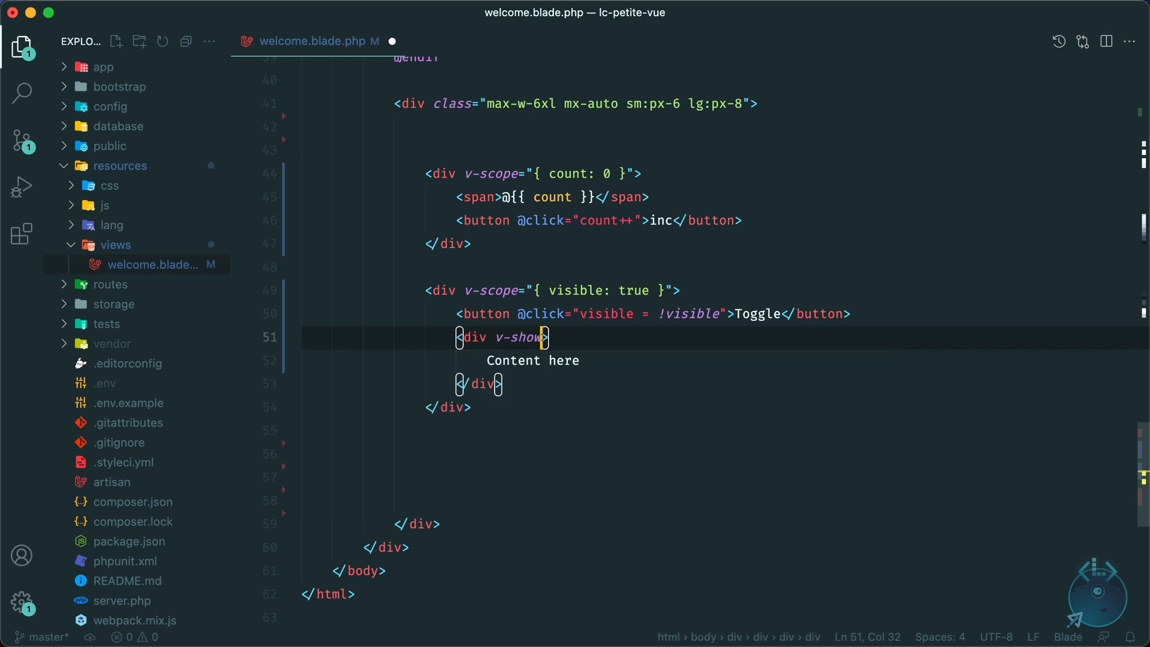
text(=")
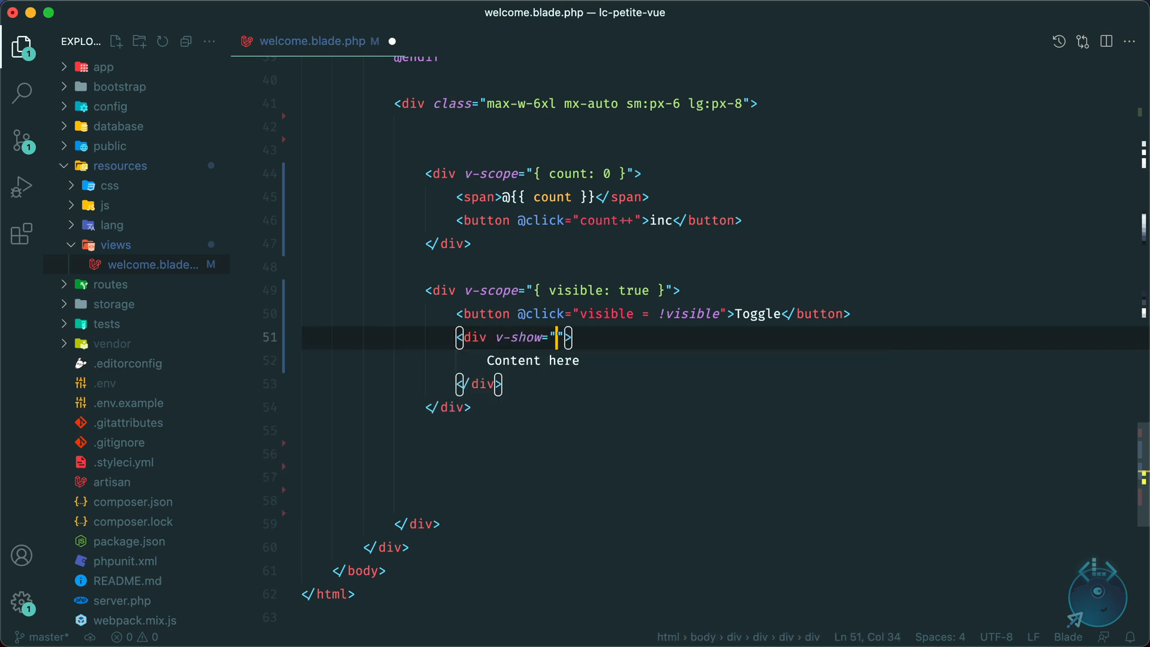
text(visi)
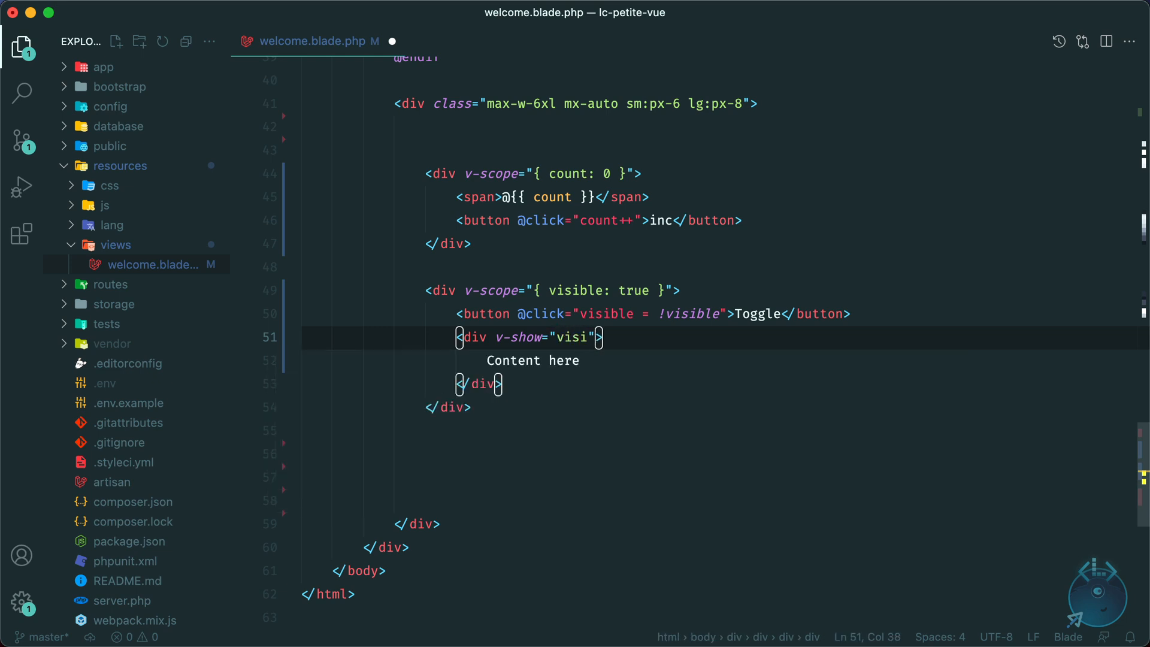
text(ble)
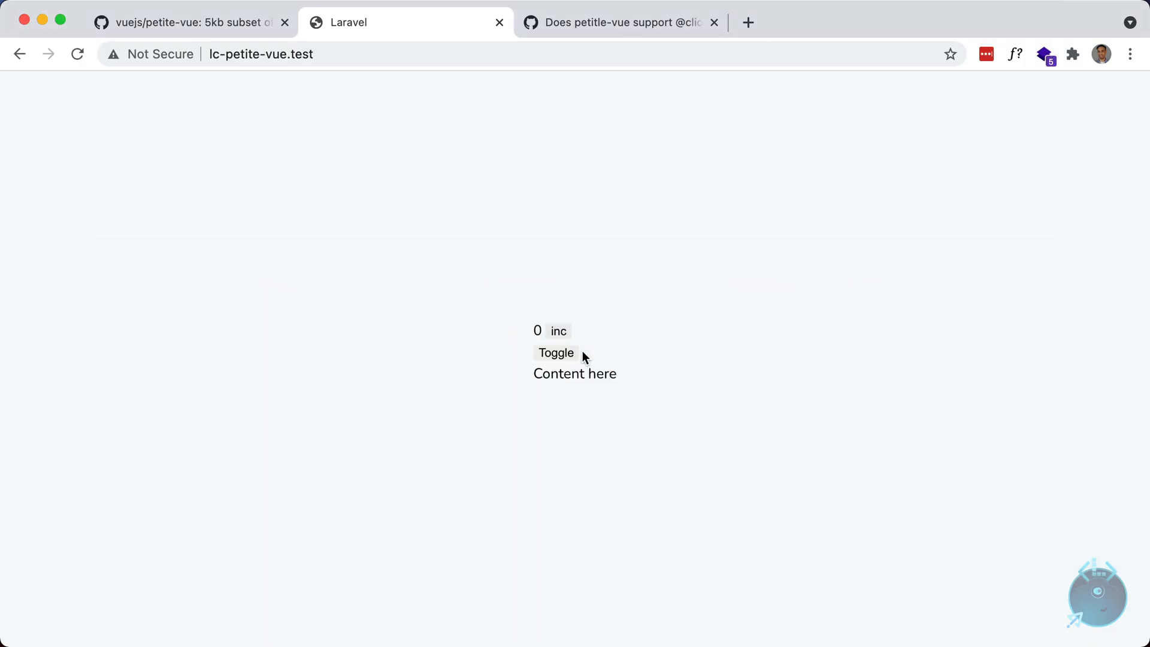
mouse_move(571, 366)
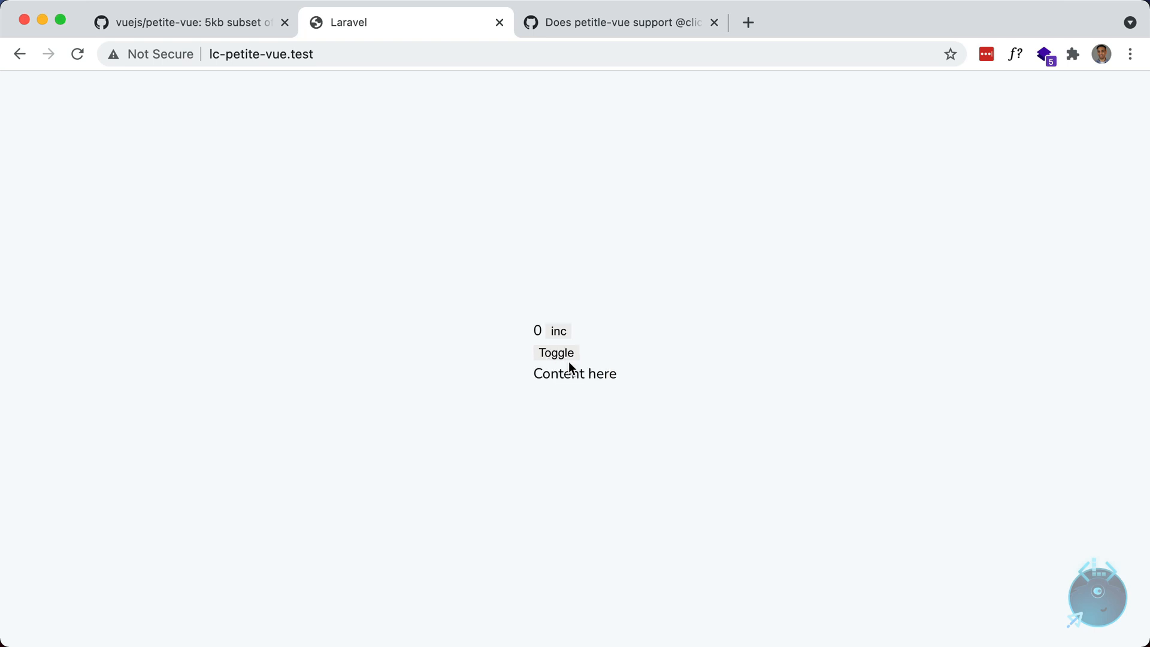
Use the Toggle button to hide the Content here text and bring it back
click(555, 352)
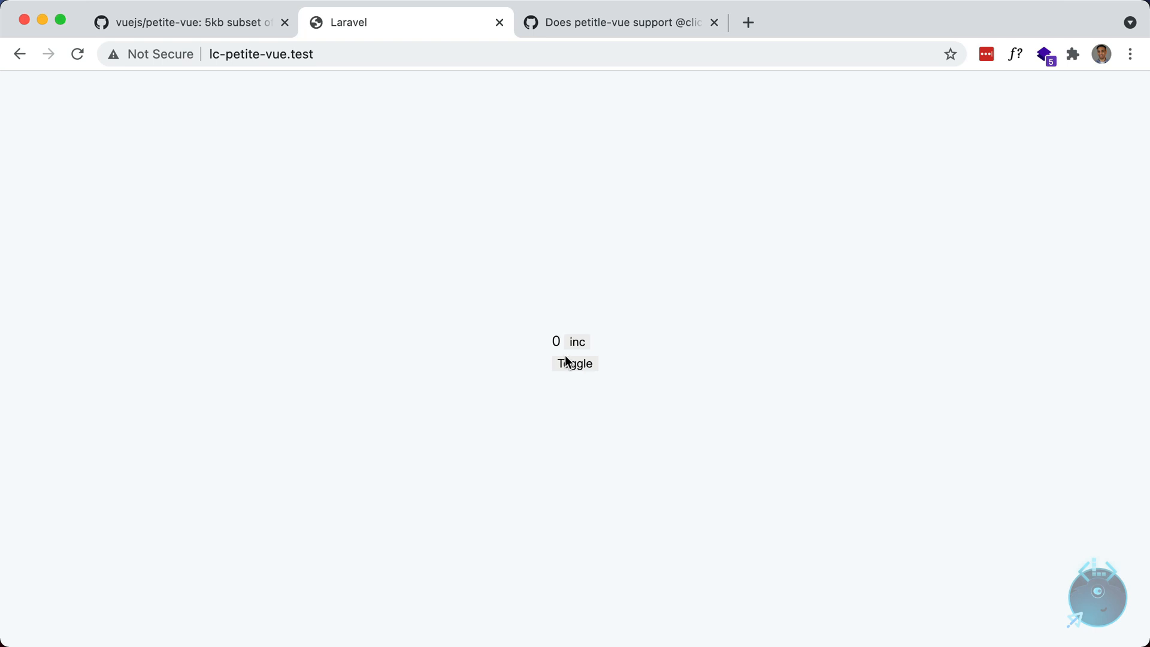
click(574, 363)
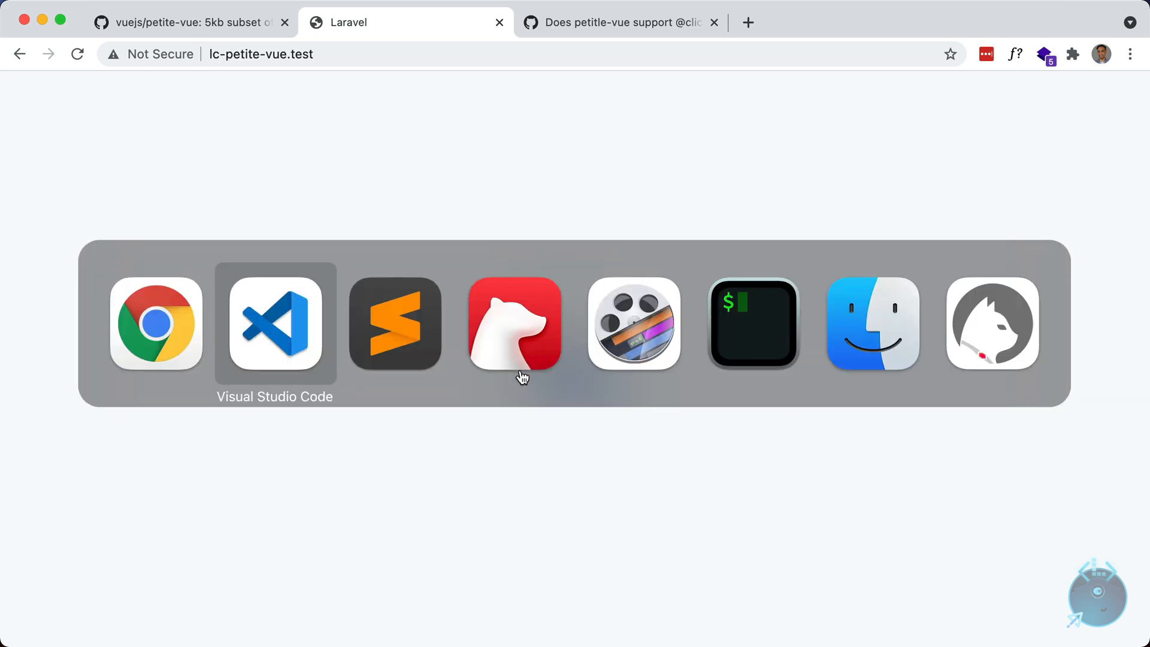
click(274, 326)
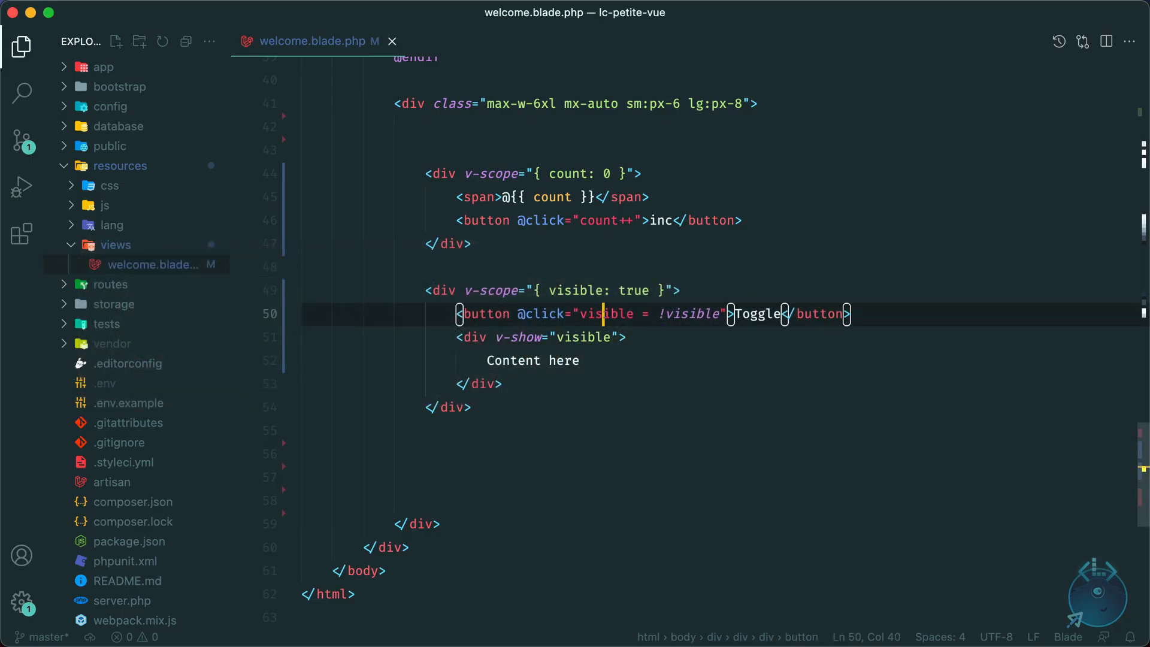
key(Enter)
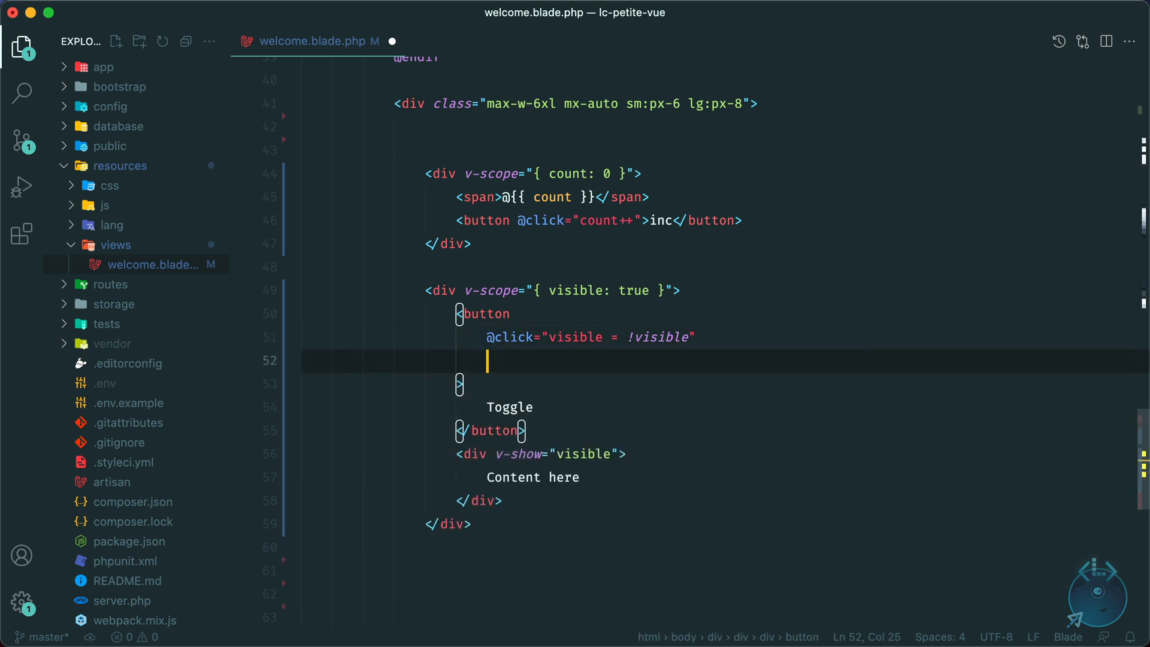
text(@ke)
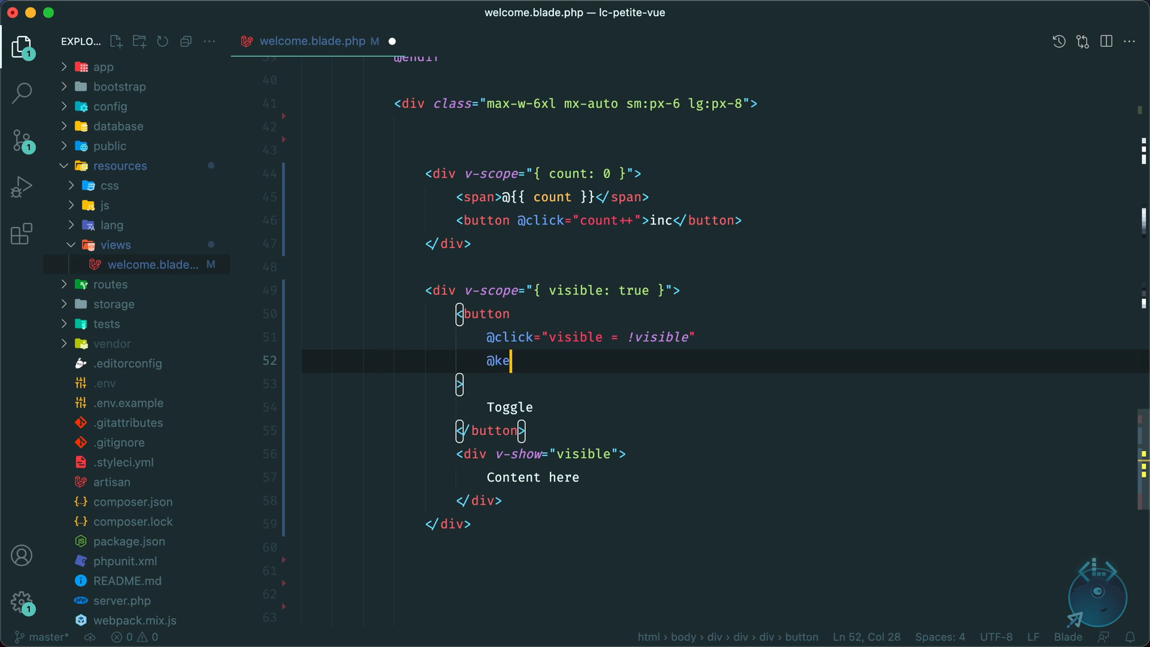
text(ydown)
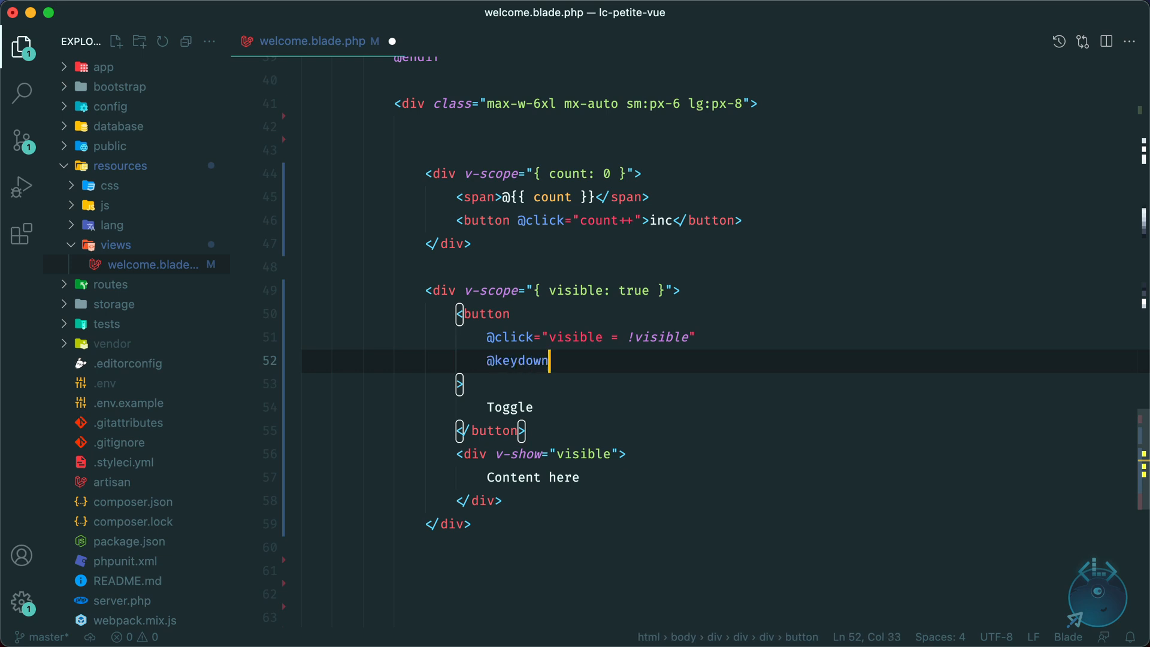
text(.escape=)
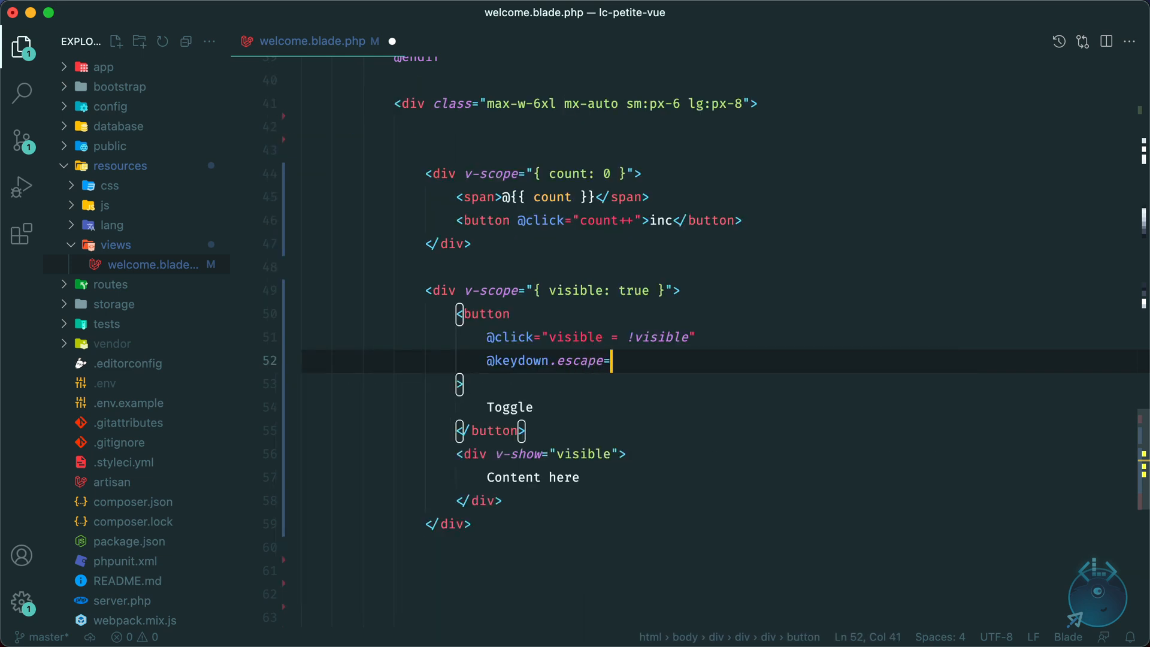
text("vis)
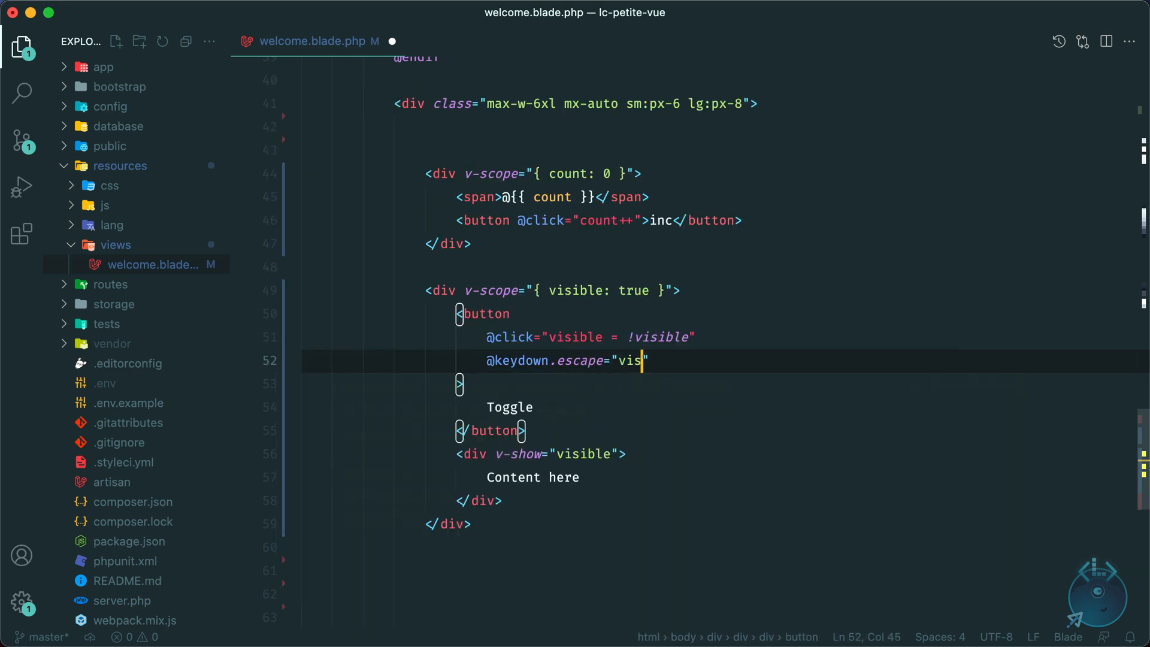
text(ible = false)
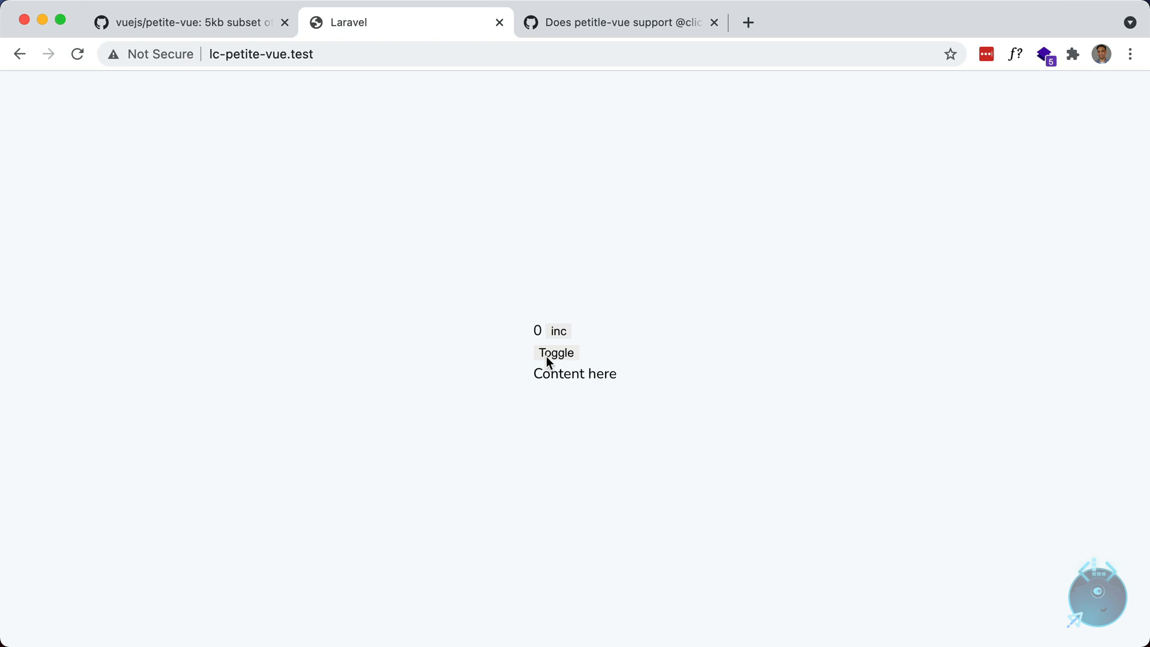
mouse_move(565, 368)
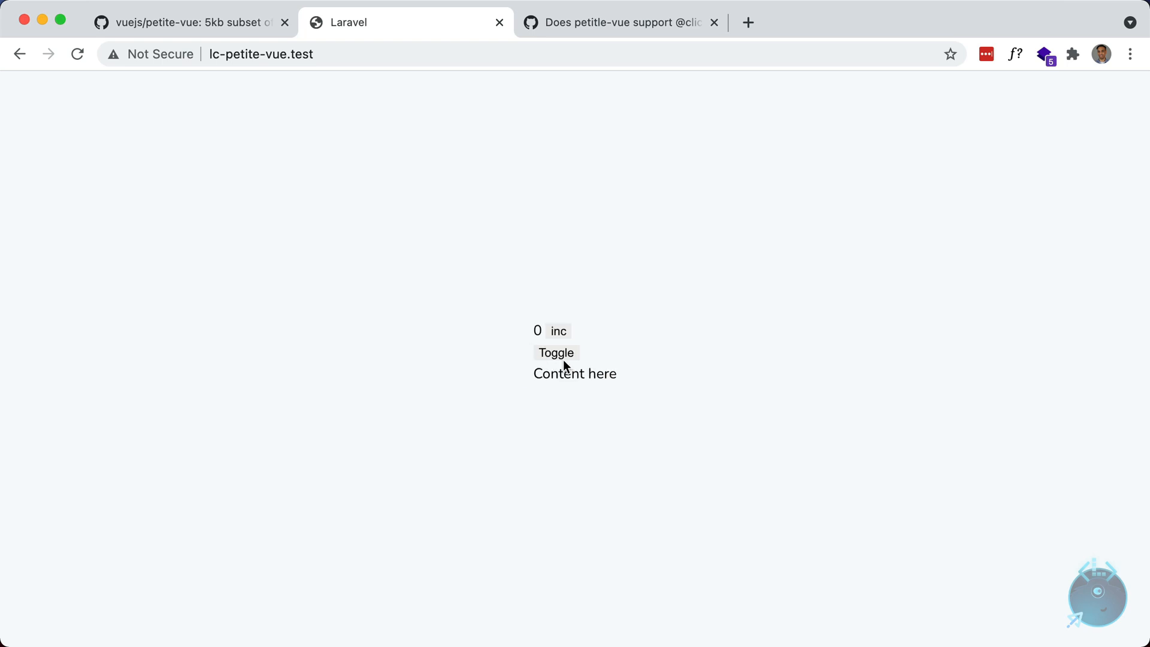
Toggle the Content here block hidden and visible again on the refreshed page
click(556, 353)
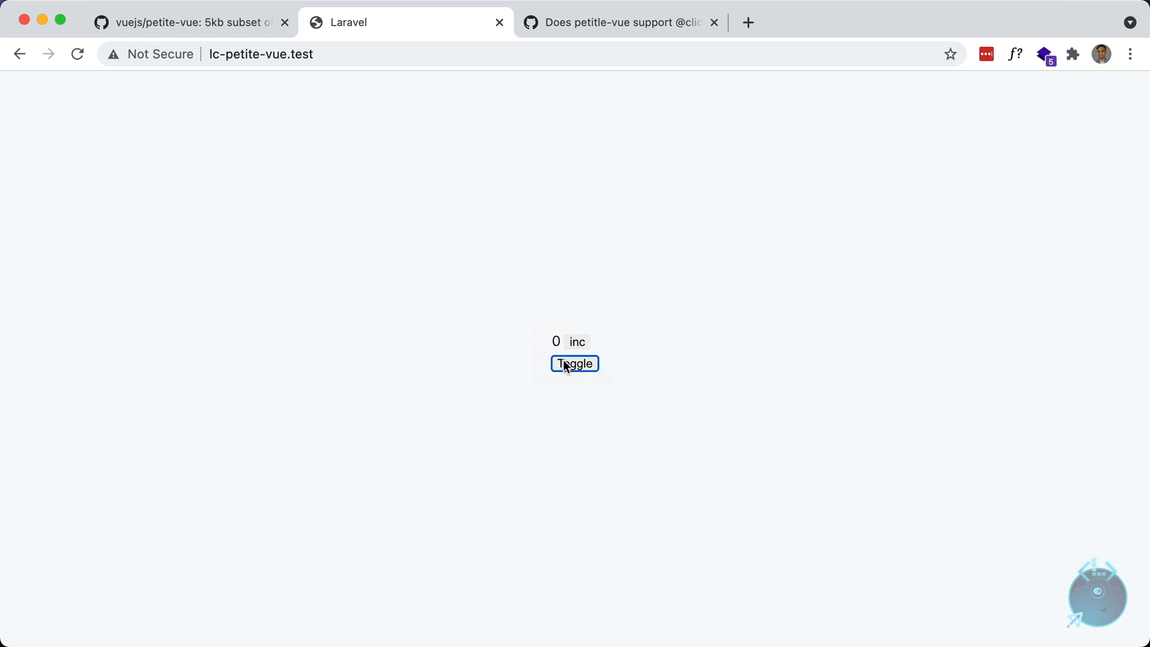
click(575, 365)
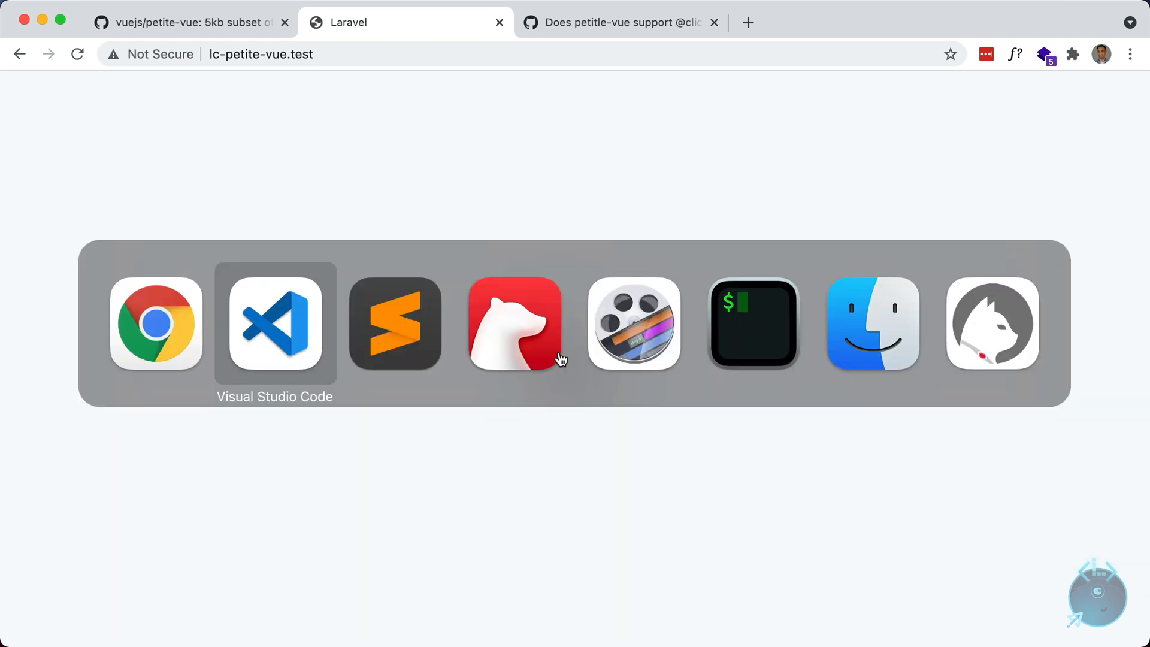
click(273, 328)
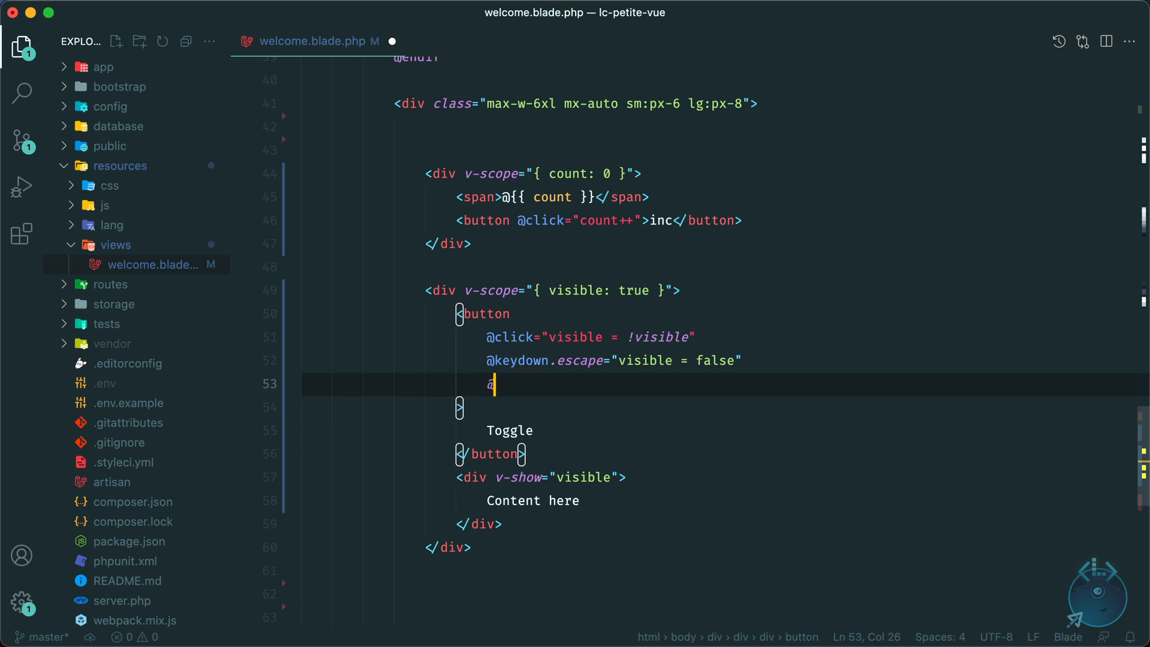
text(mounted)
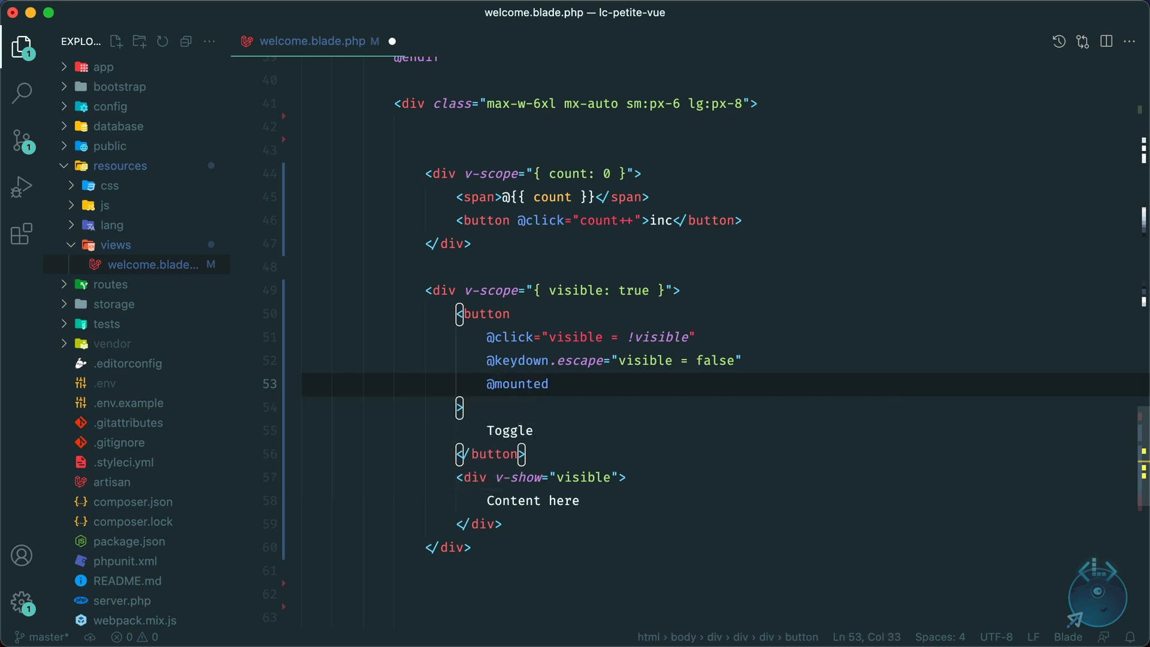
text(=)
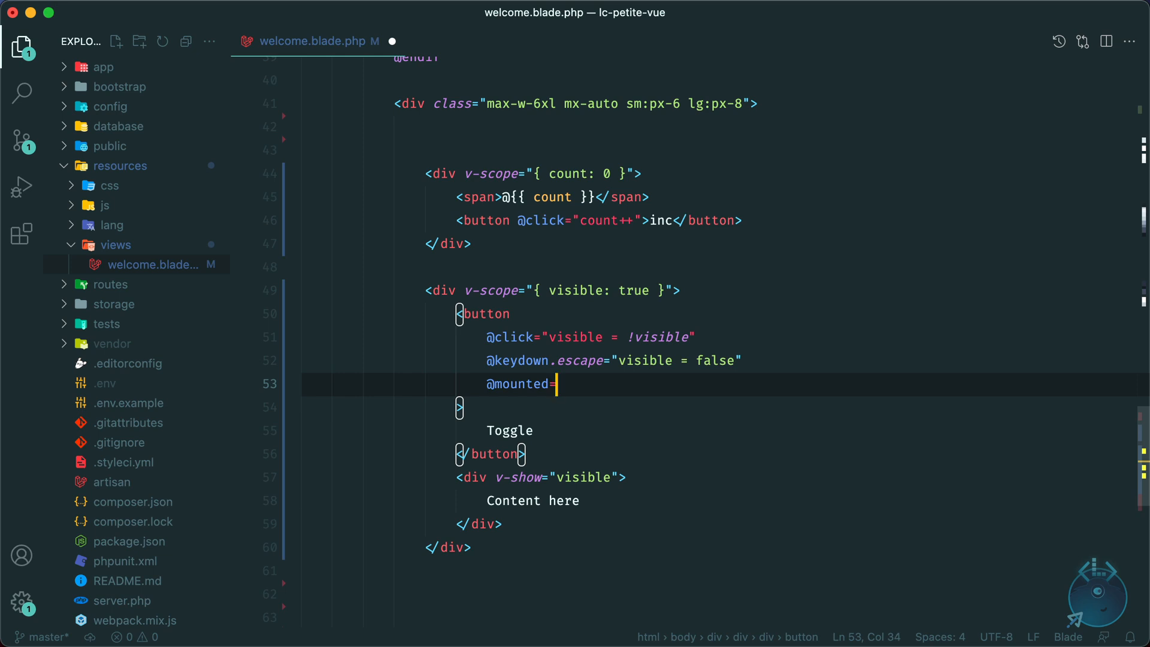
text(=")
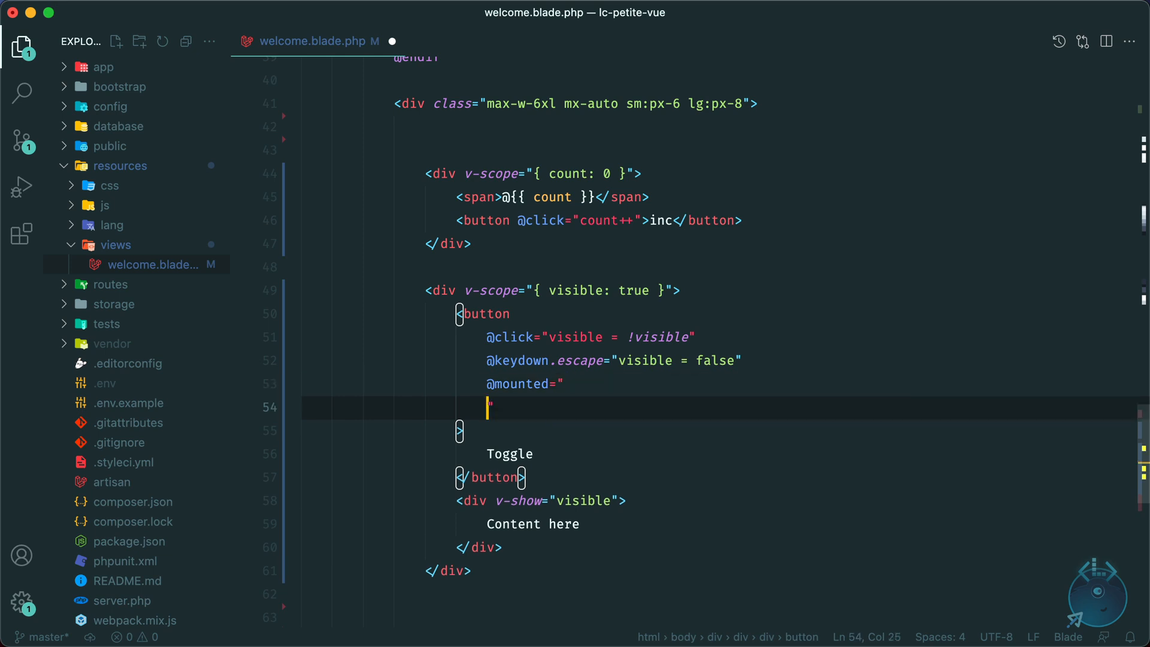
key(Enter)
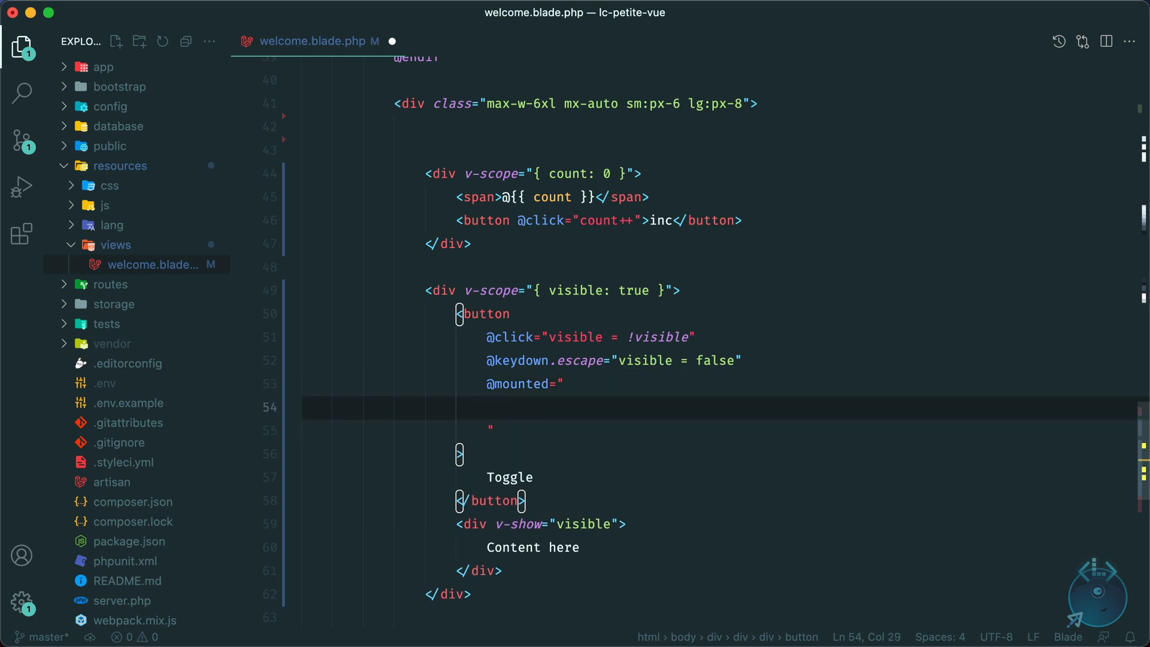
Write window.addEventListener('keydown', function(event) inside the mounted hook
text(window.add)
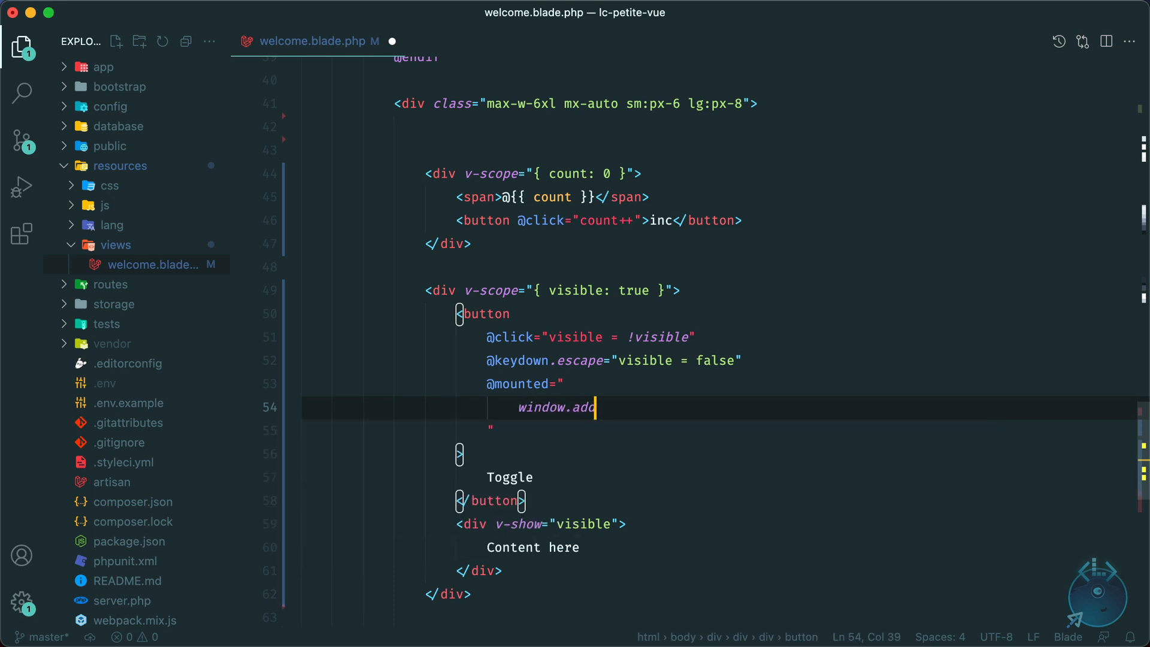
text(EventListener)
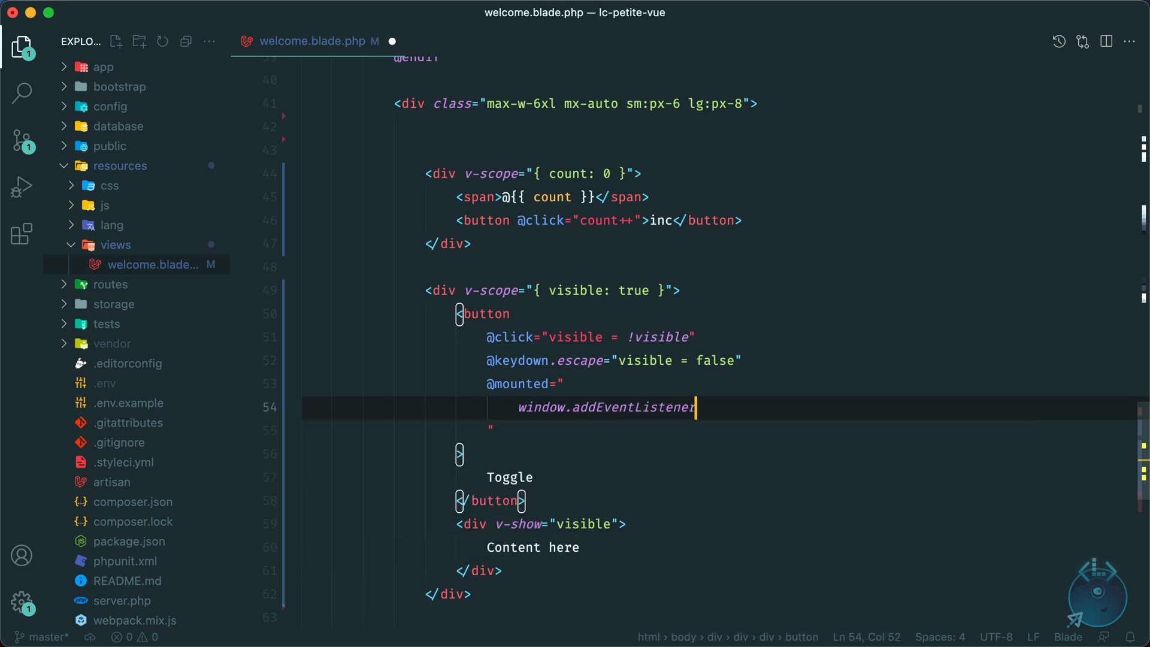
text(('keydown)
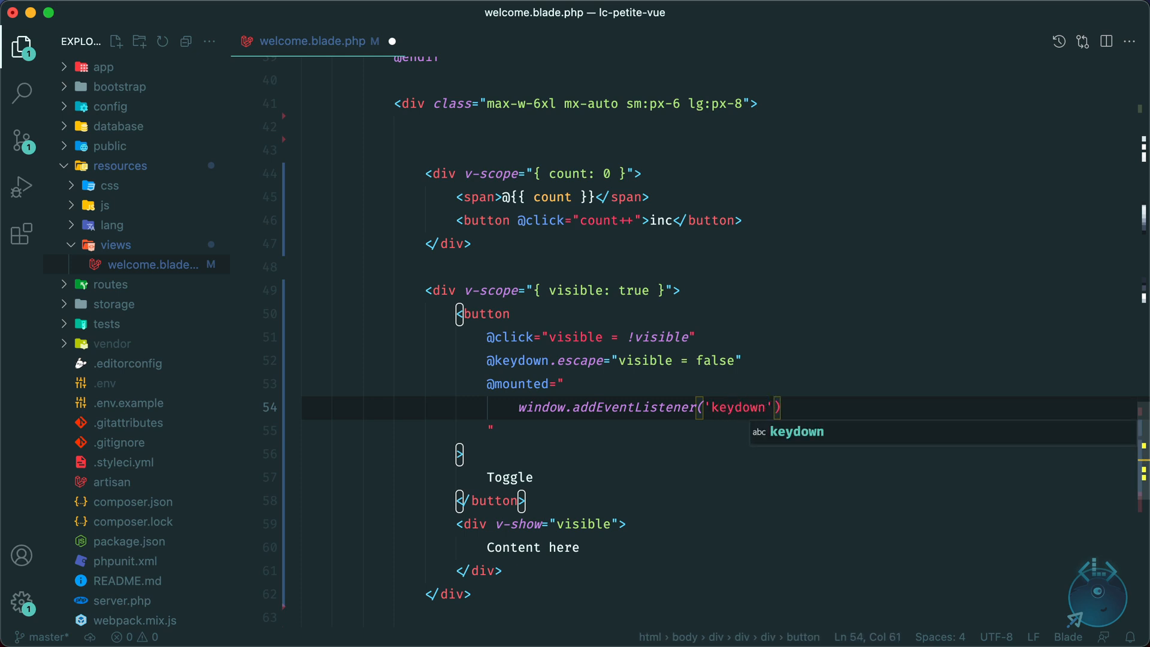
text(, function)
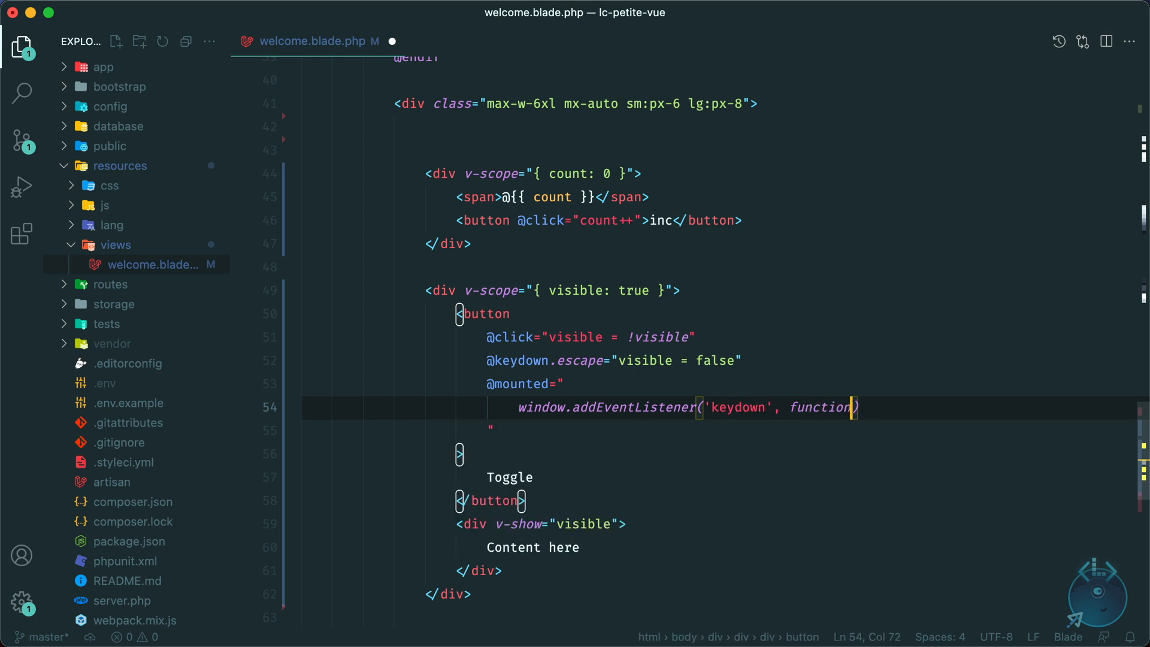
text(event)
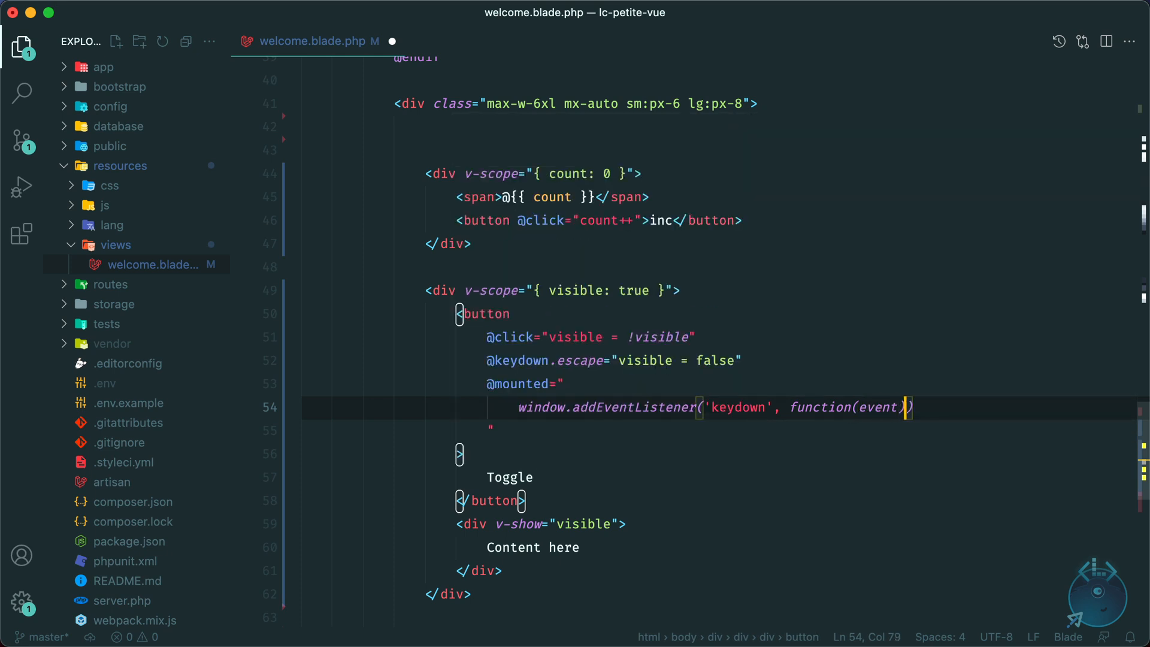
In the listener body, set visible = false when event.key is Escape
key(Enter)
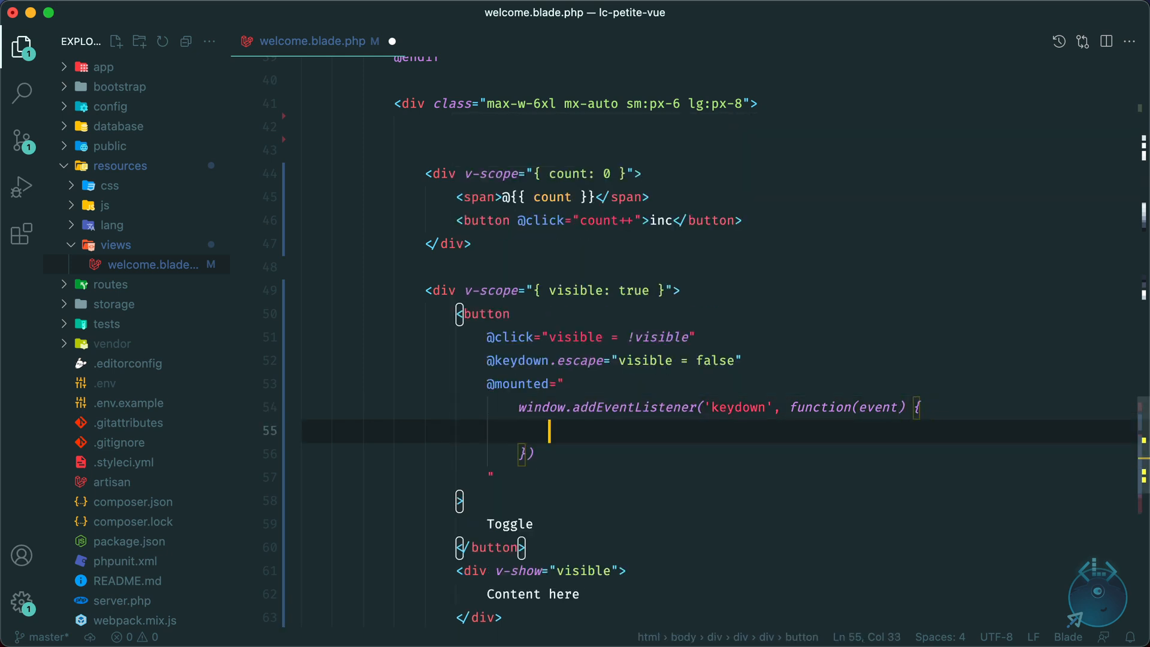
text(if ()
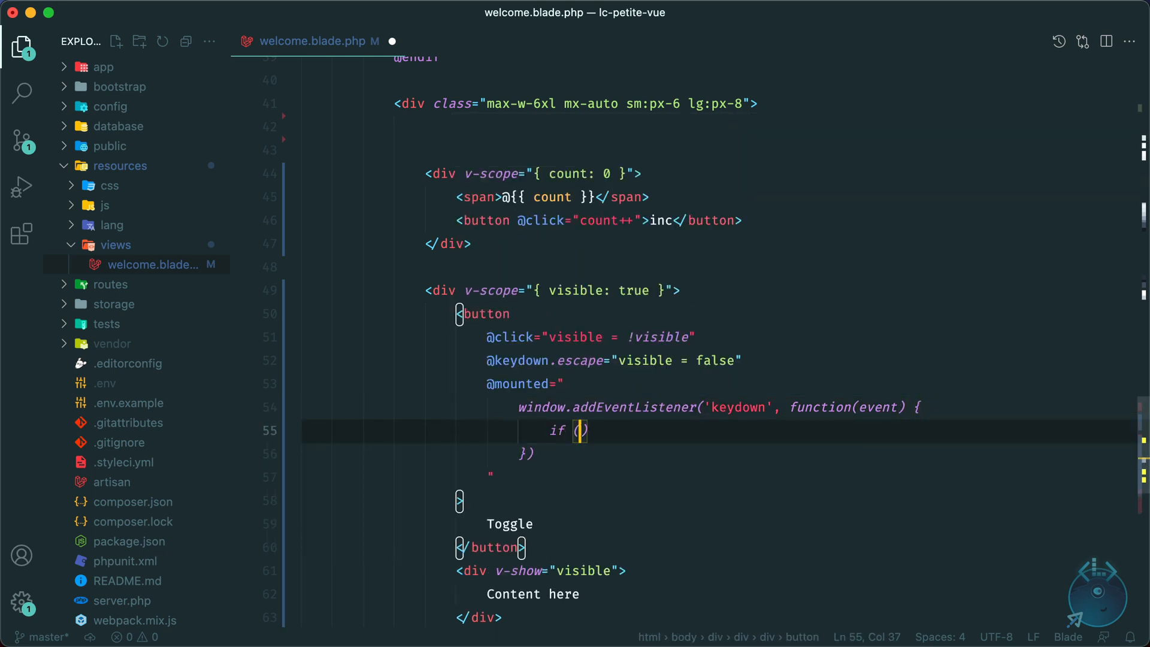
text(event.key === 'Escape)
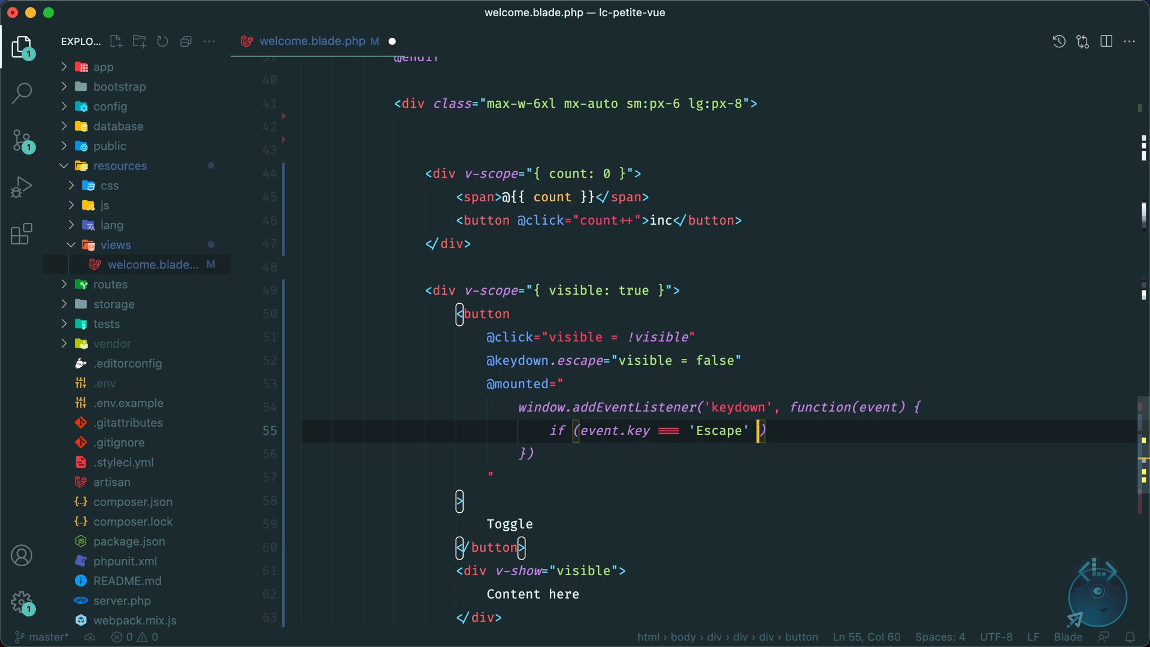
text({)
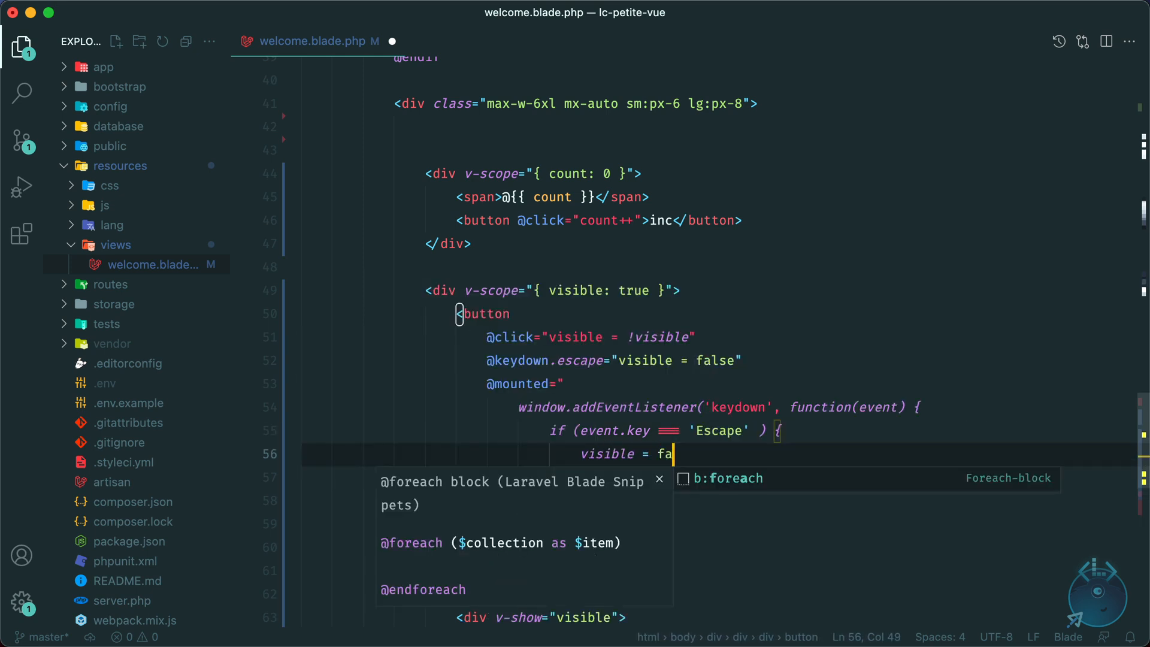
text(lse)
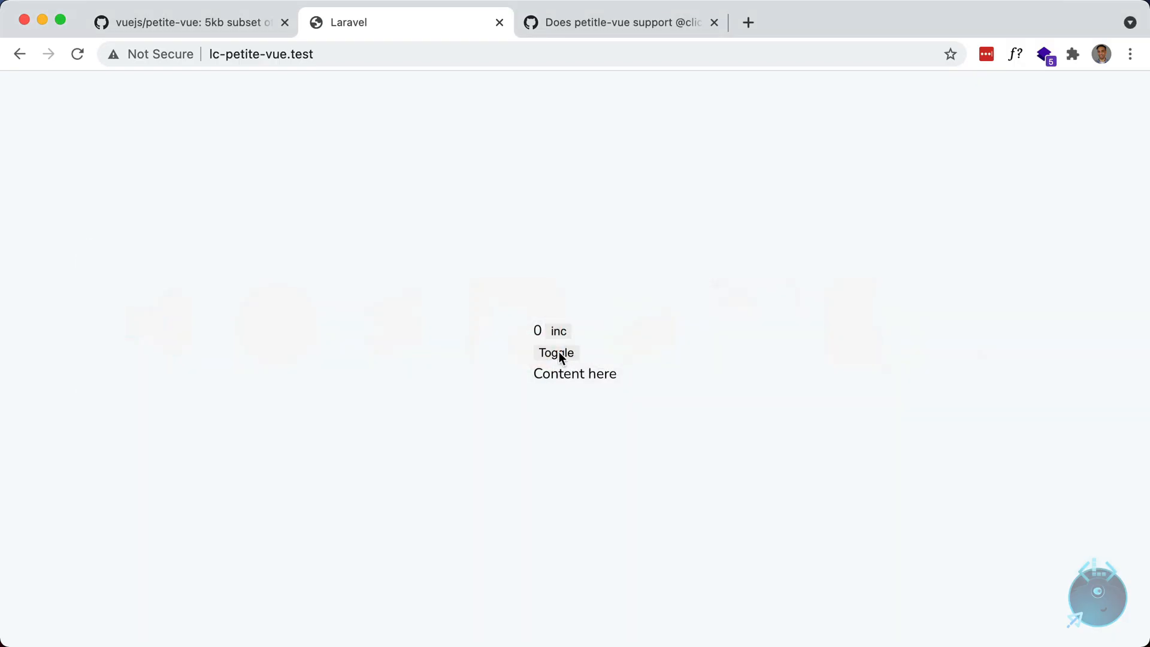
click(555, 352)
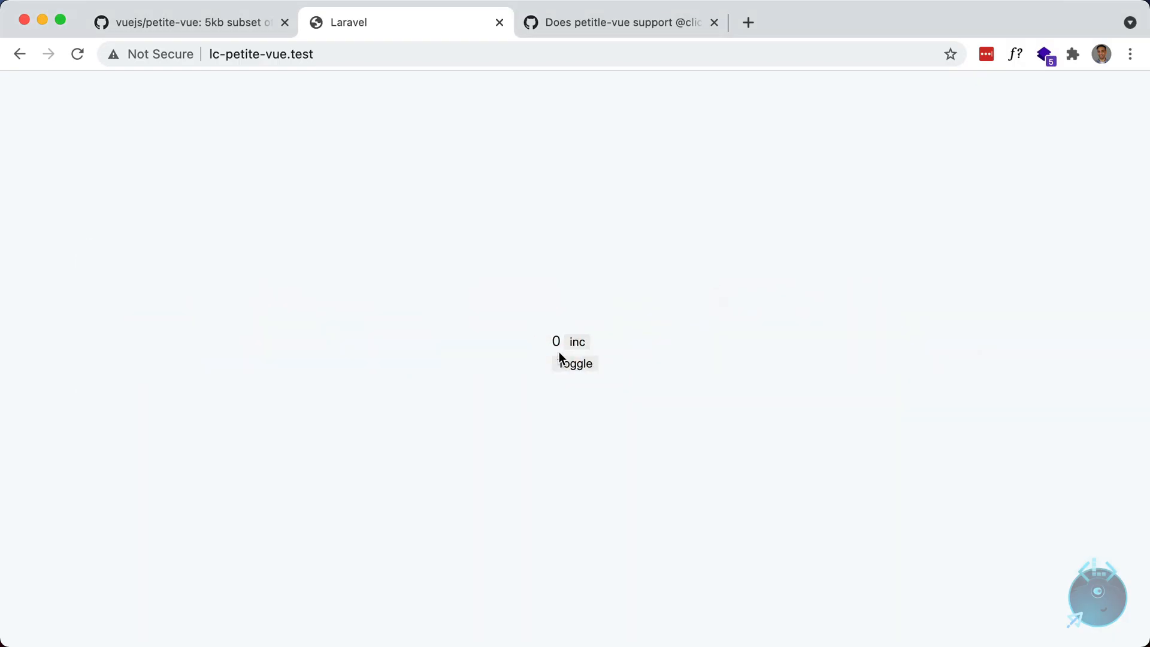
click(574, 364)
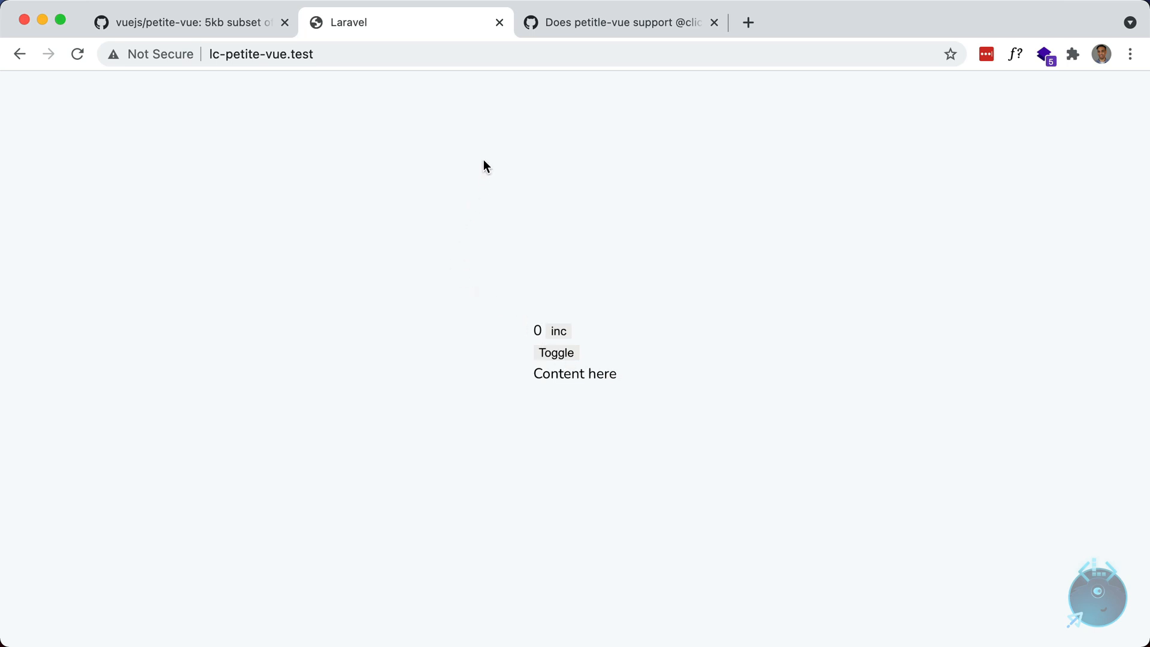
click(555, 352)
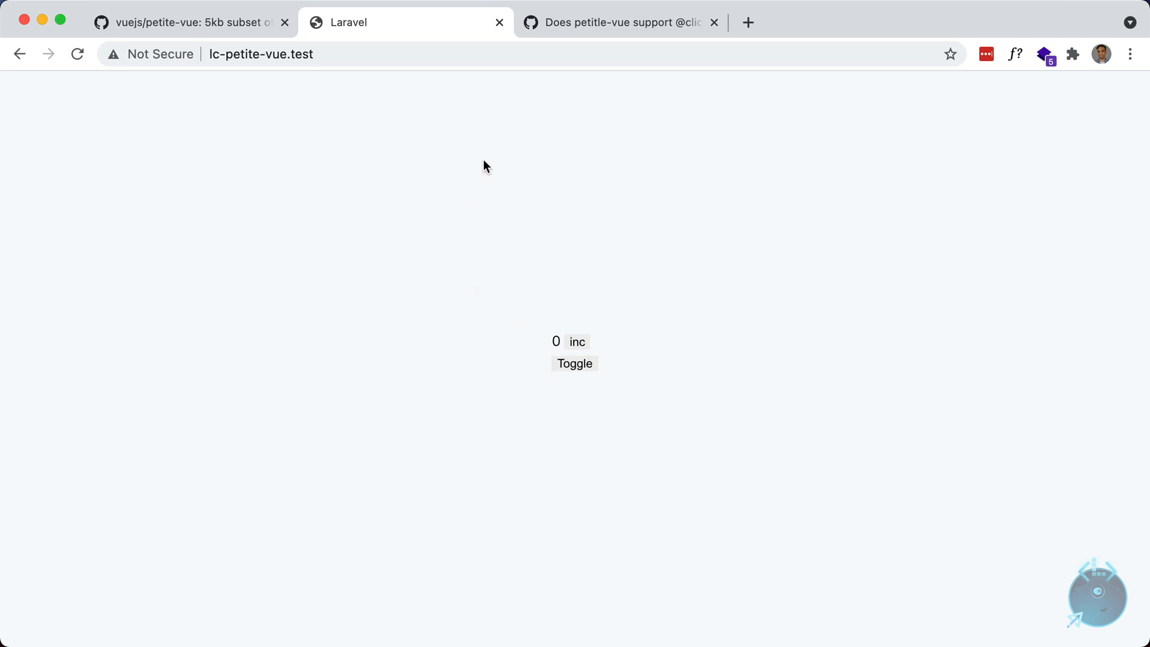
mouse_move(574, 366)
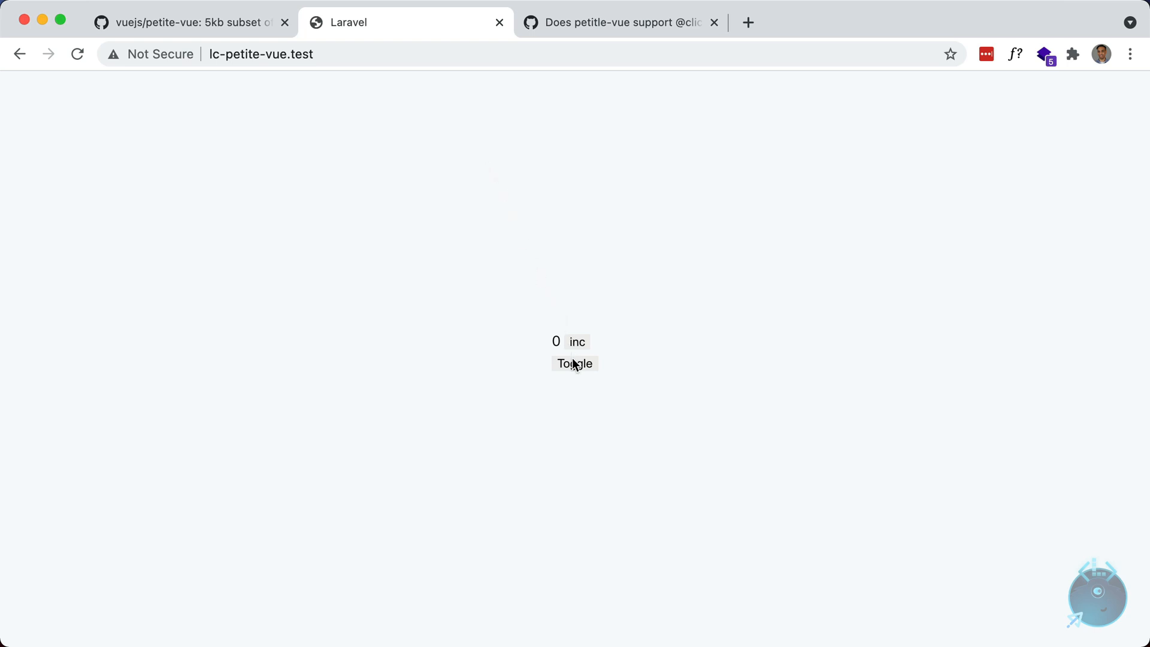
click(575, 364)
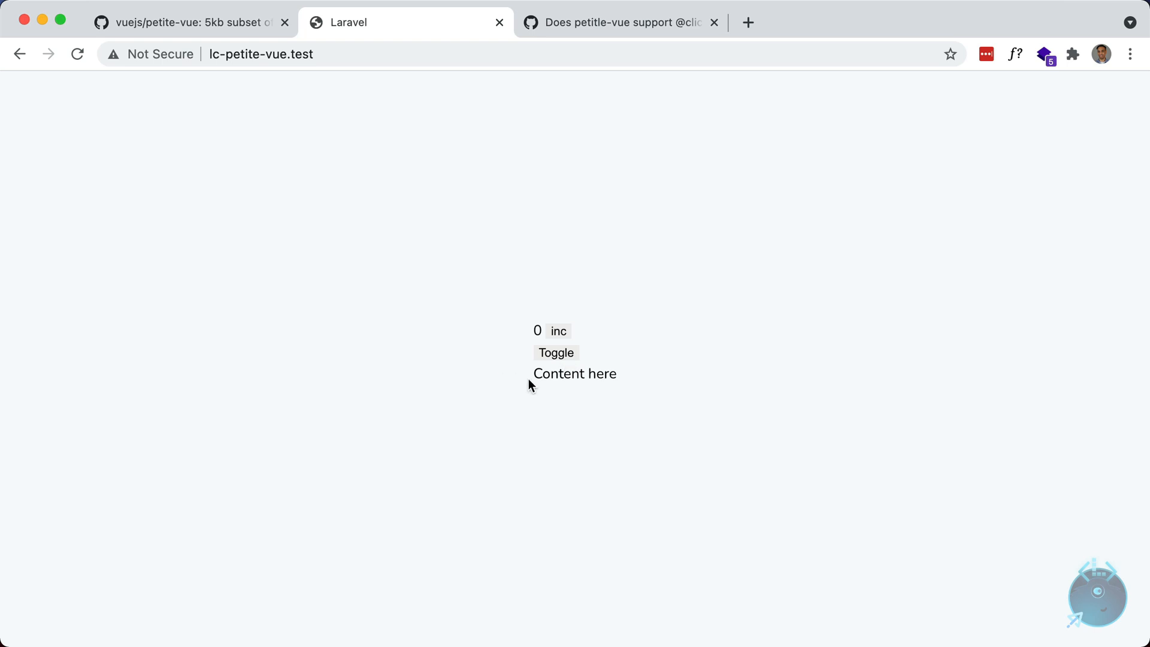
mouse_move(713, 357)
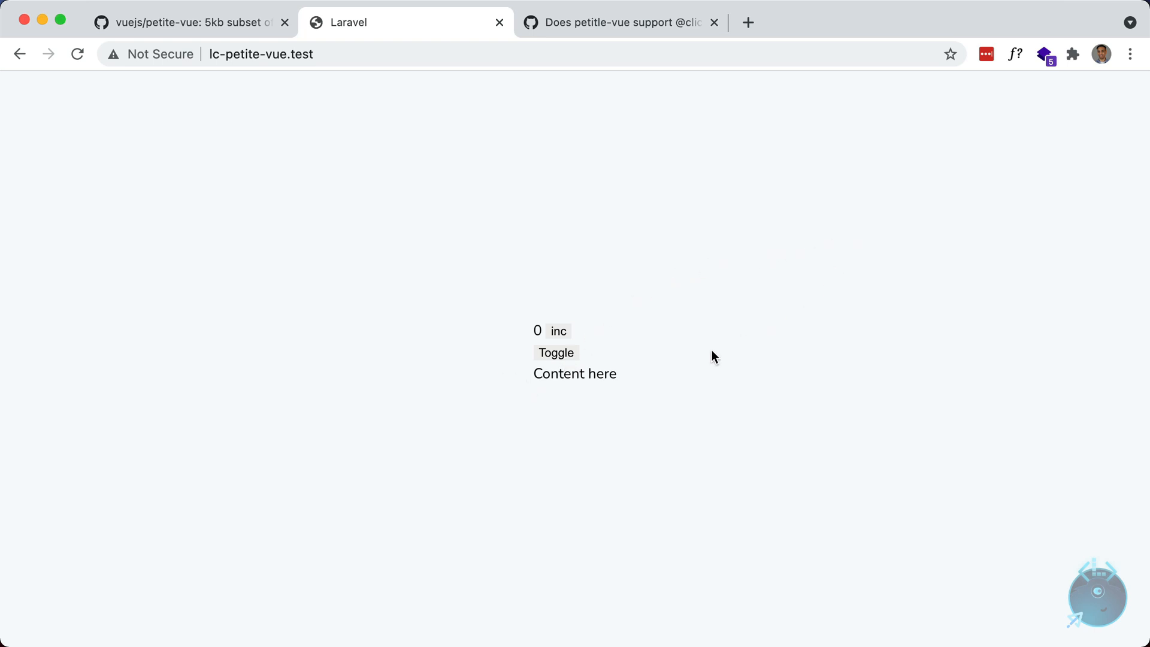
mouse_move(587, 379)
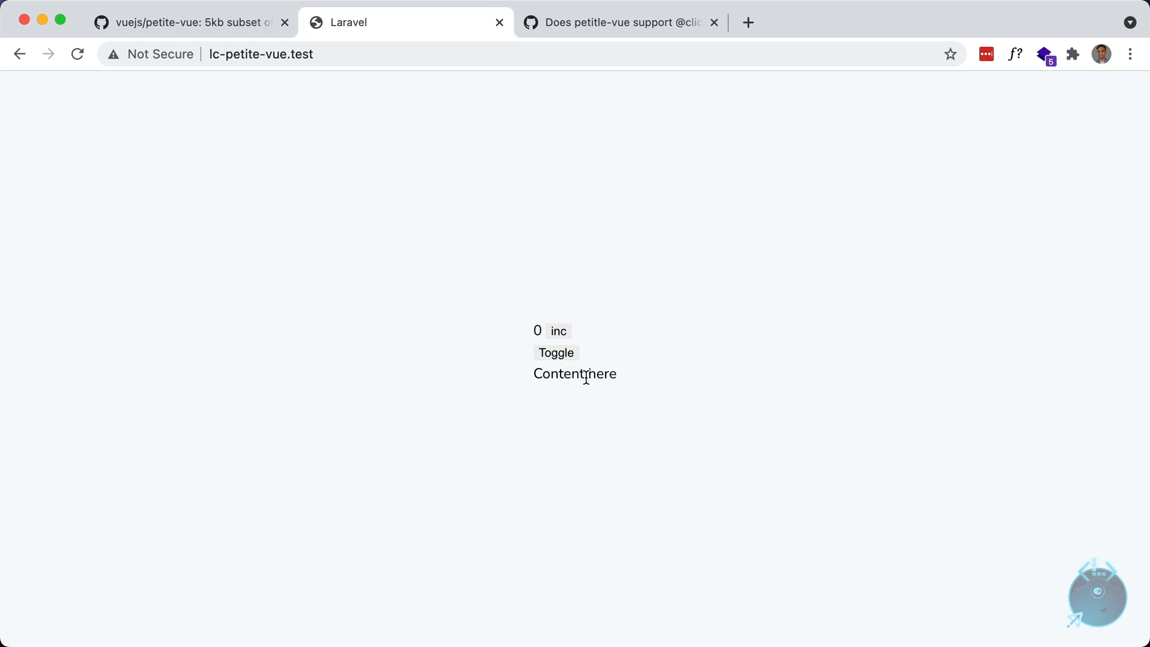
Bring the discussion's clickAwayDirective answer into view down to the createApp directive registration
click(620, 23)
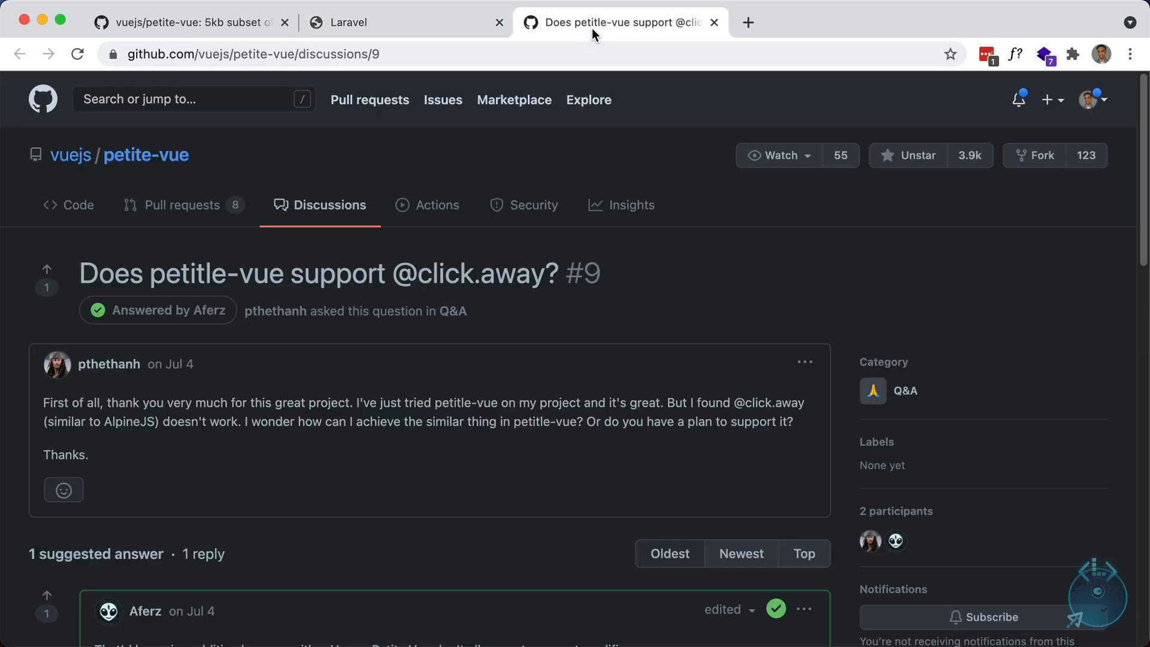
scroll(down, 3)
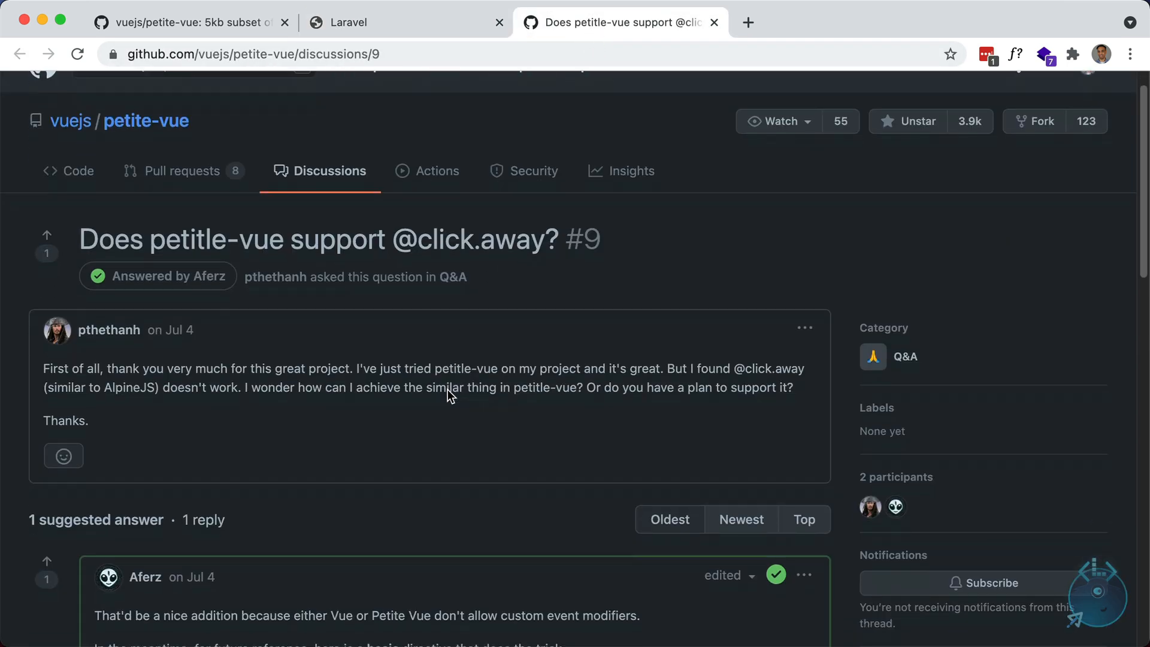
scroll(down, 3)
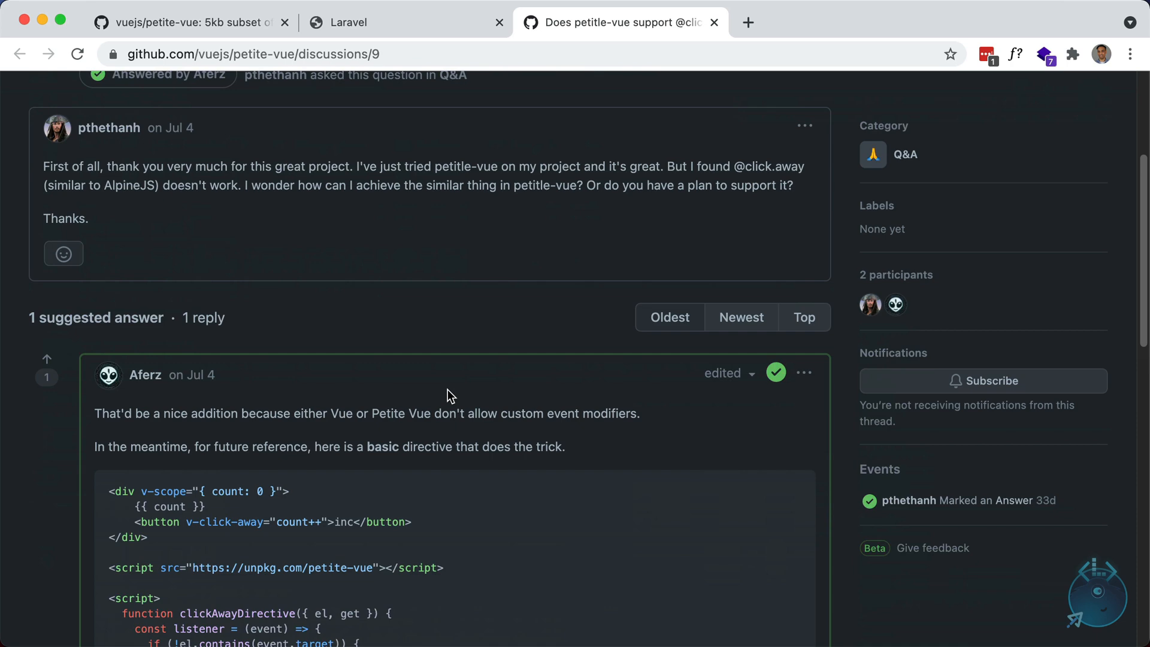
scroll(down, 3)
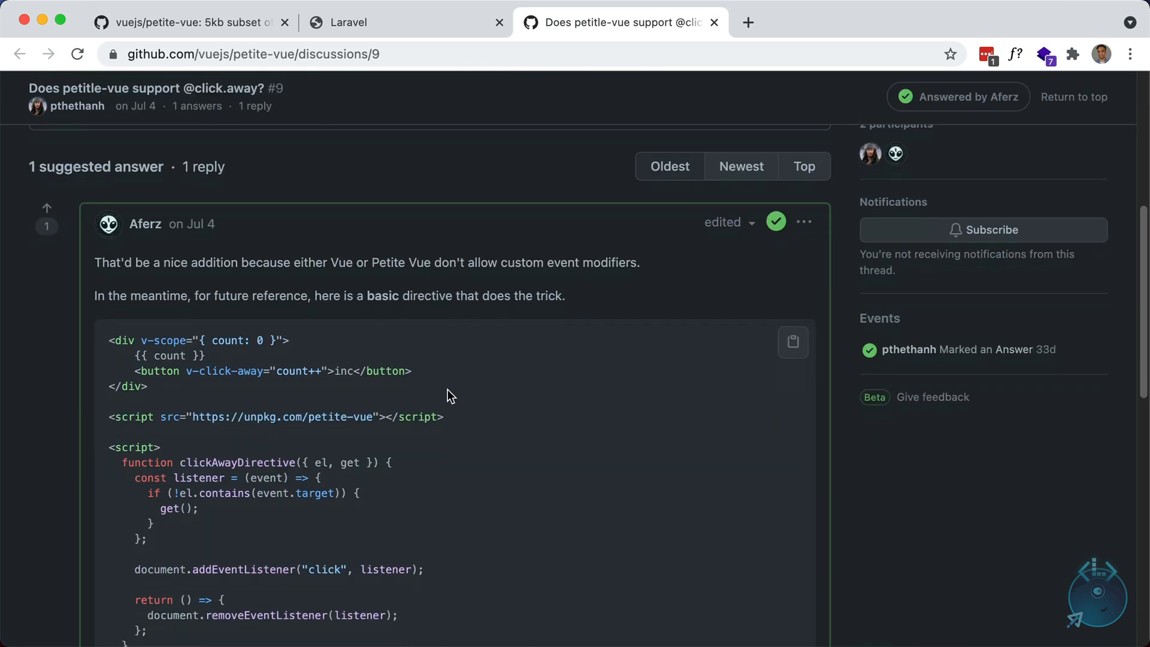
scroll(down, 3)
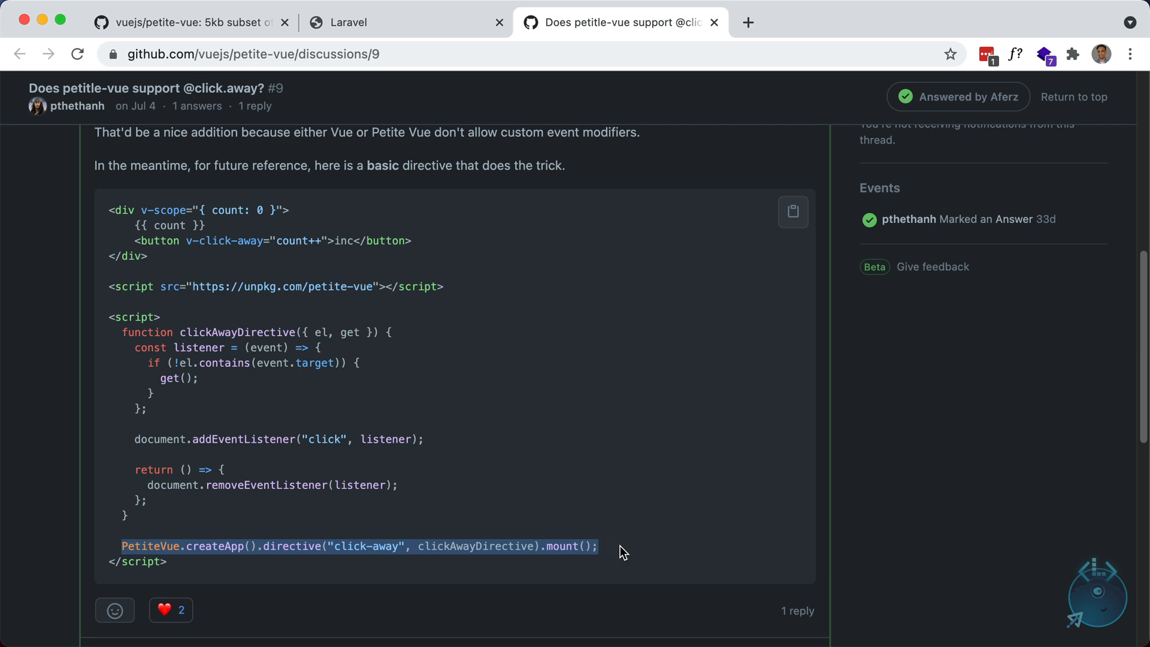
mouse_move(368, 97)
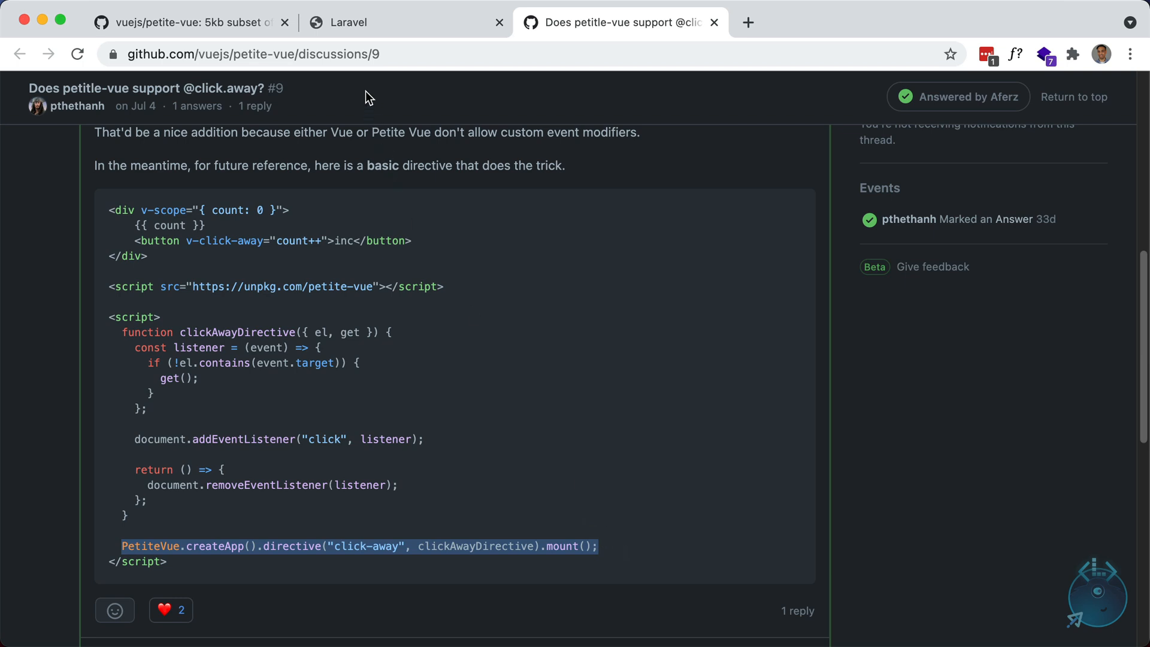
mouse_move(374, 82)
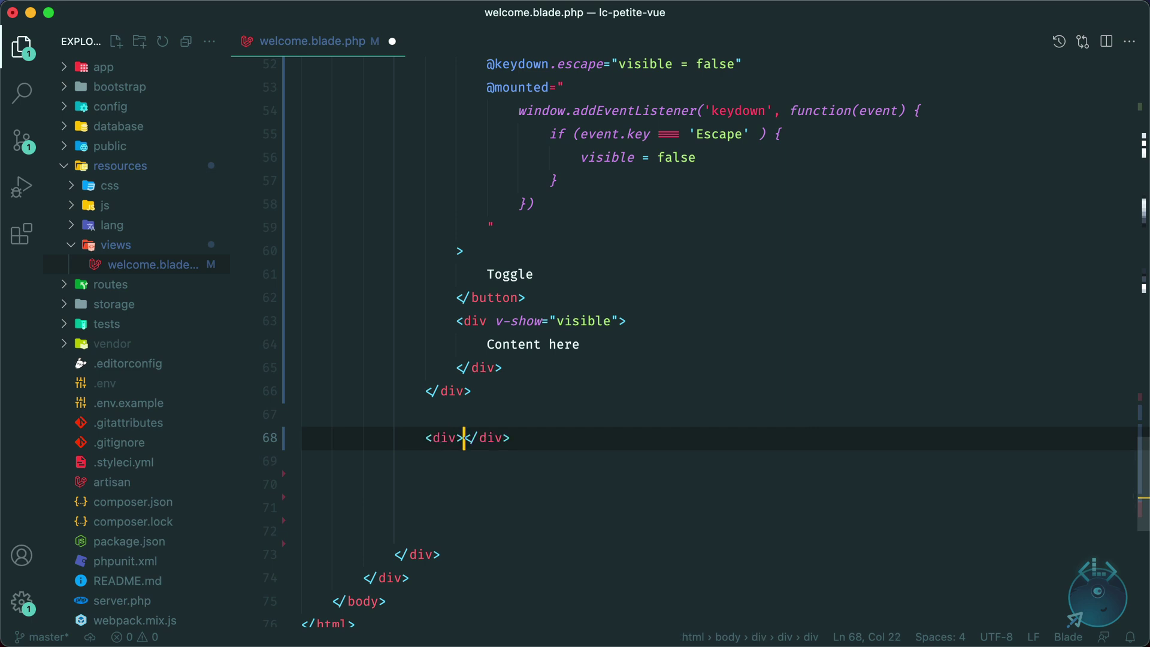
Add an input in a new div and make it type="search" with ref="search"
text(<input type="text">)
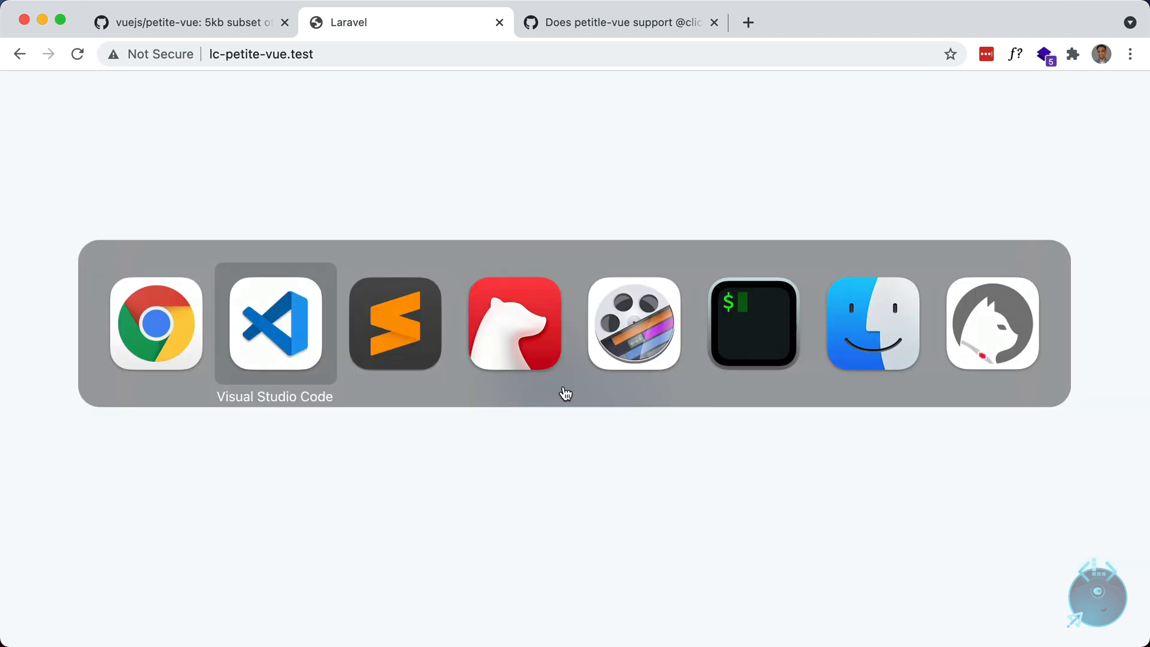
click(273, 326)
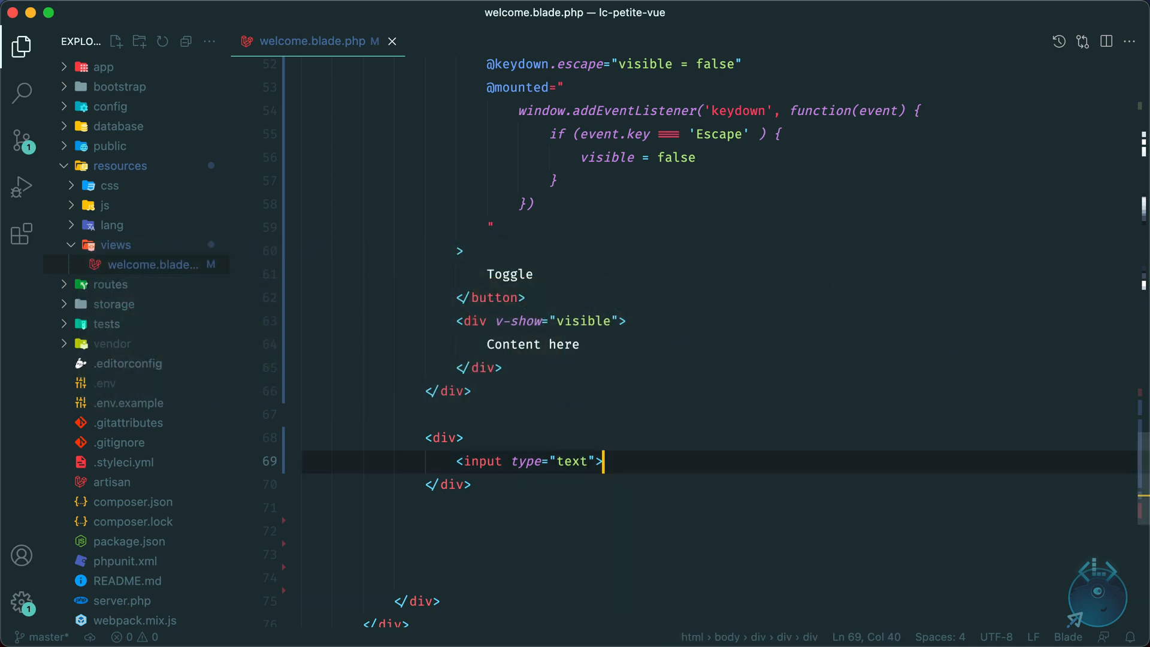
text(ref=)
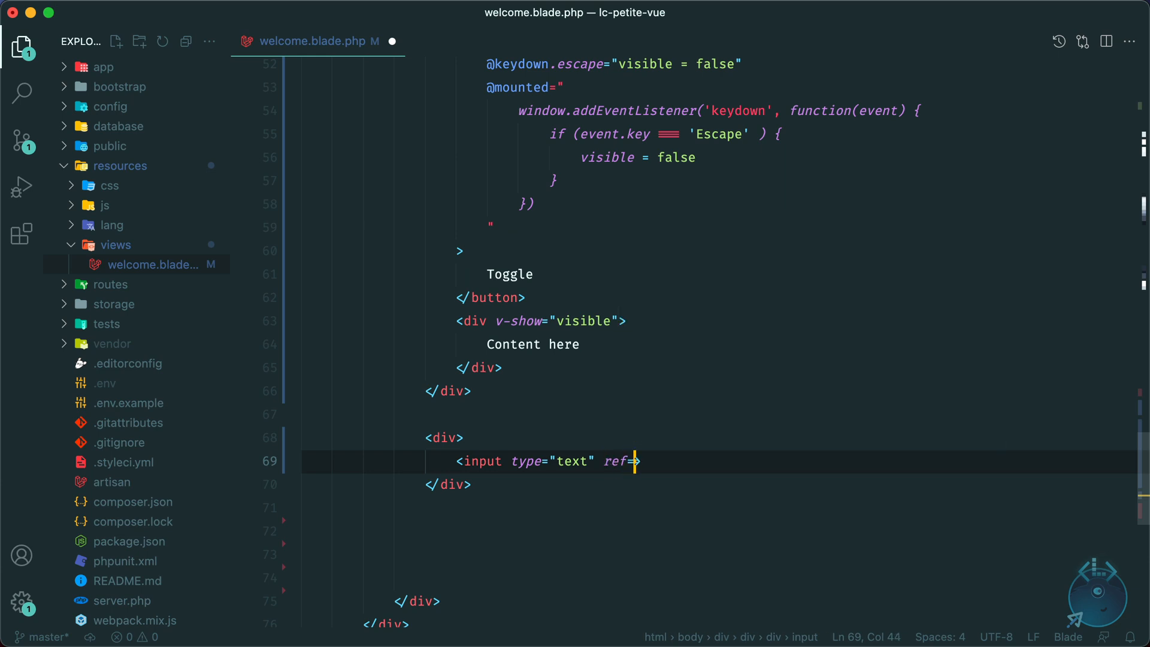
text("search")
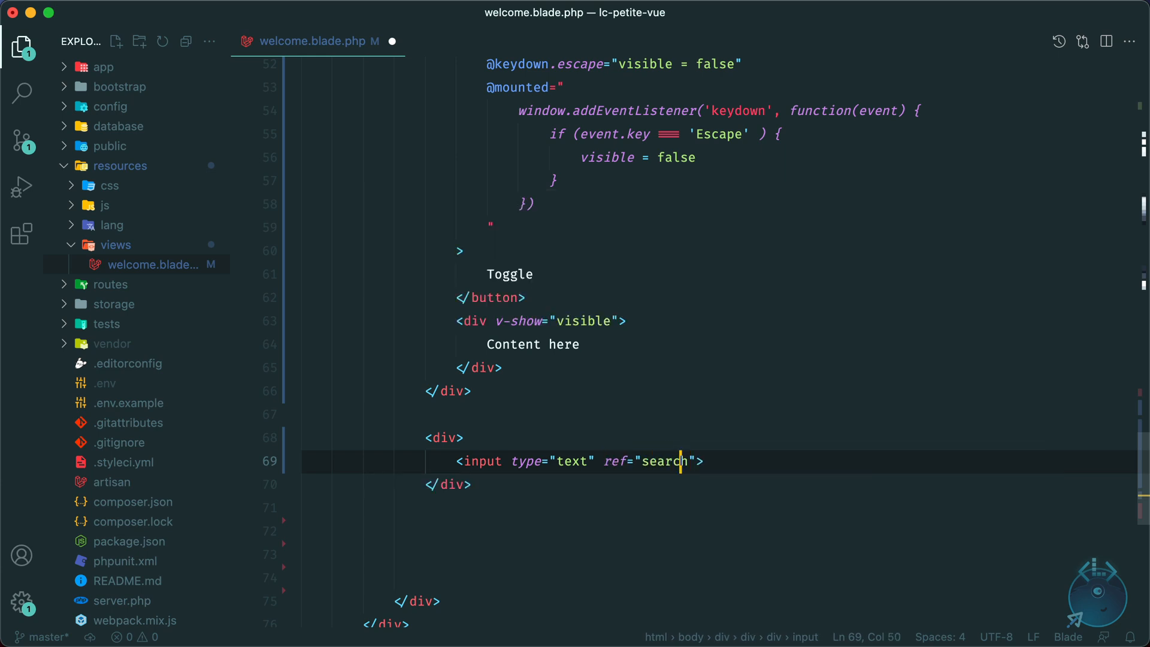
double_click(573, 461)
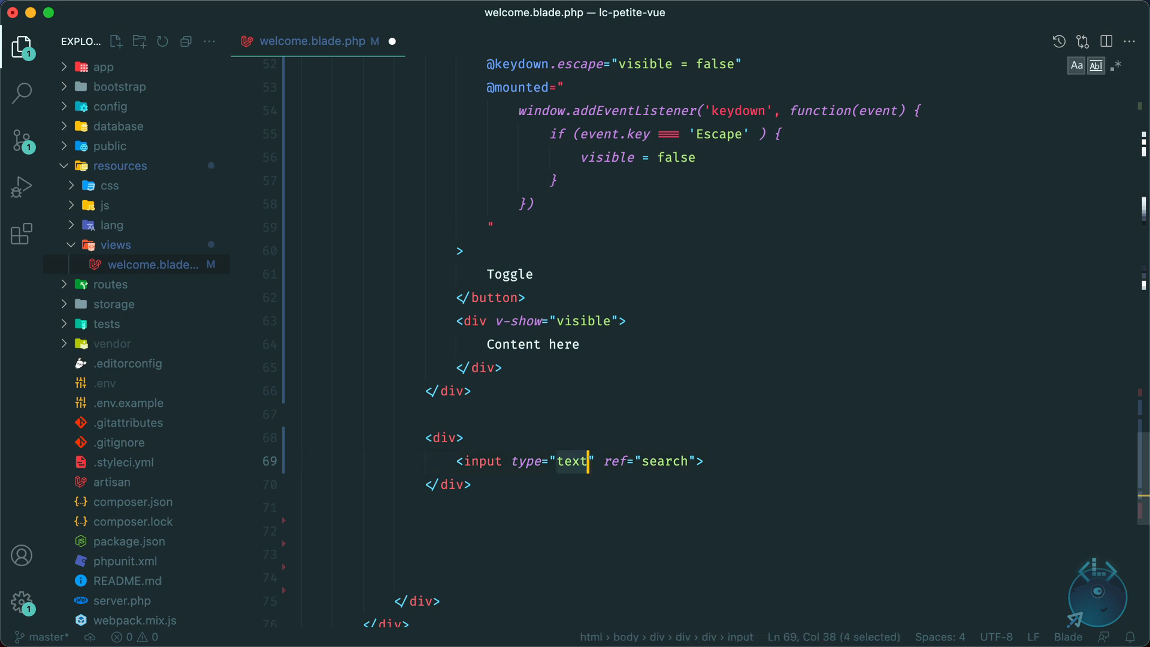
text(search")
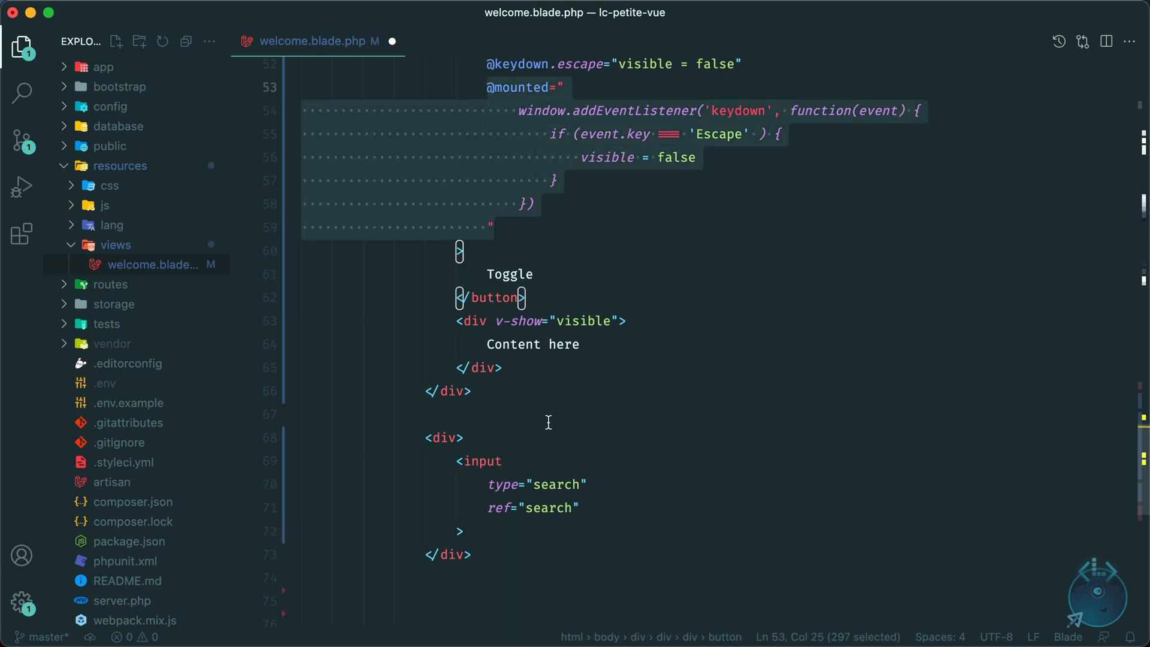
scroll(down, 3)
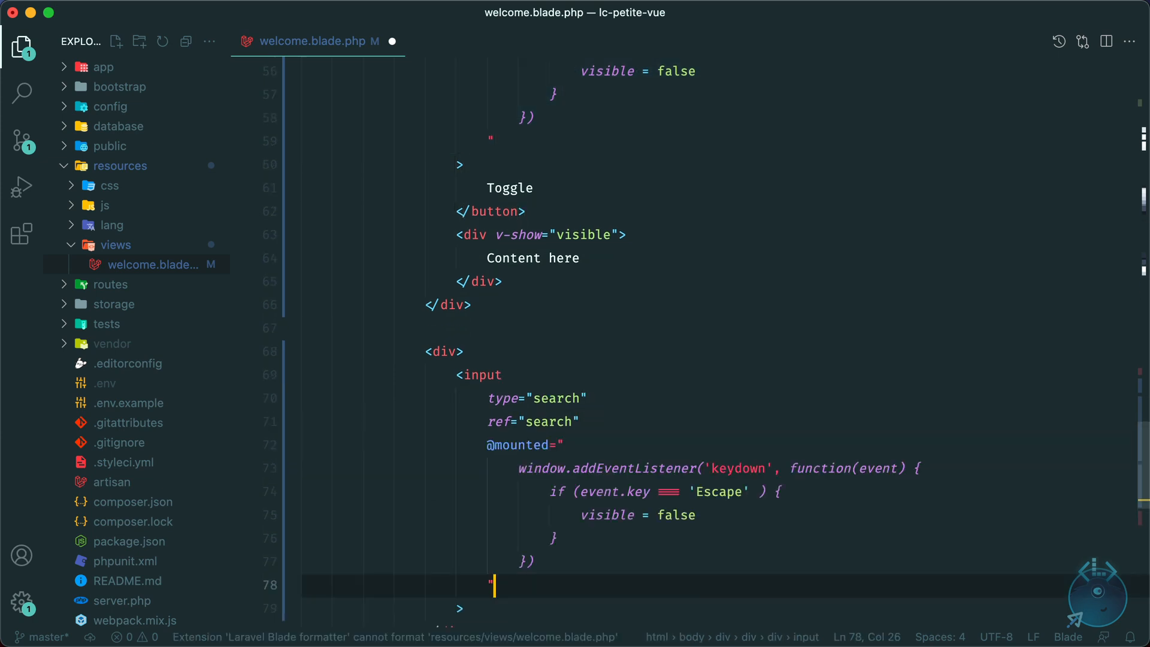
scroll(down, 3)
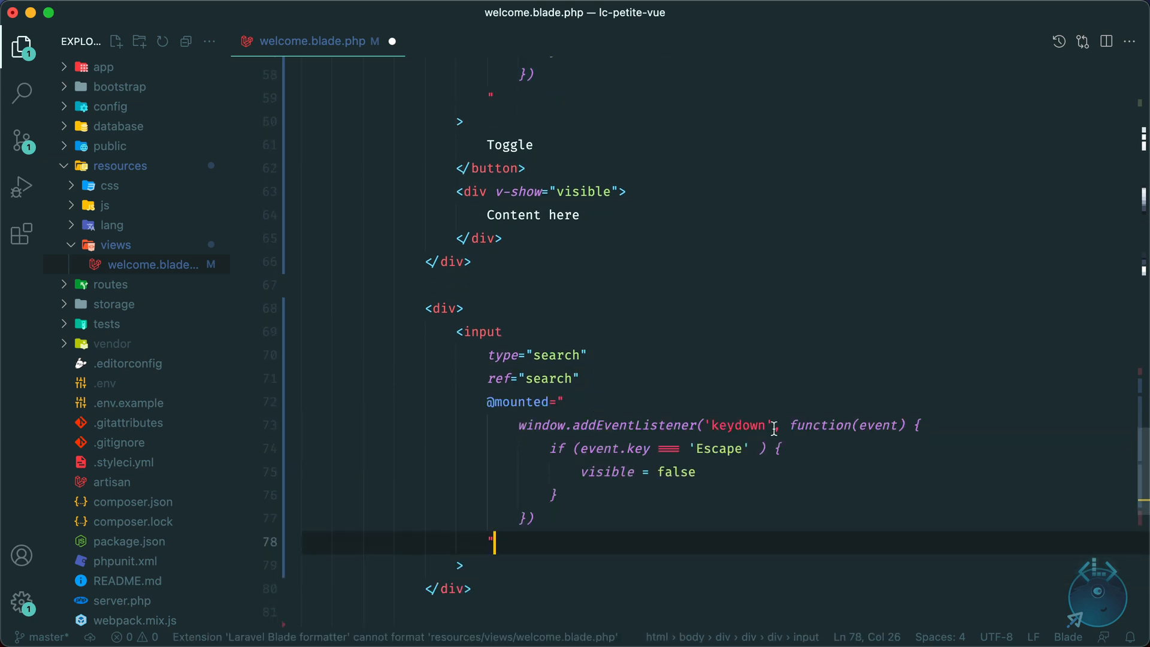
double_click(717, 448)
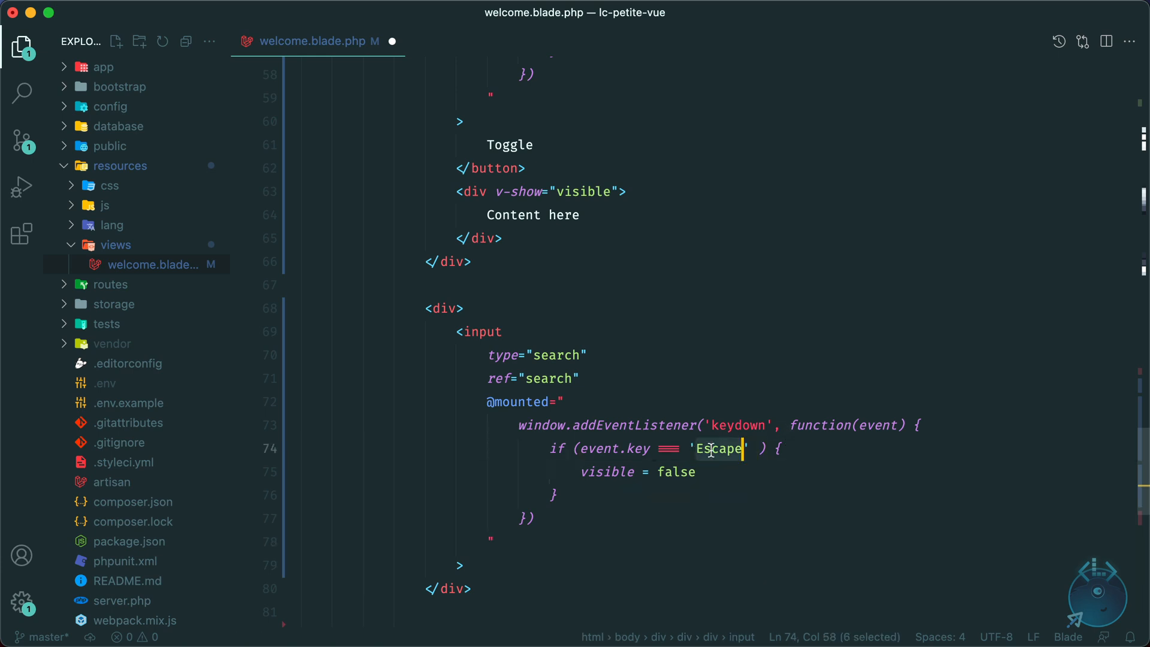
text(/)
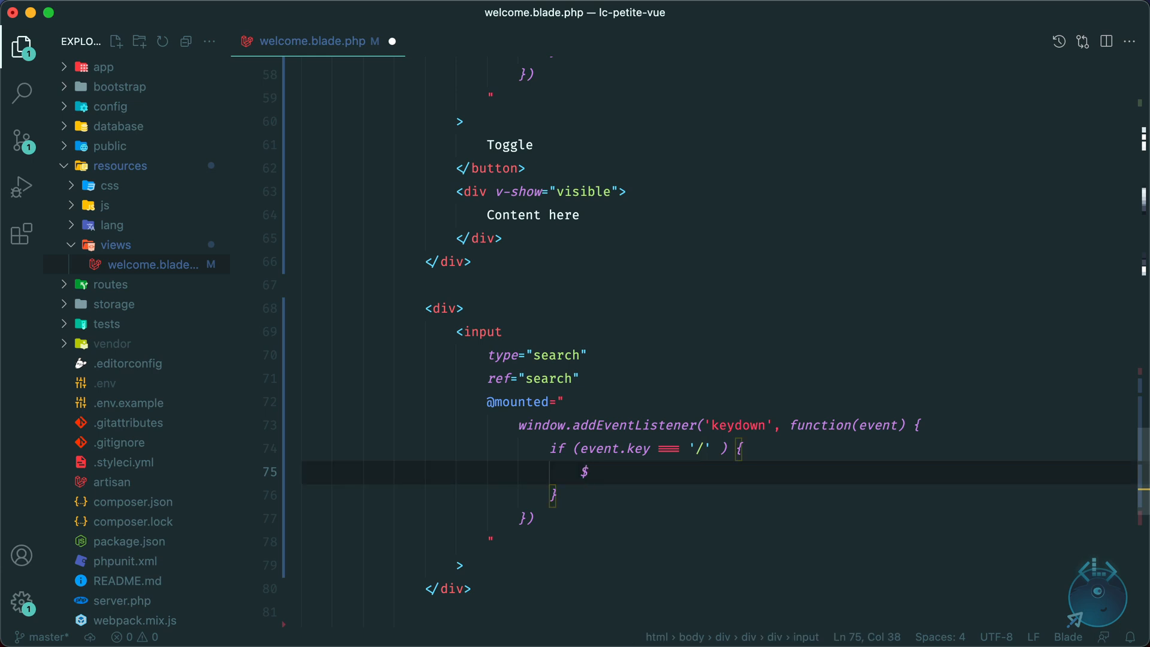
text(refs)
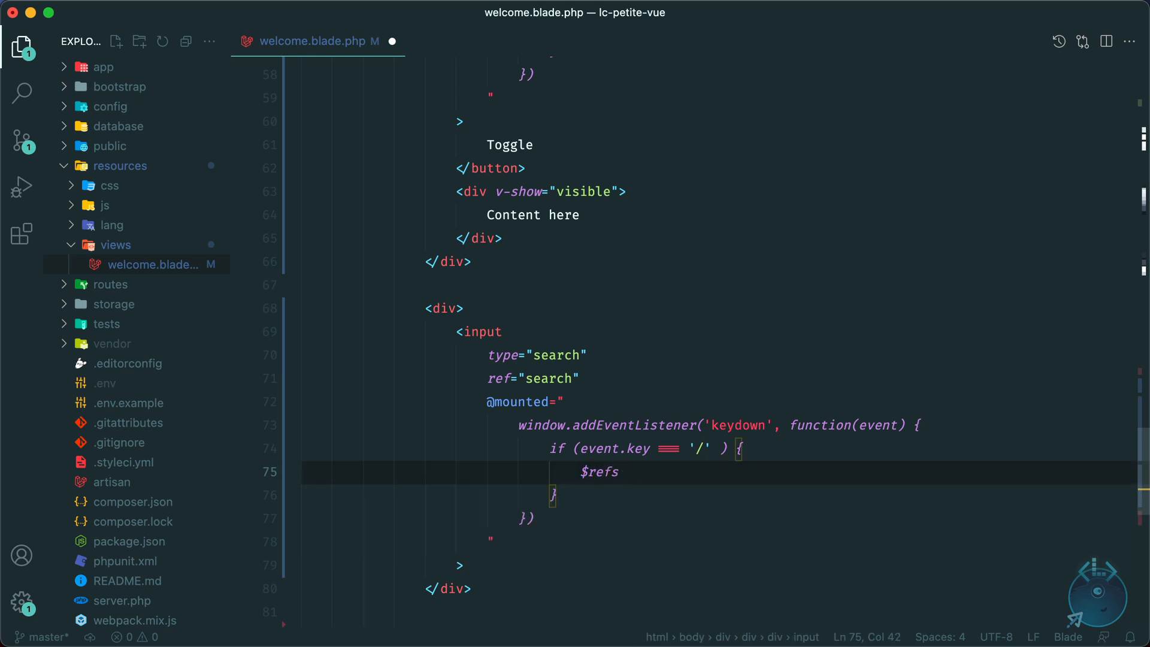
text(.search)
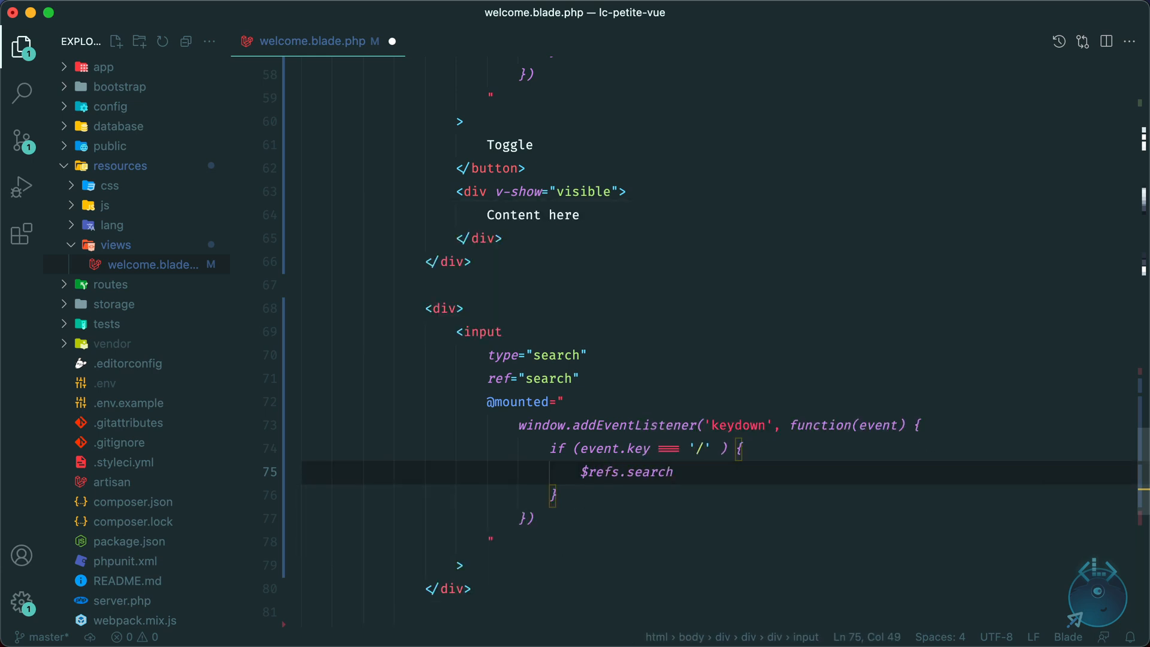
text(.)
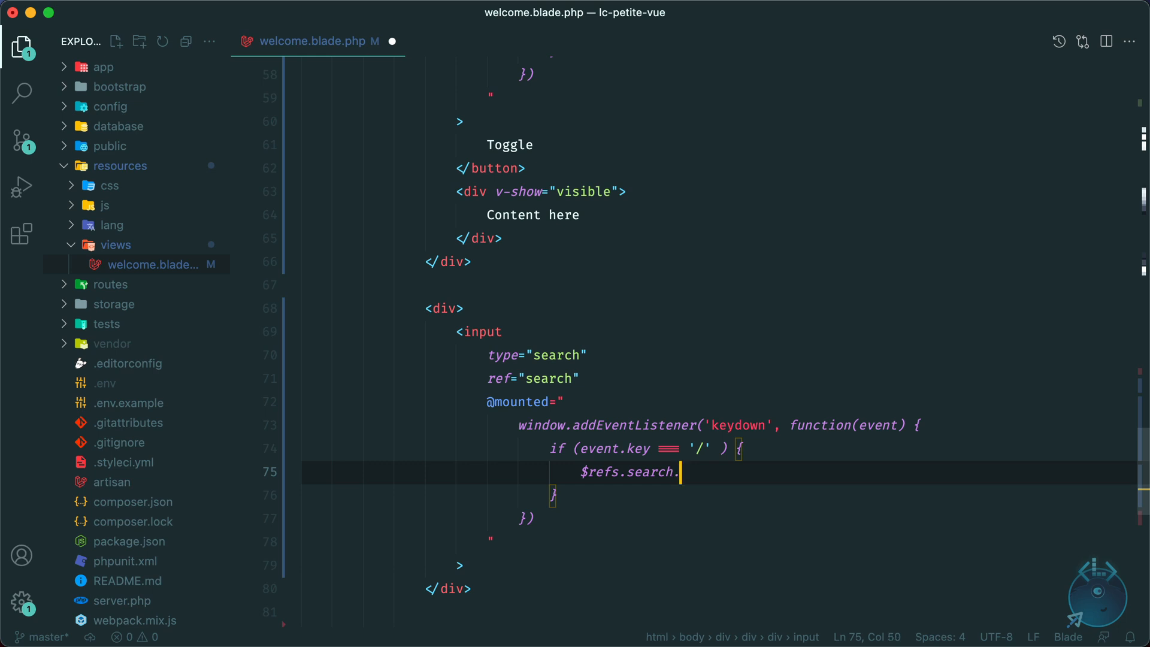
text(focu)
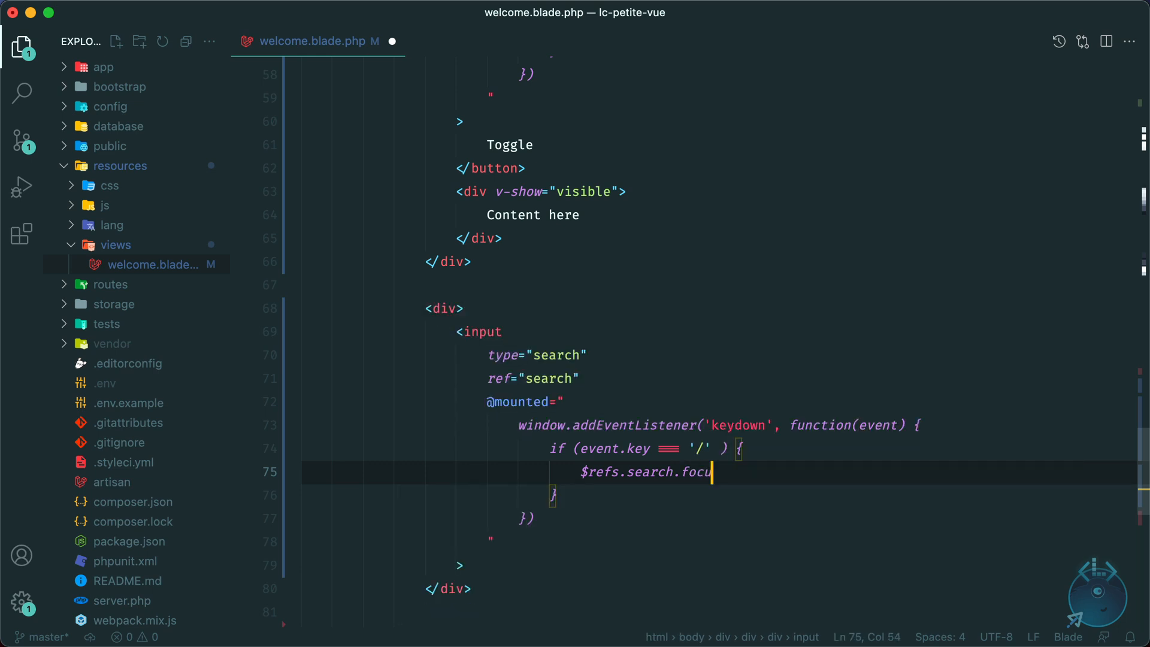
text(s())
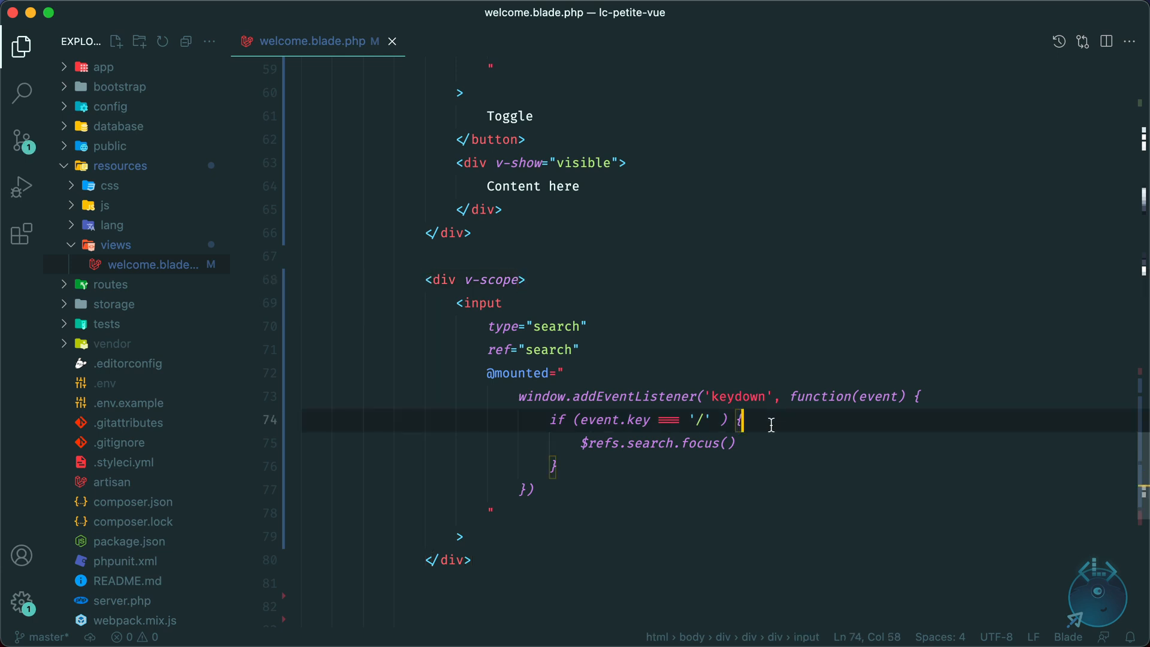
Add event.preventDefault() so the slash isn't typed, then try the shortcut in Chrome
text(event.preventD)
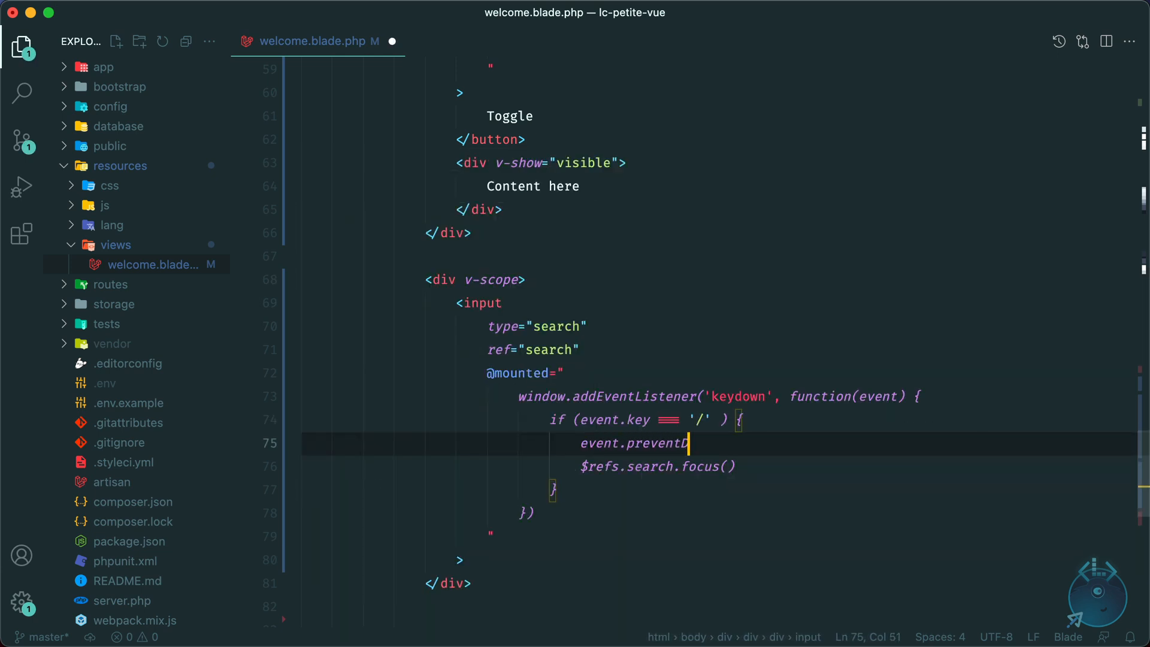
text(efault())
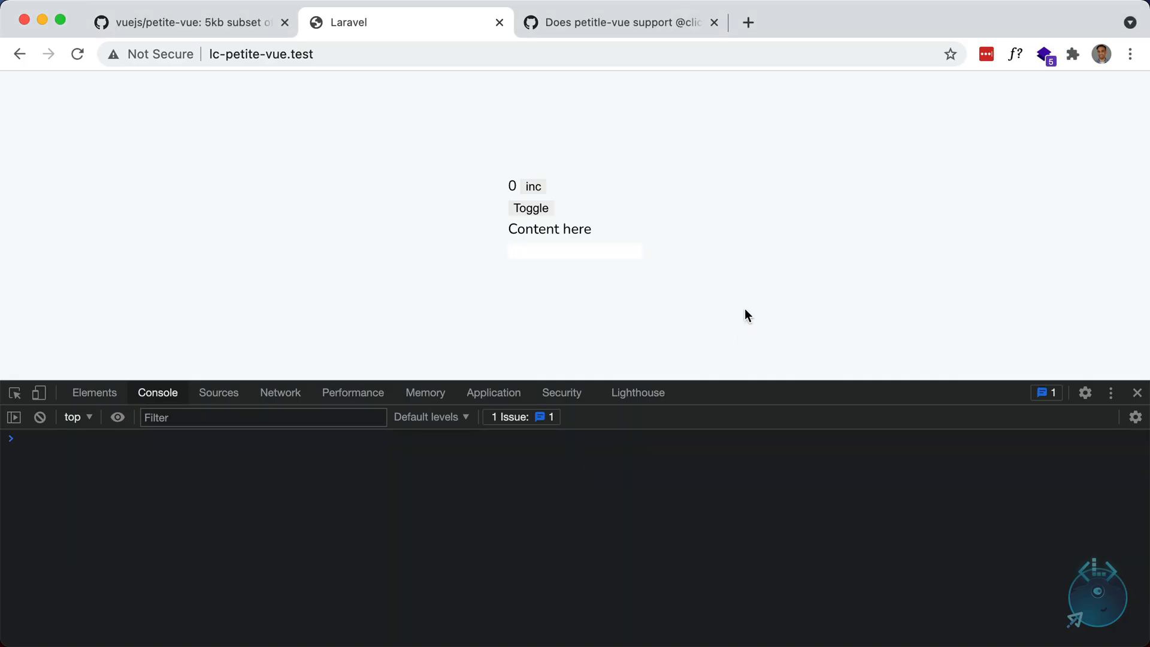
click(575, 251)
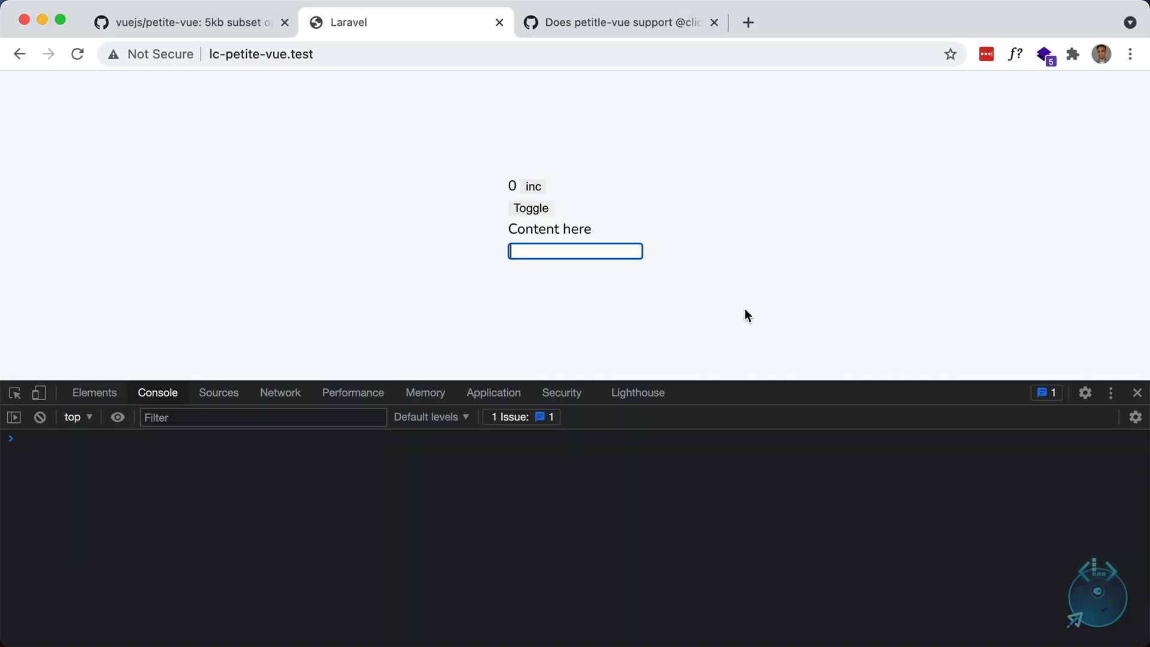
click(192, 22)
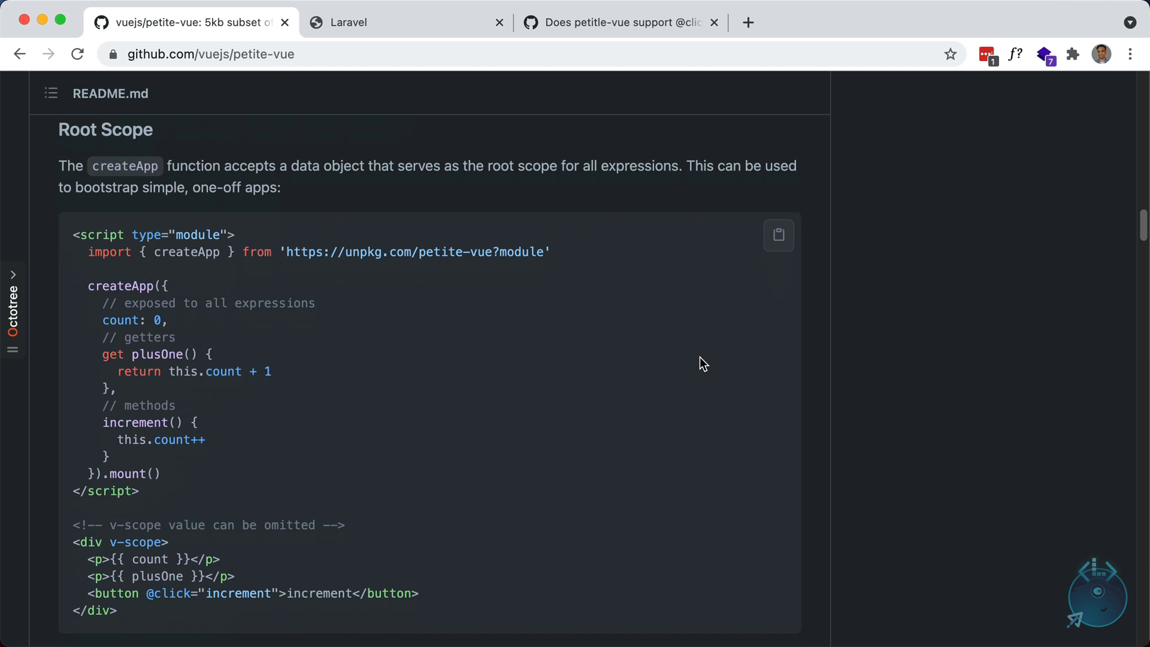
mouse_move(169, 488)
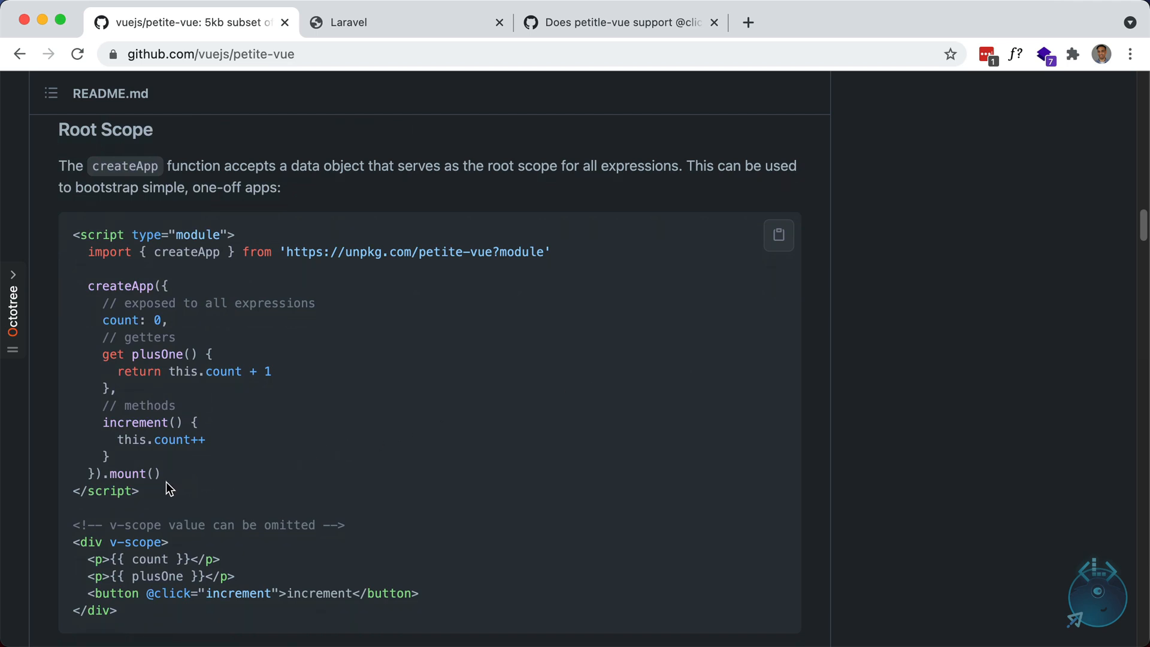
mouse_move(158, 496)
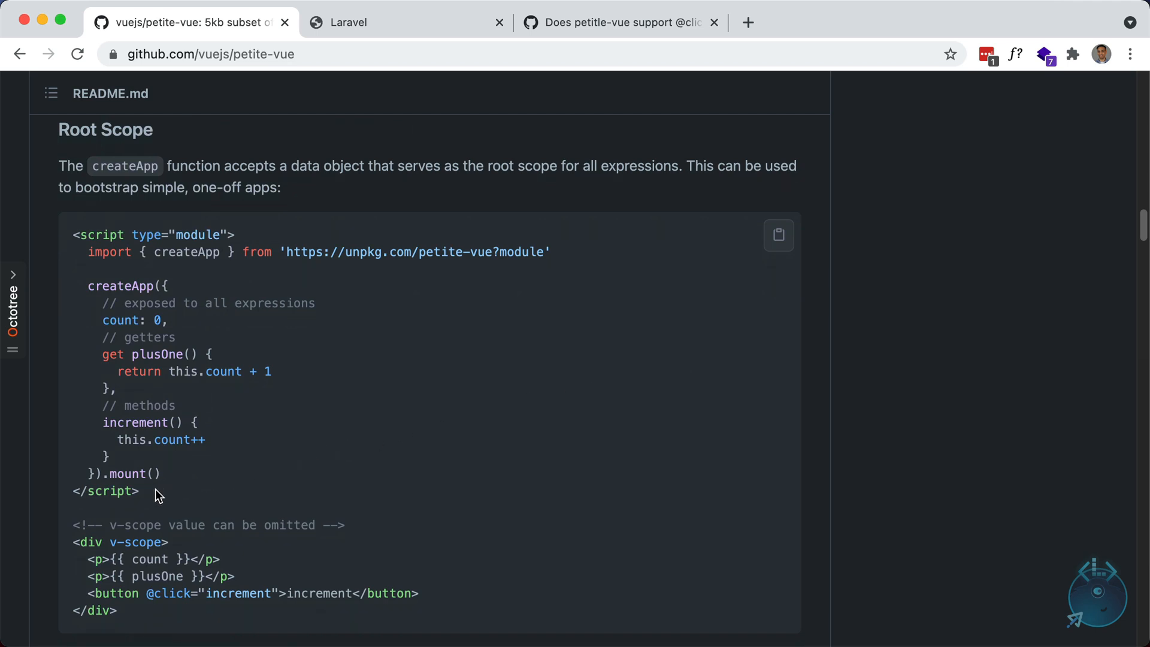
mouse_move(132, 615)
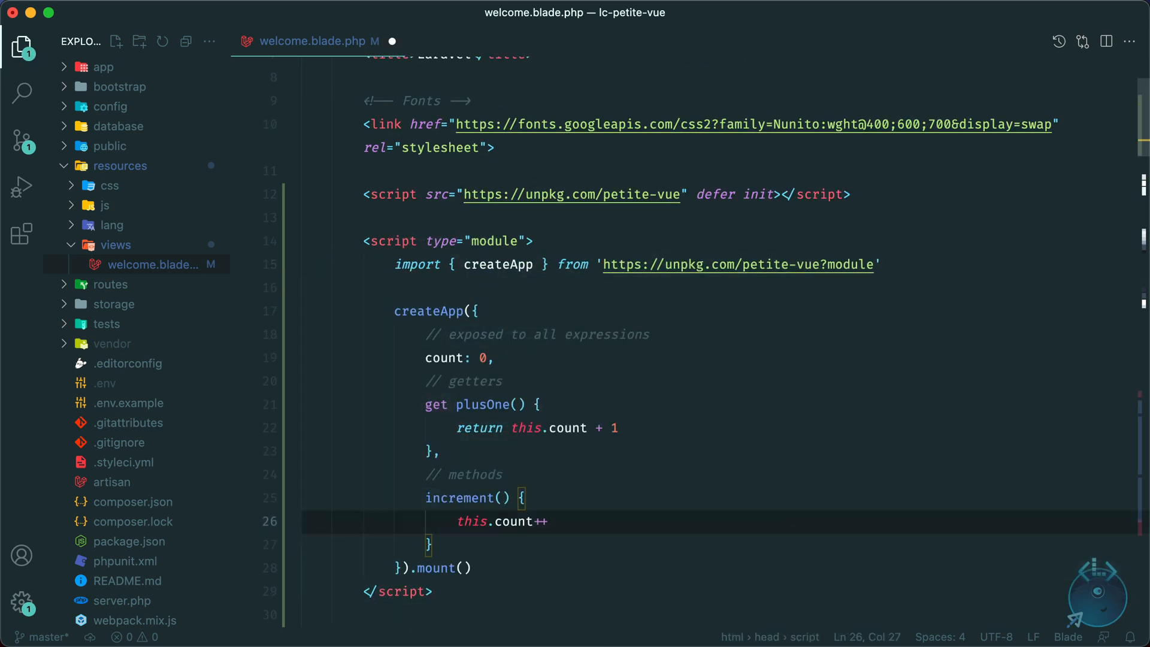
mouse_move(398, 359)
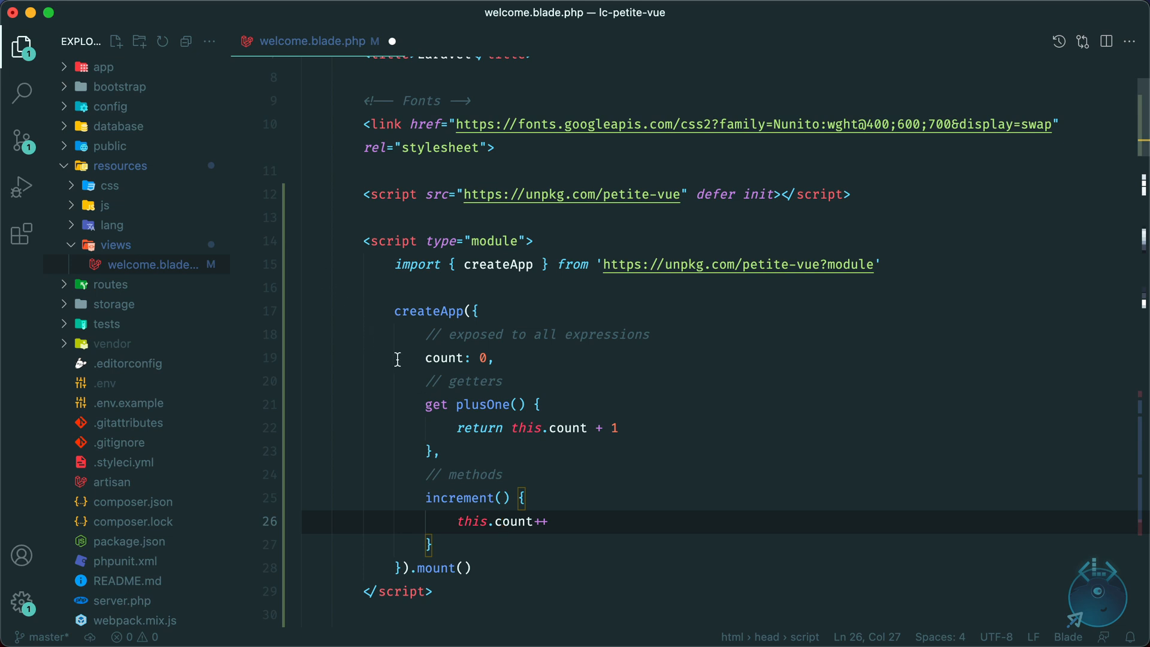
Select the count, plusOne and increment entries of the createApp example together
drag(426, 357, 547, 545)
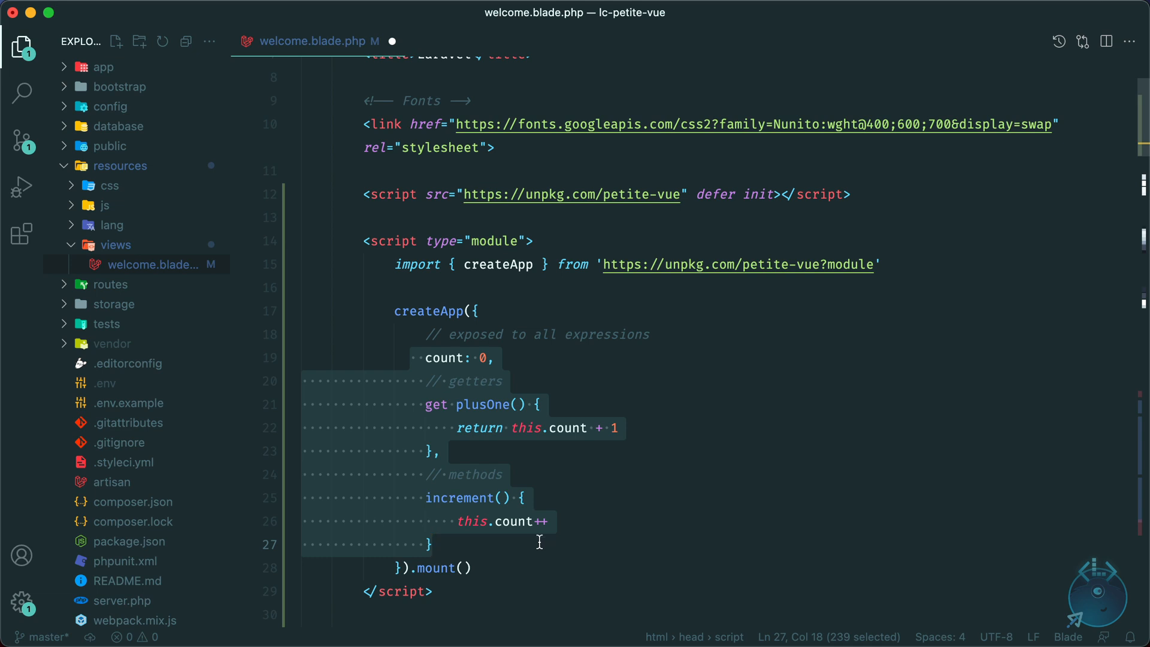
mouse_move(782, 199)
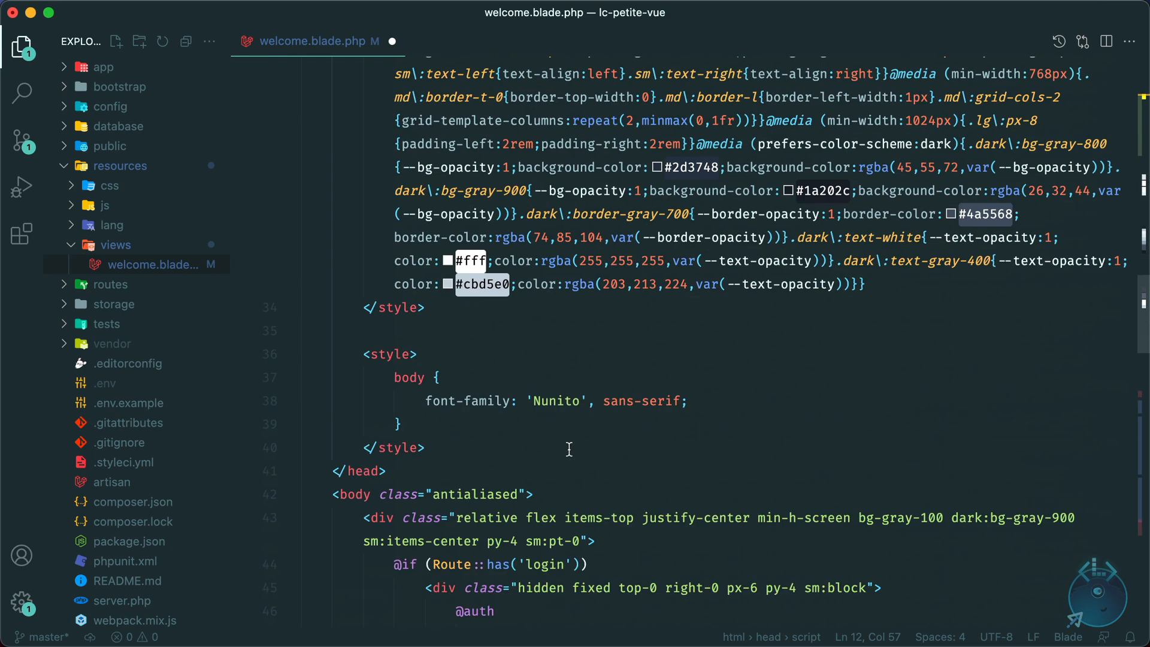
Add v-text="count" and v-text="plusOne" to the root-scope block's two <p> tags
scroll(down, 3)
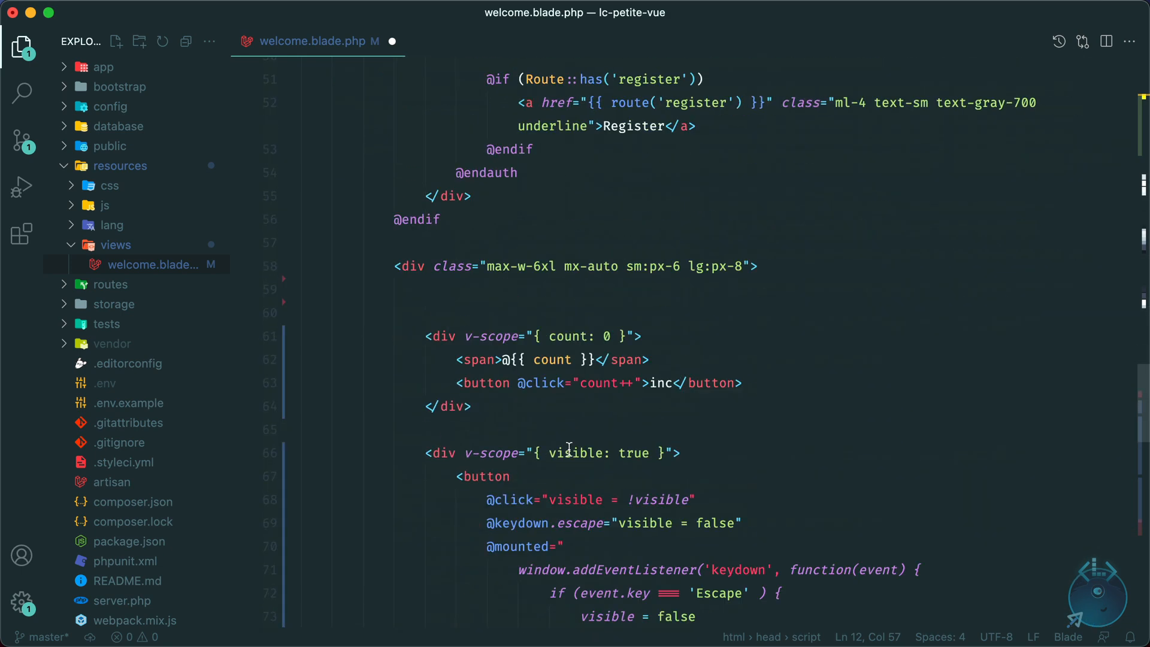
scroll(down, 3)
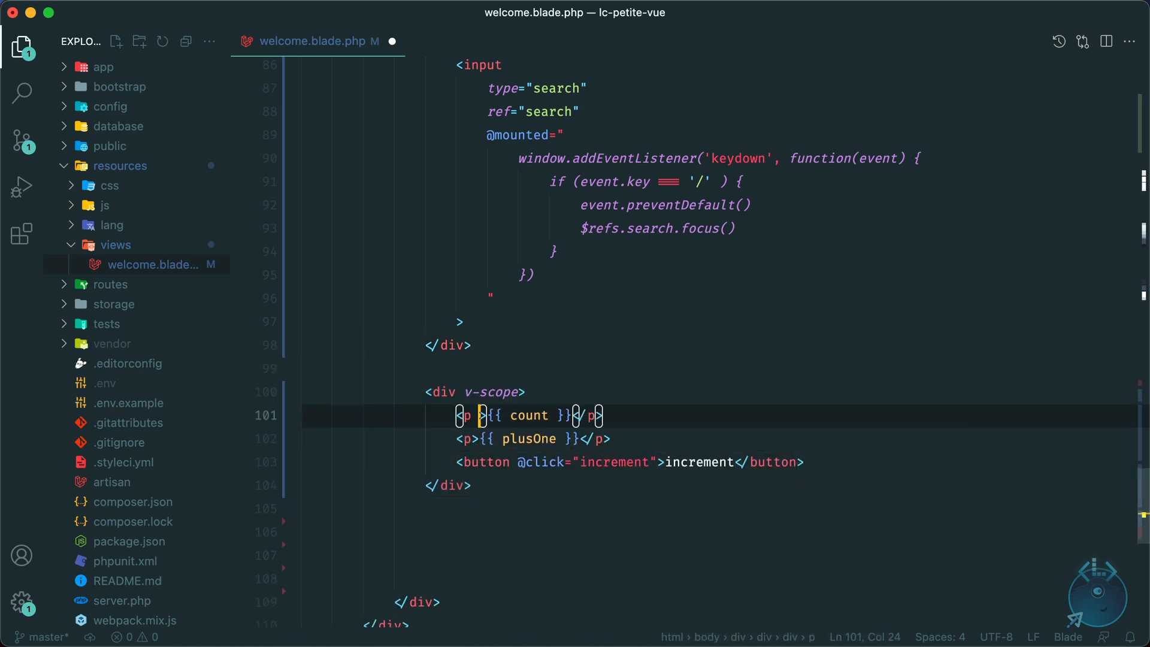
text(v-text="count)
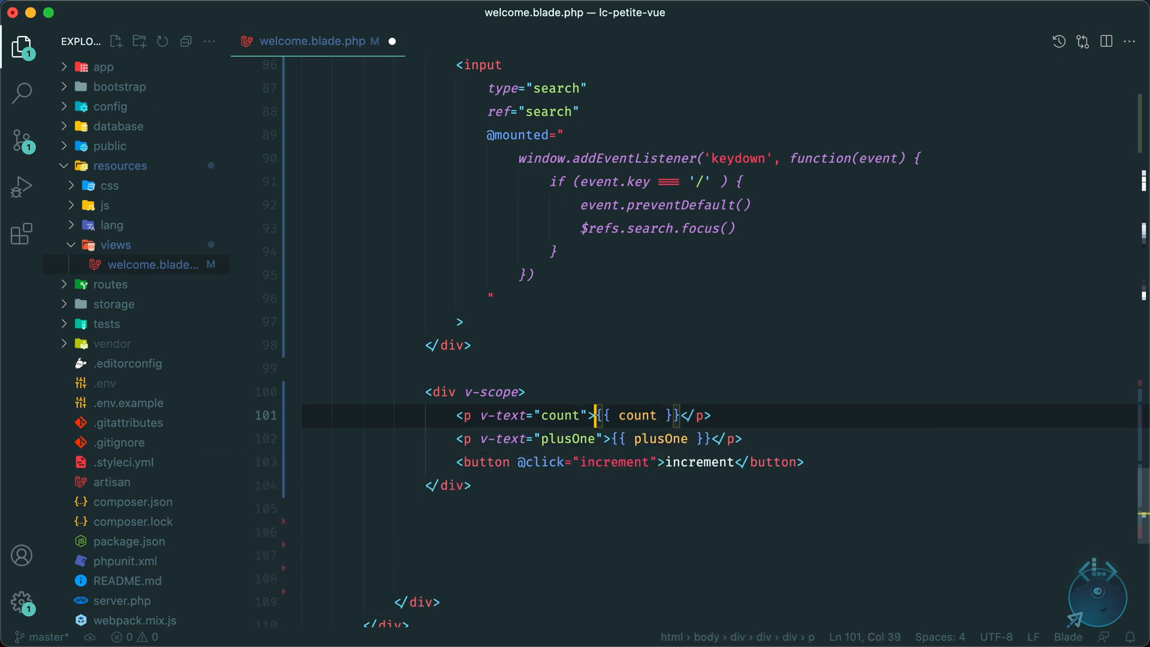
drag(595, 415, 678, 416)
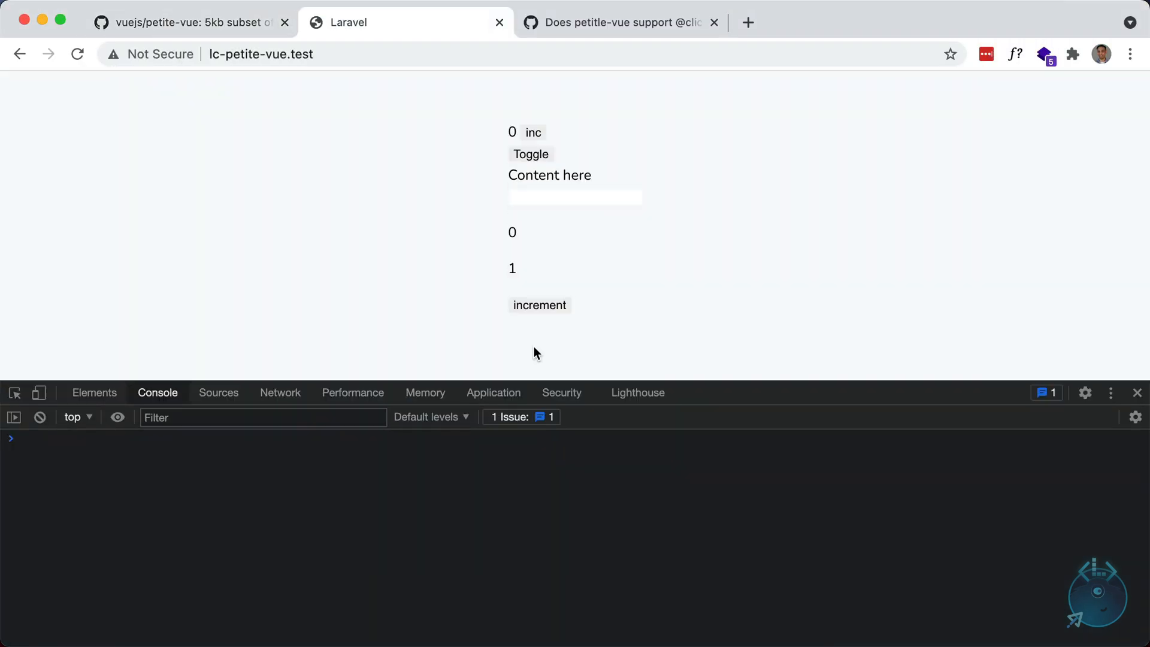
Click increment three times so count and plusOne rise together, then return to the editor
click(539, 306)
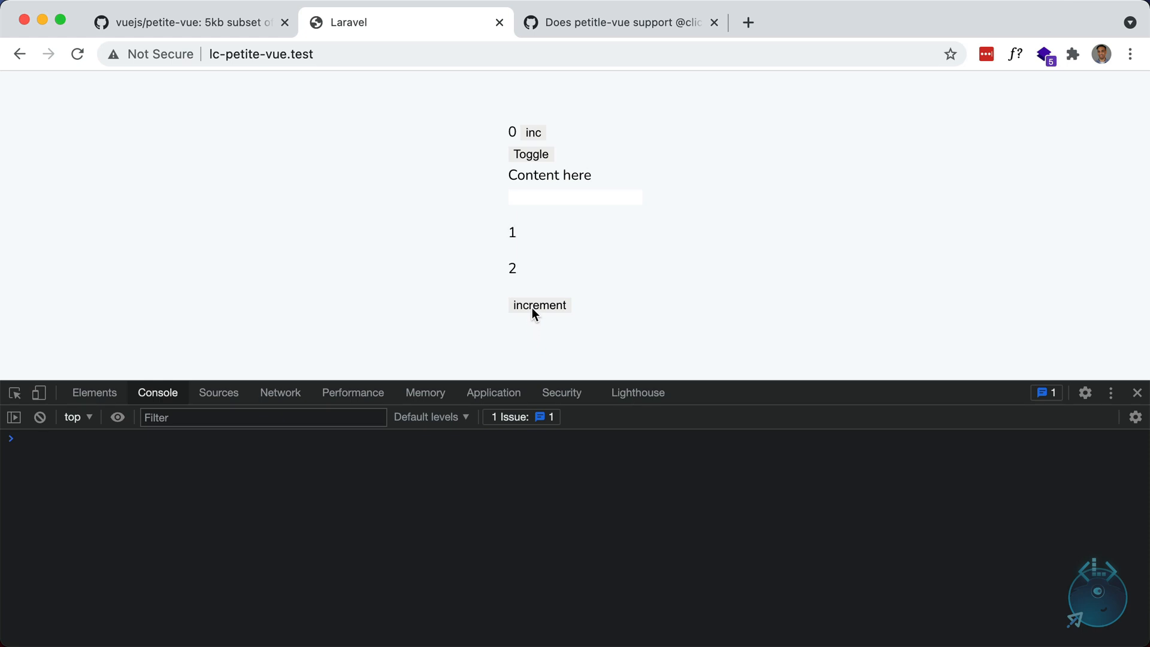
click(540, 305)
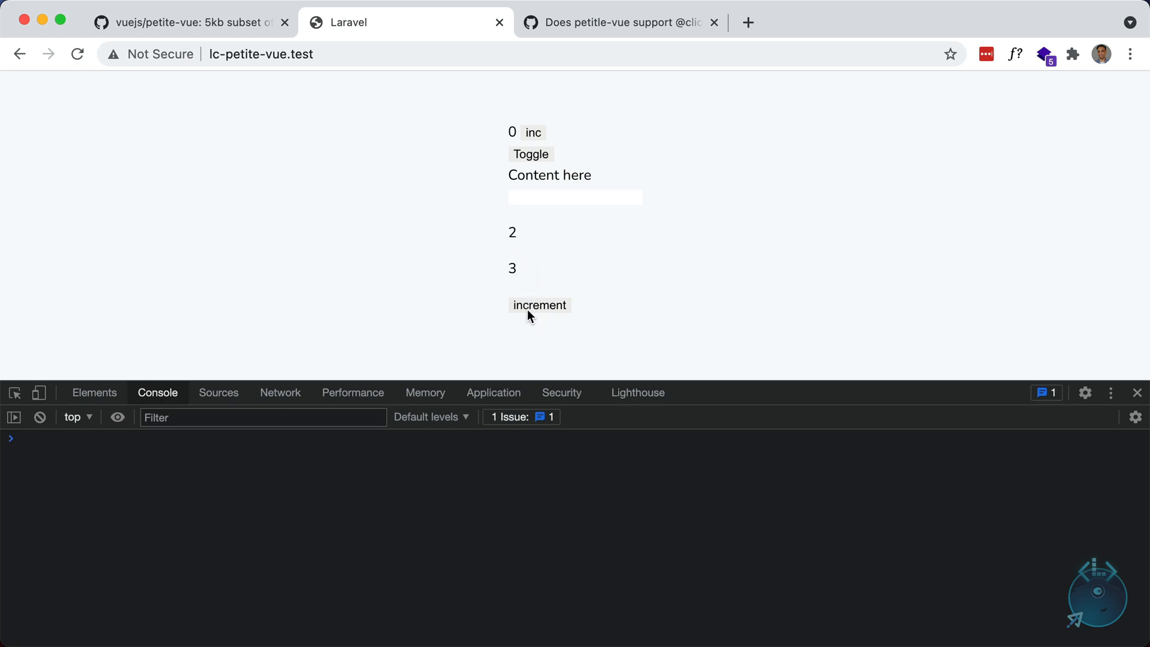
click(539, 306)
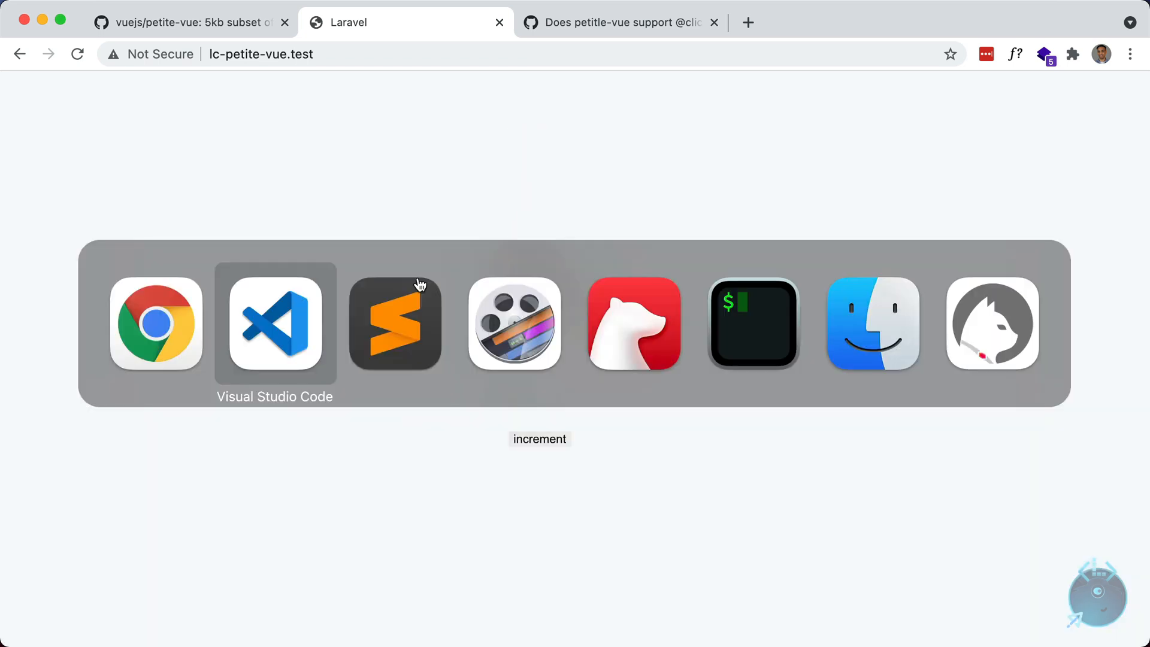
click(273, 326)
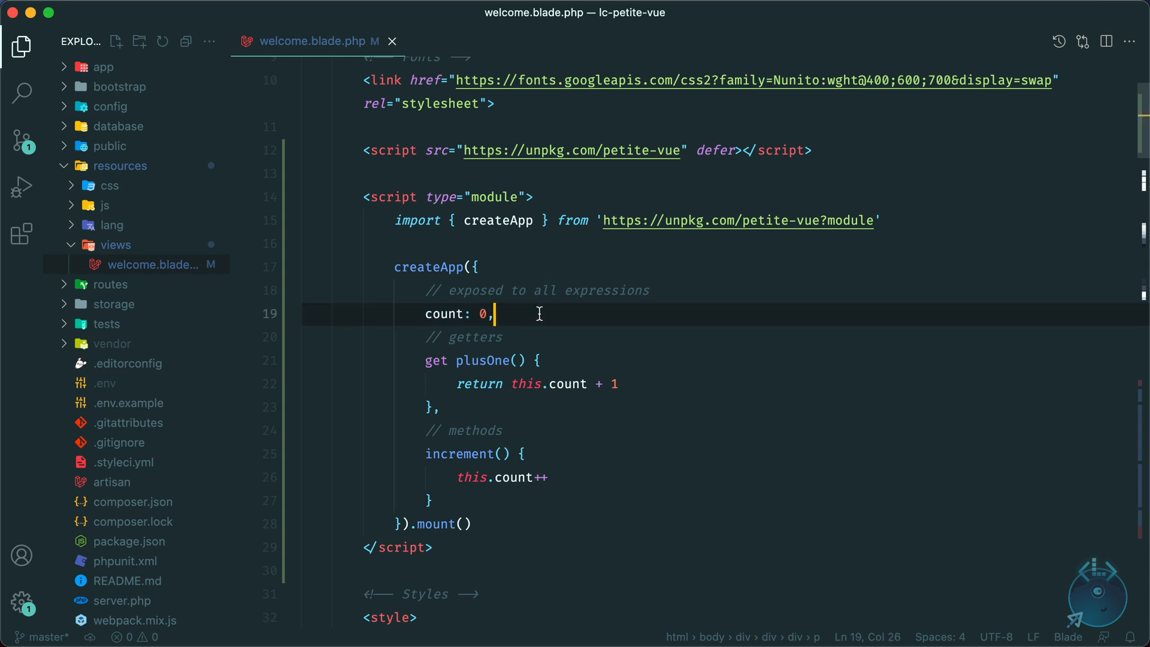
Start an addTodo() method that pushes a new object onto this.todos
key(Enter)
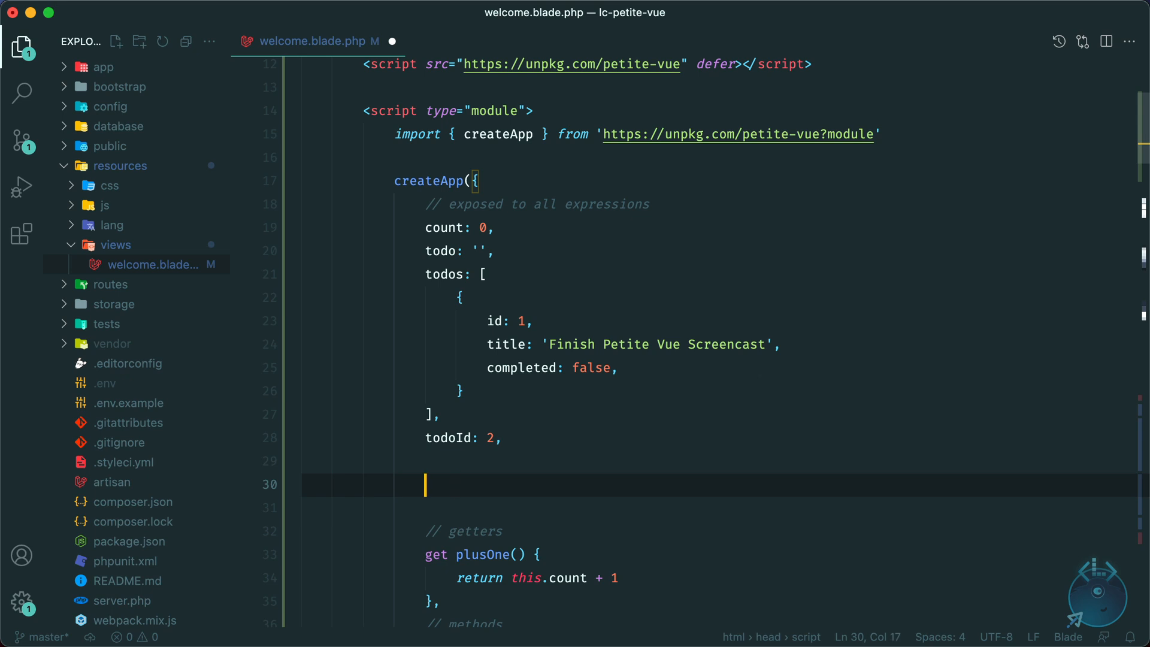
text(addTodo() {)
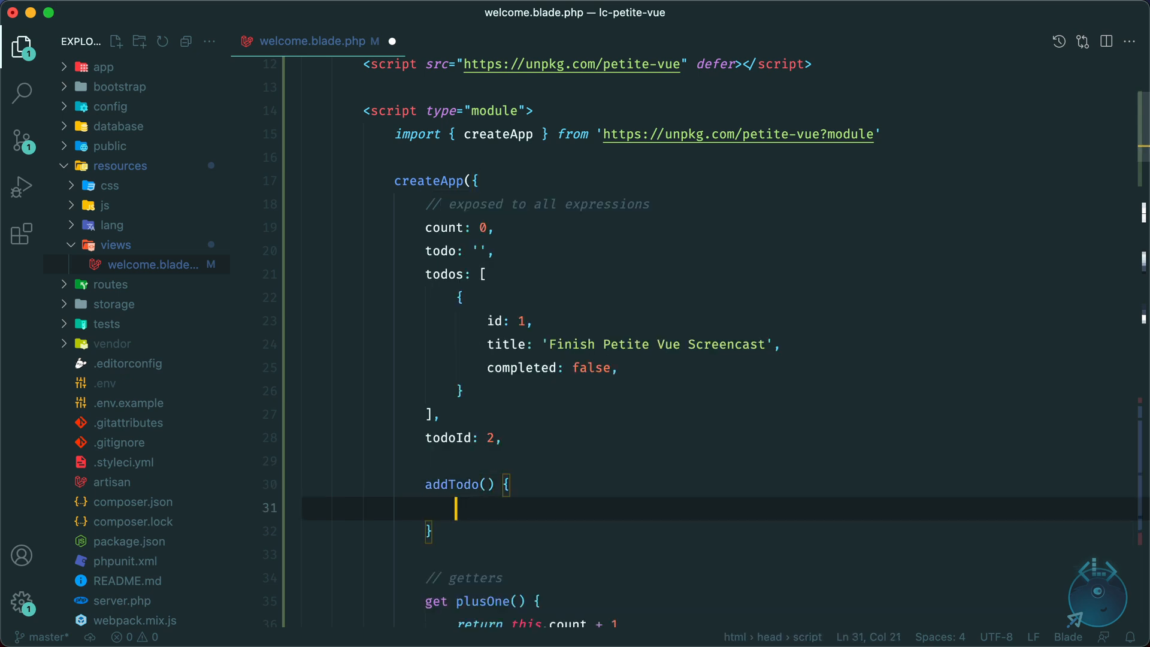
text(t)
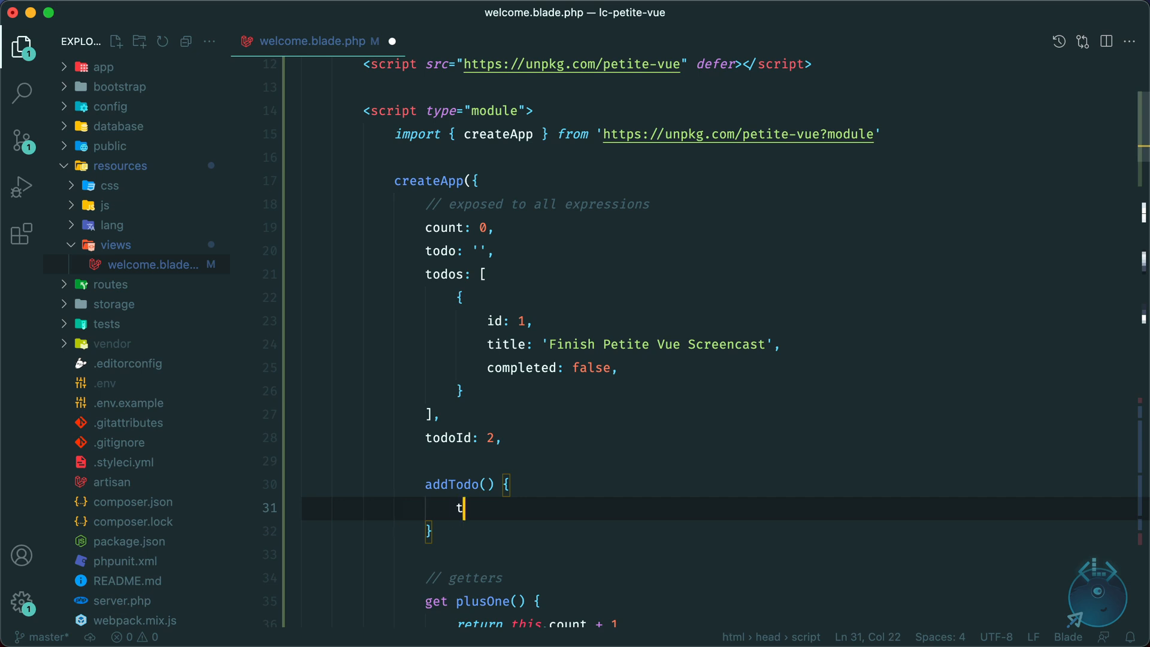
text(his.todos)
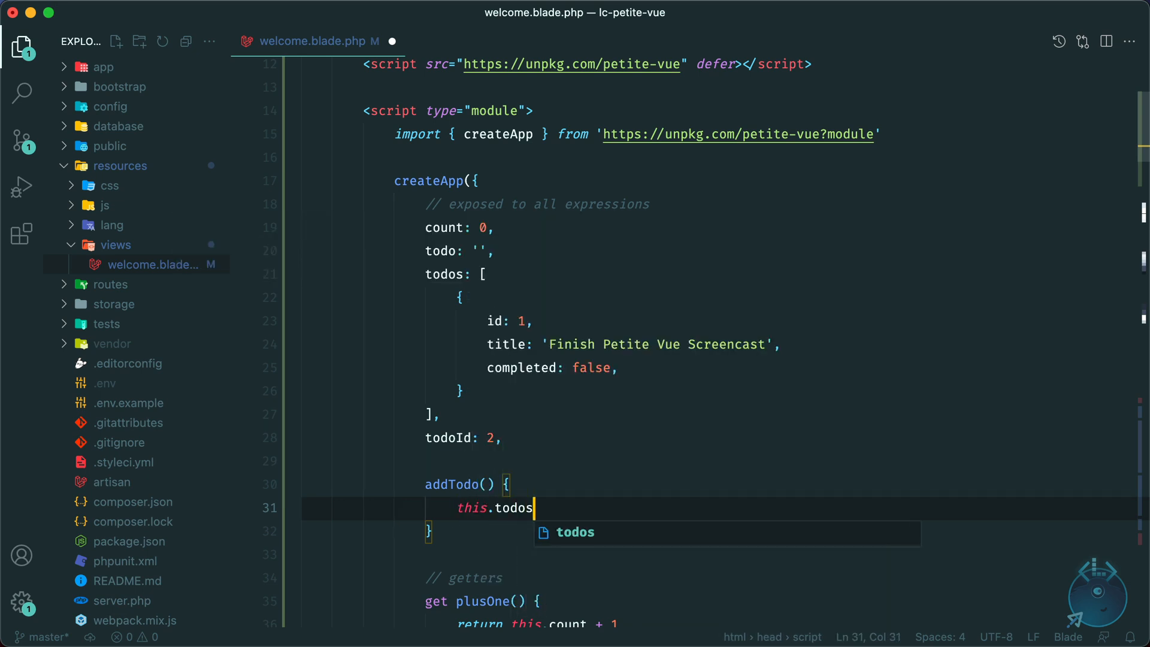
text(.push)
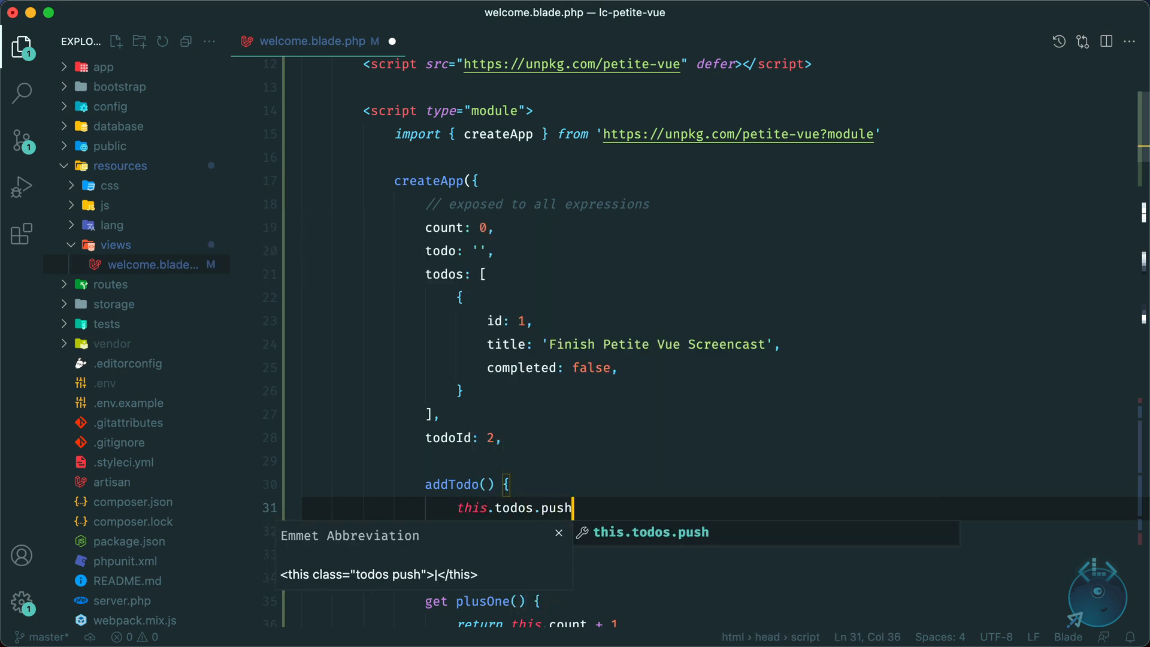
text(()
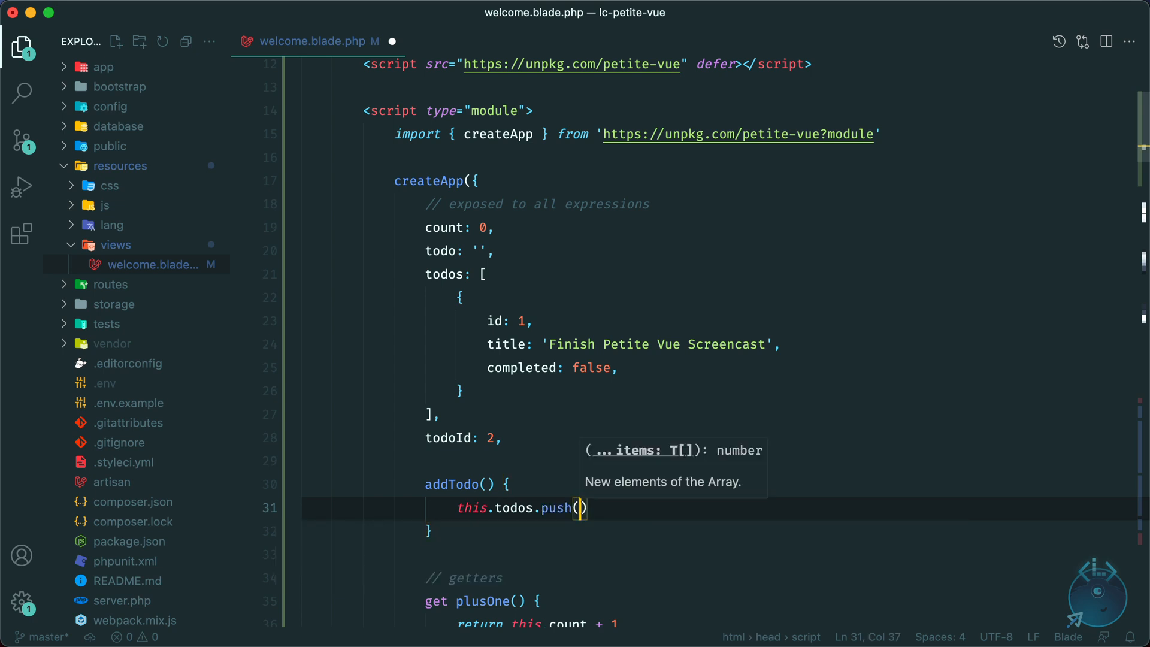
text({)
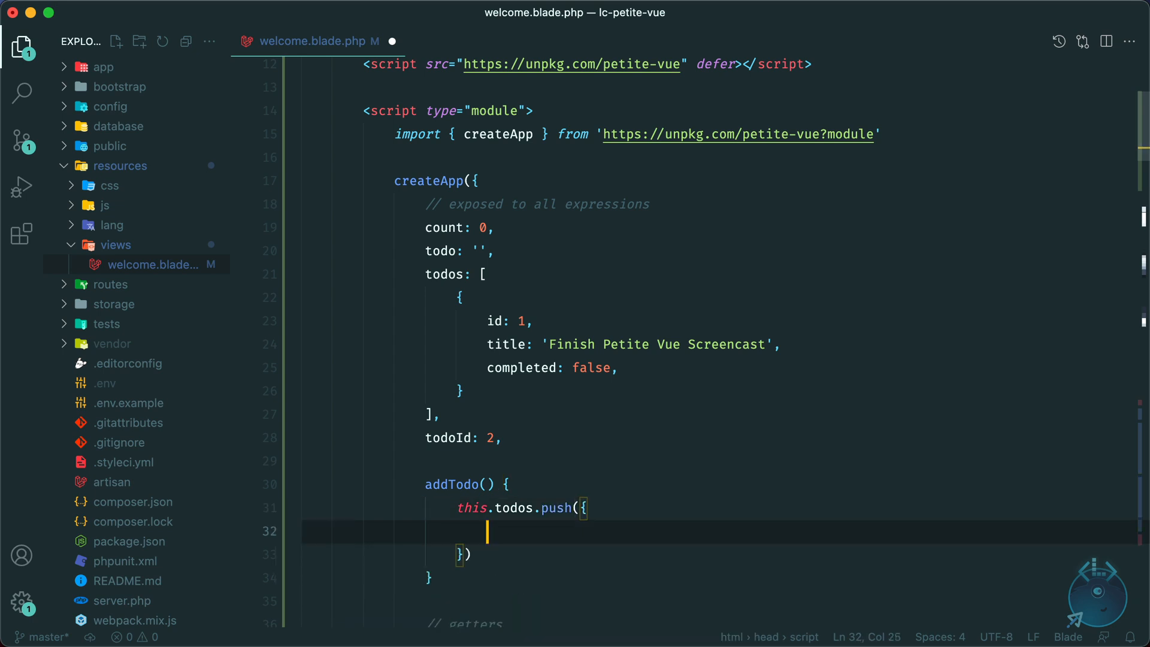
Give the pushed todo id todoId, a title and completed: false, then increment this.todoId
text(id: this.)
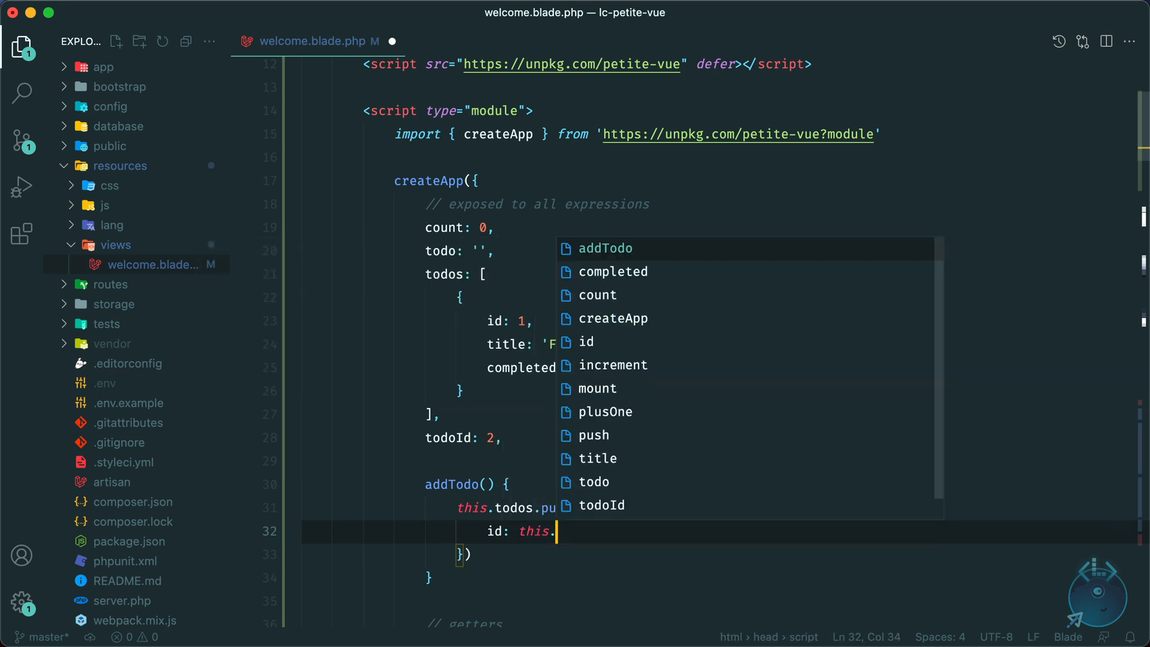
text(todoId,)
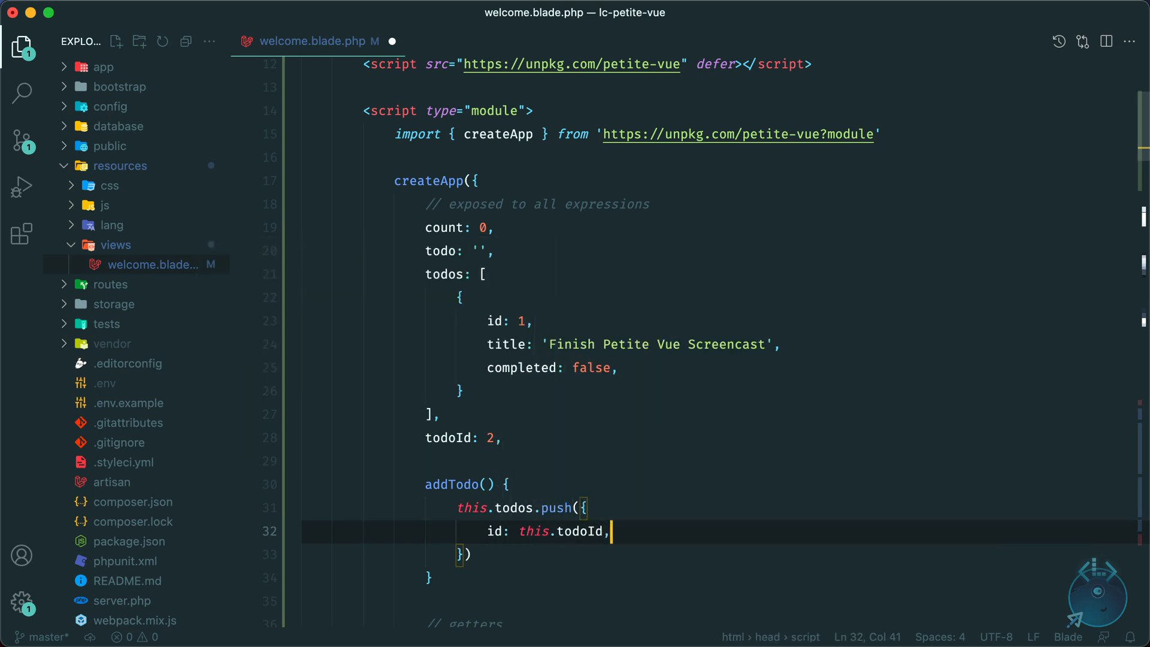
text(title)
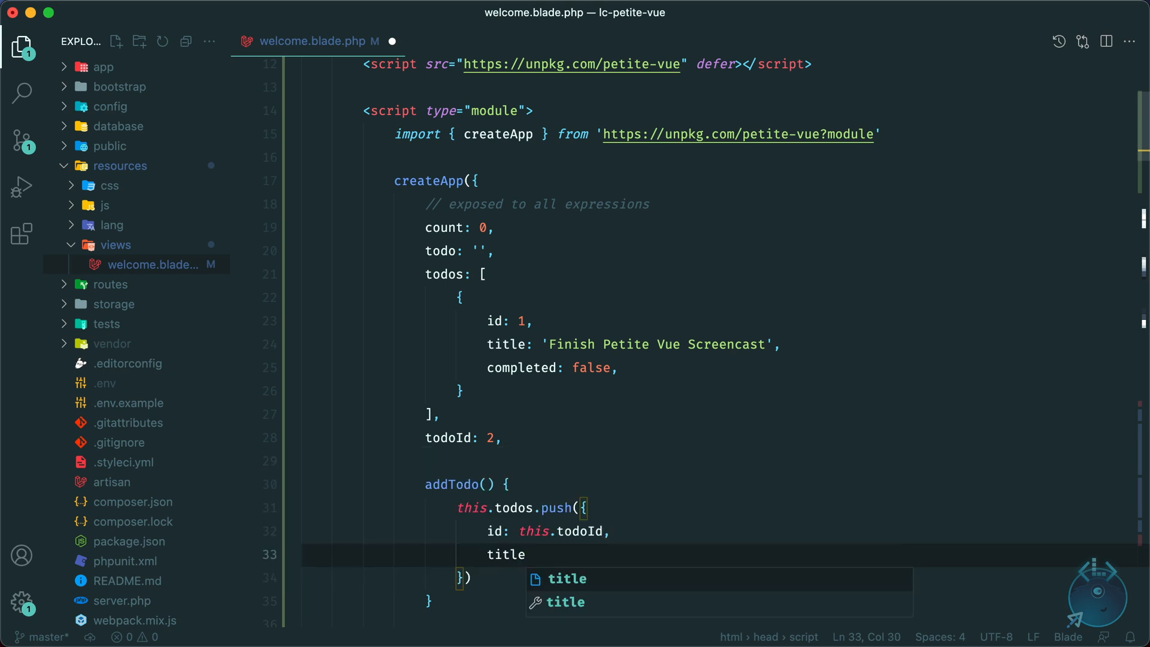
text(: this.todo)
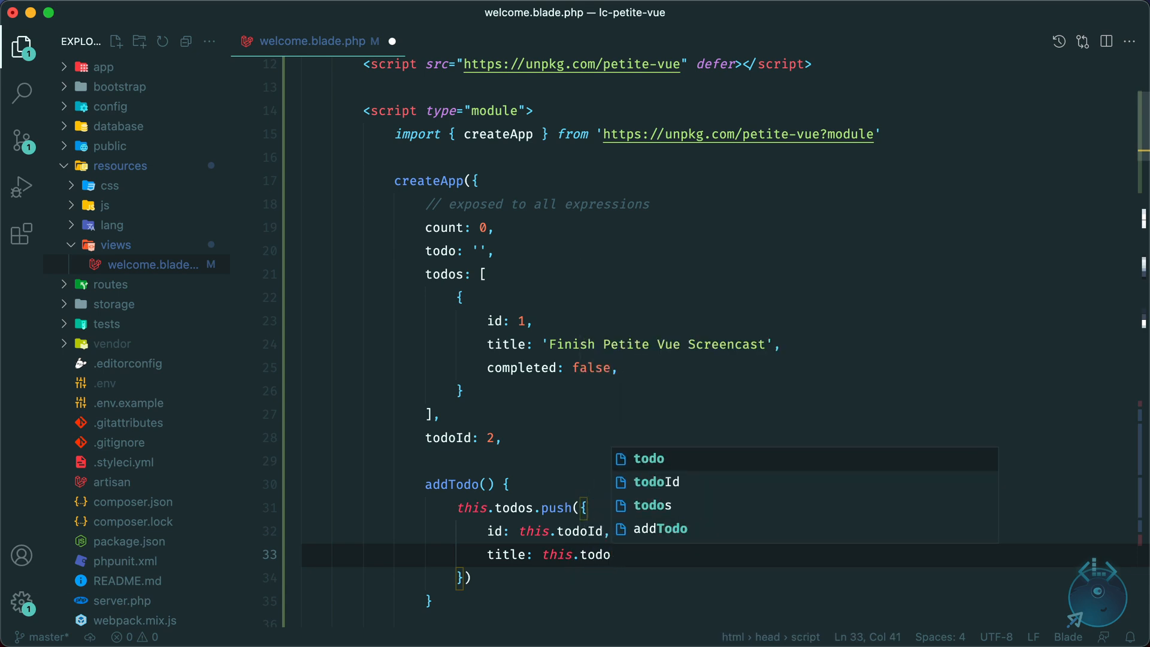
text(completed:)
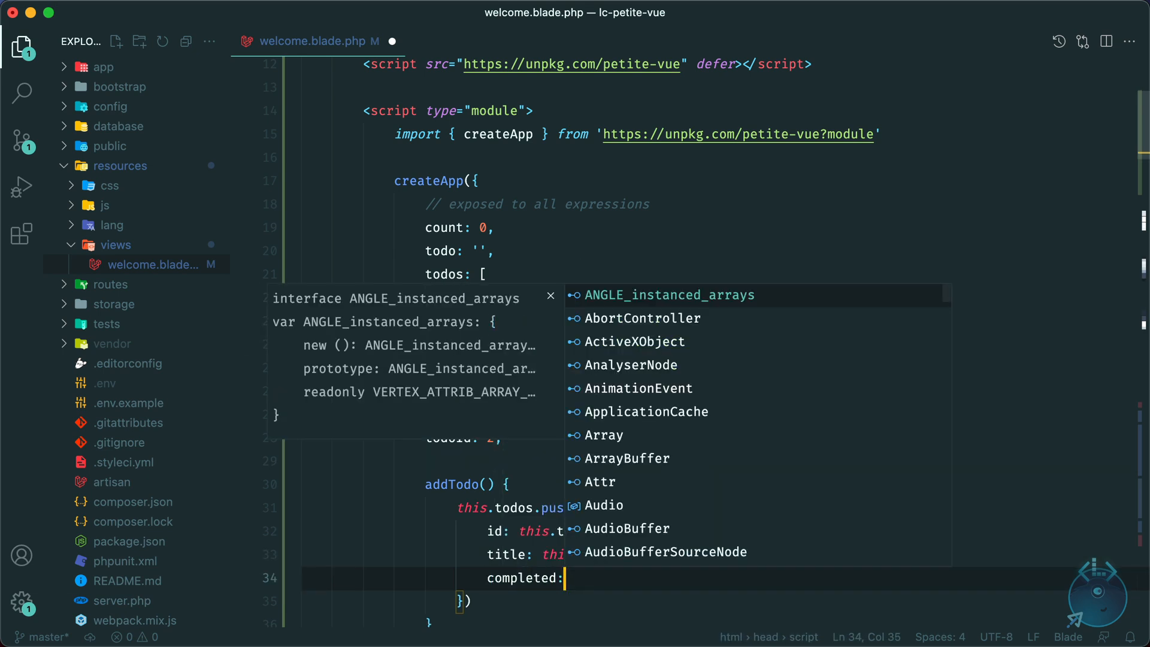
text(false,)
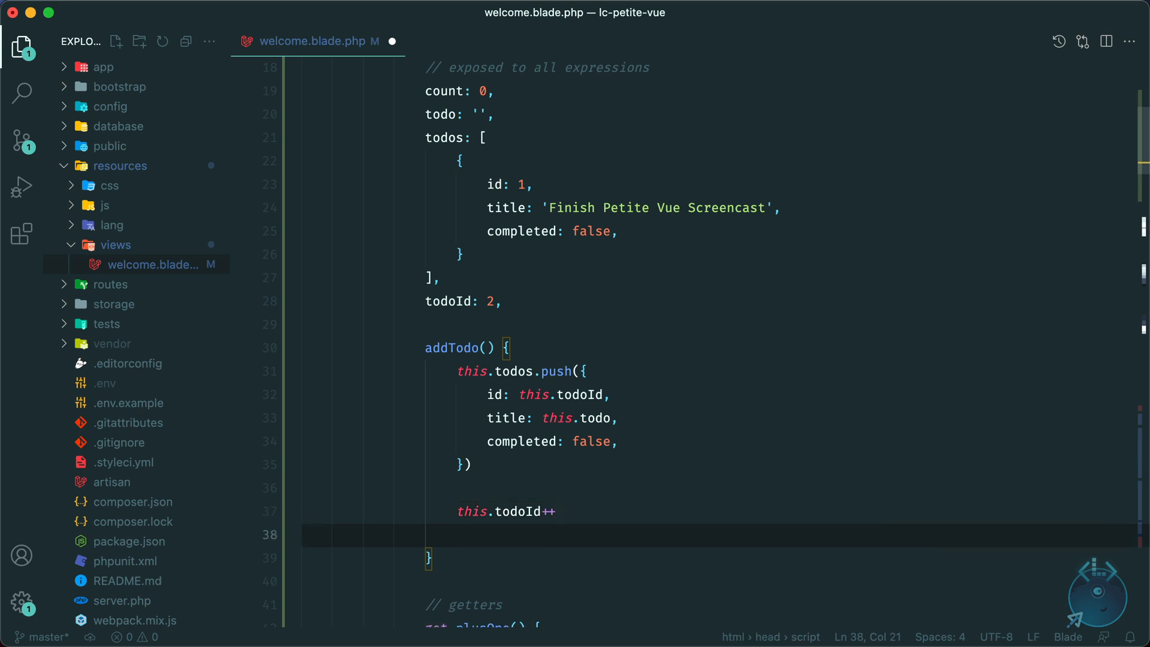
text(this.t)
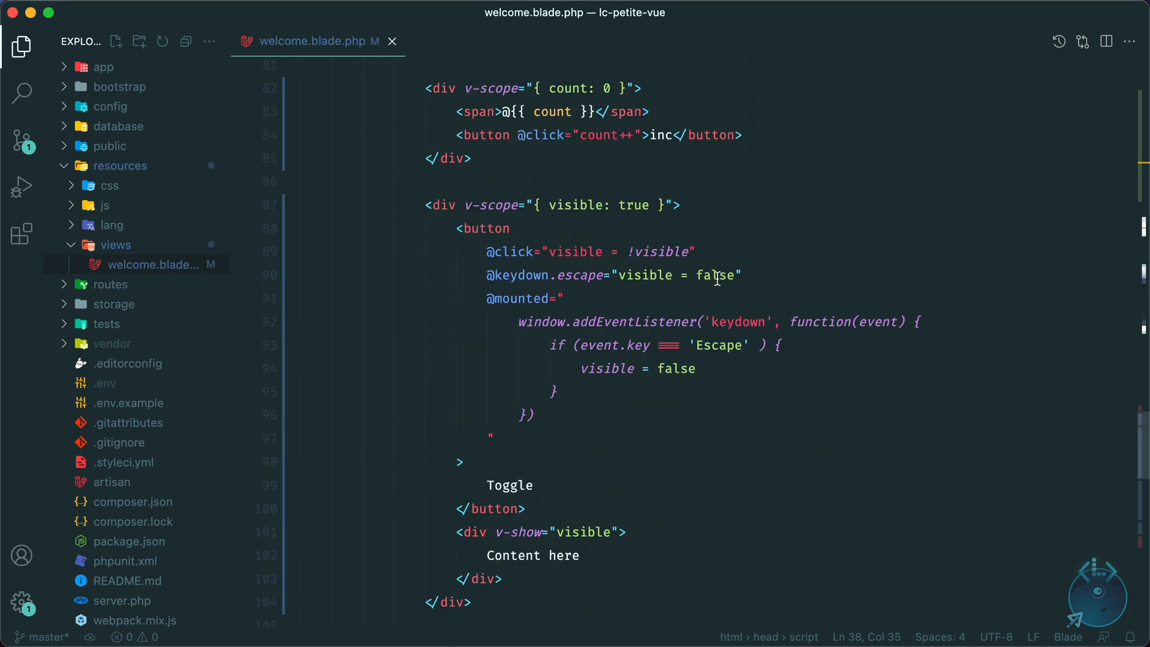
Add a new v-scope div below containing a text input for todos
scroll(down, 3)
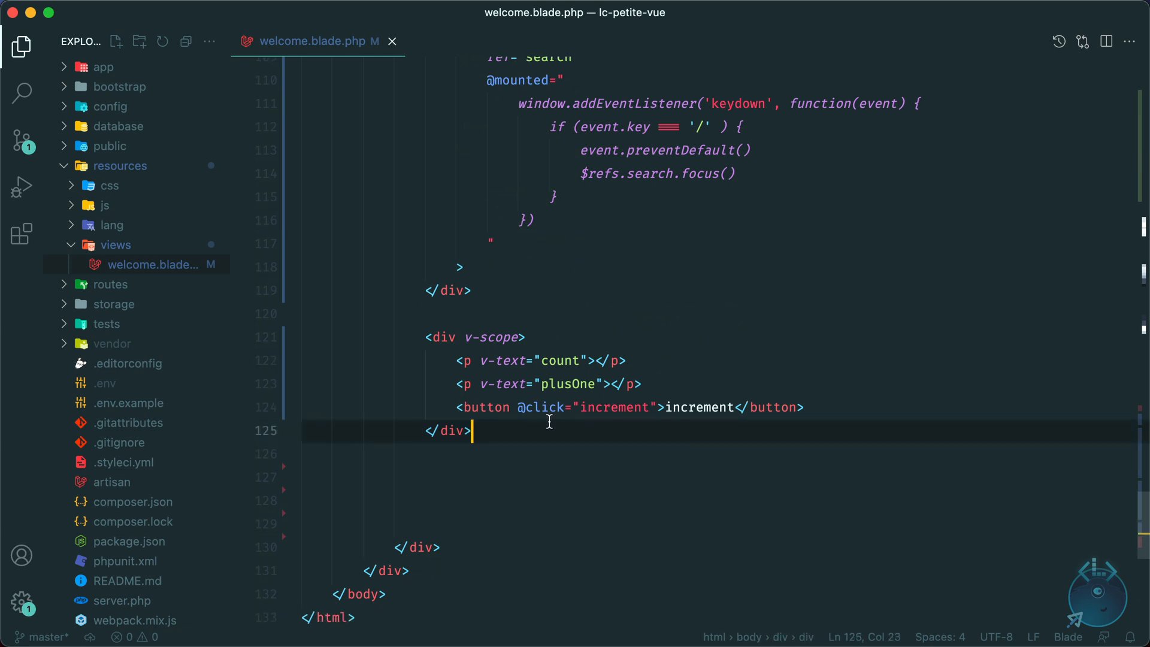
text(<div></div>)
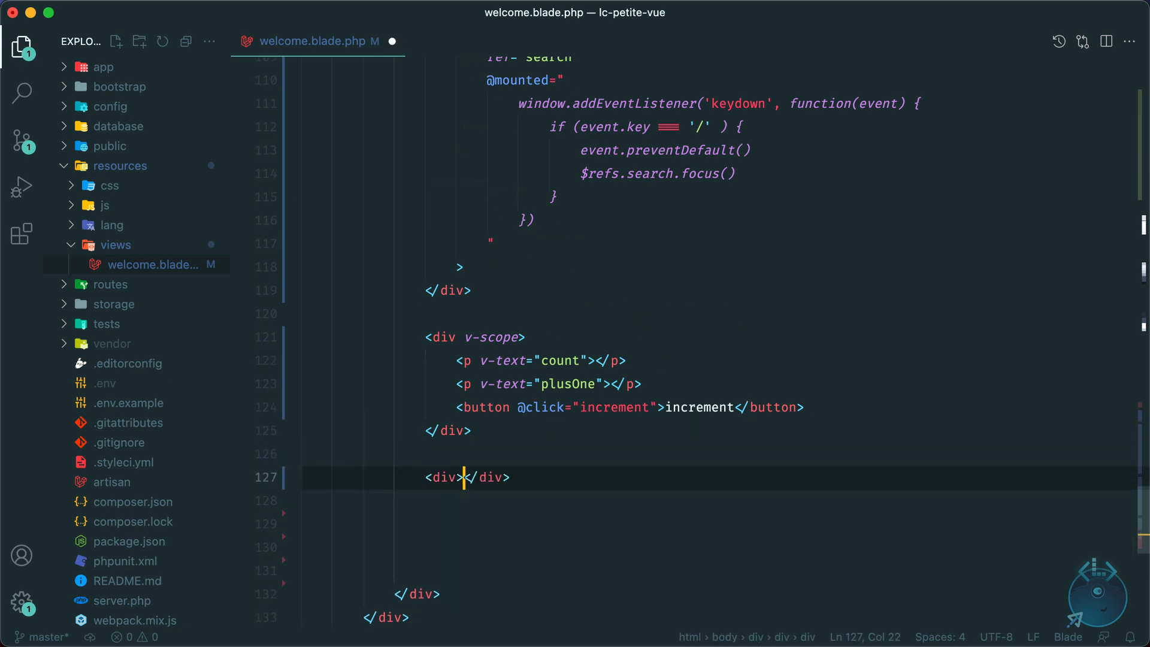
text(v->)
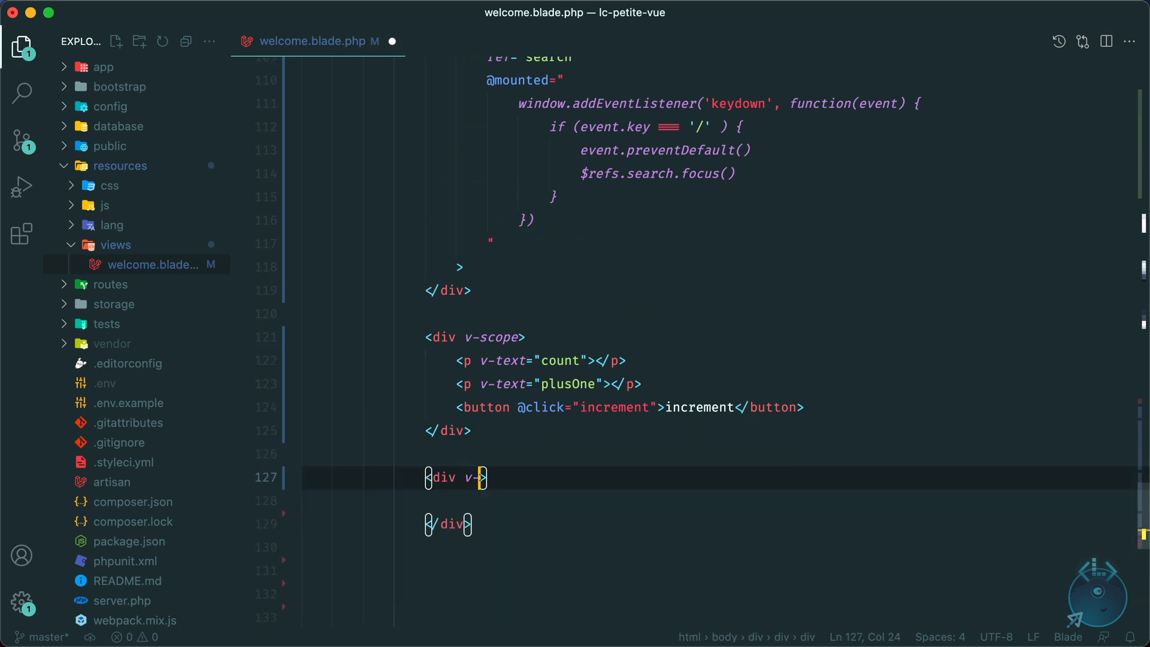
text(scope)
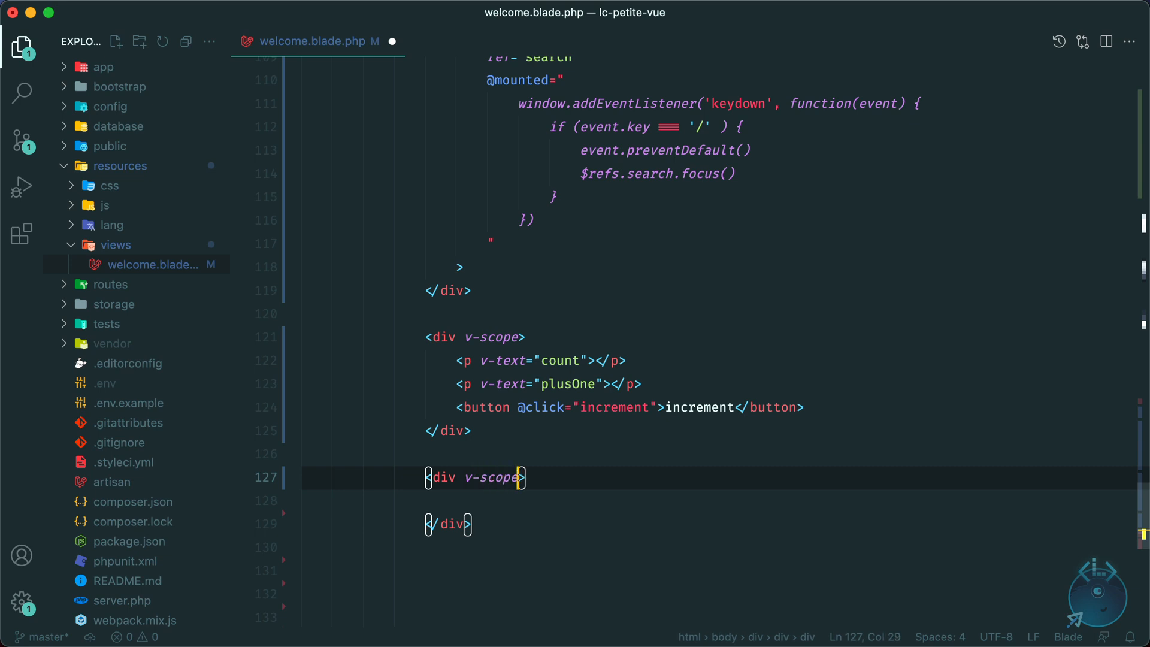
key(Enter)
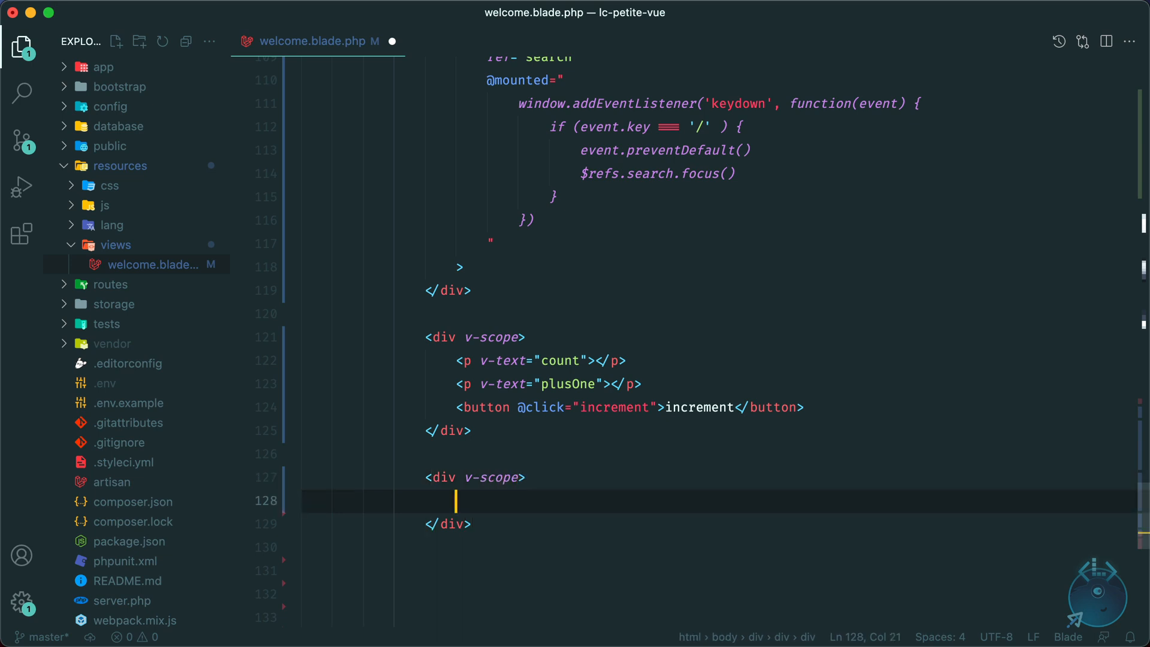
text(inpu)
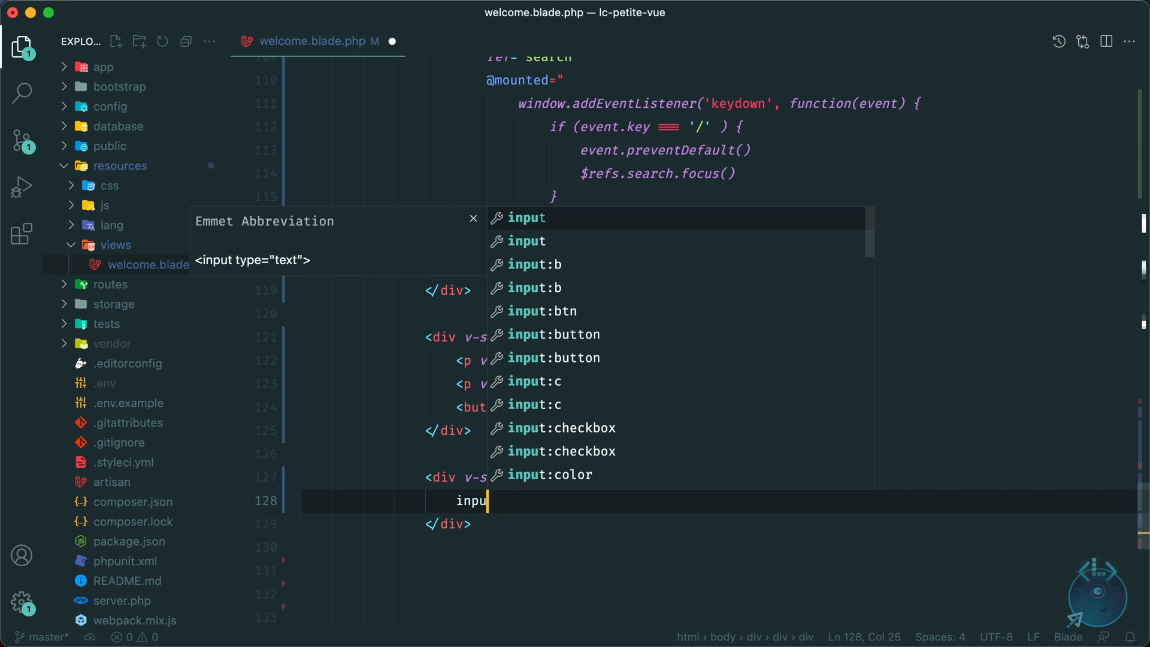
key(Tab)
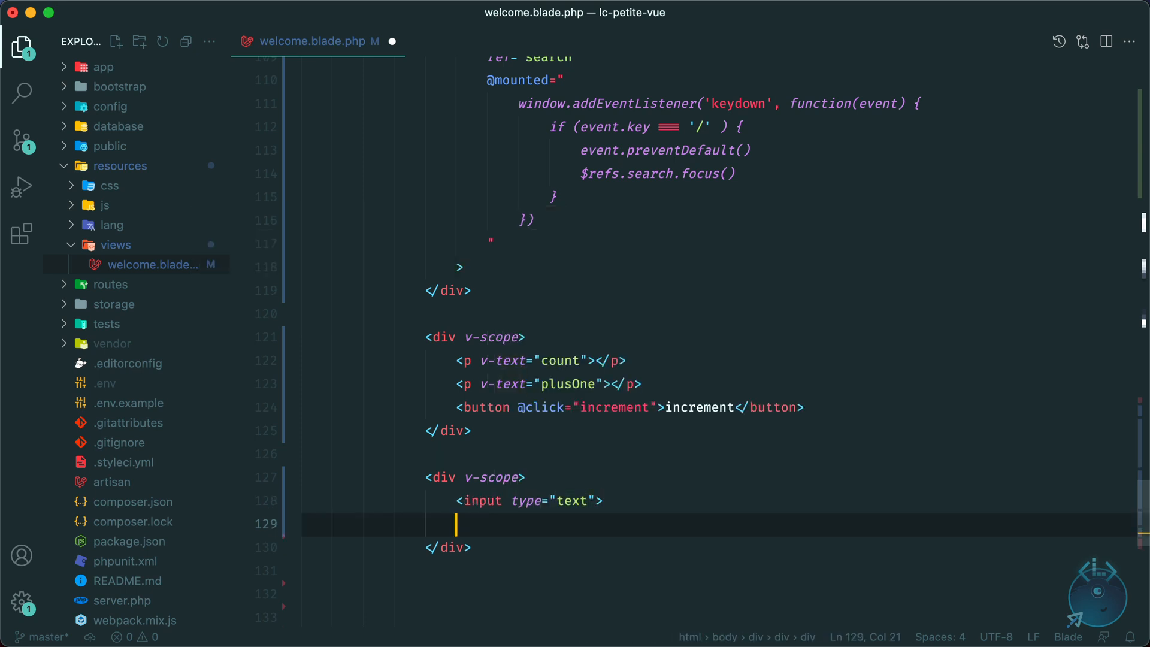
Add a v-for div over todos with :key, showing @{{ todo.title }} in a span
text(div)
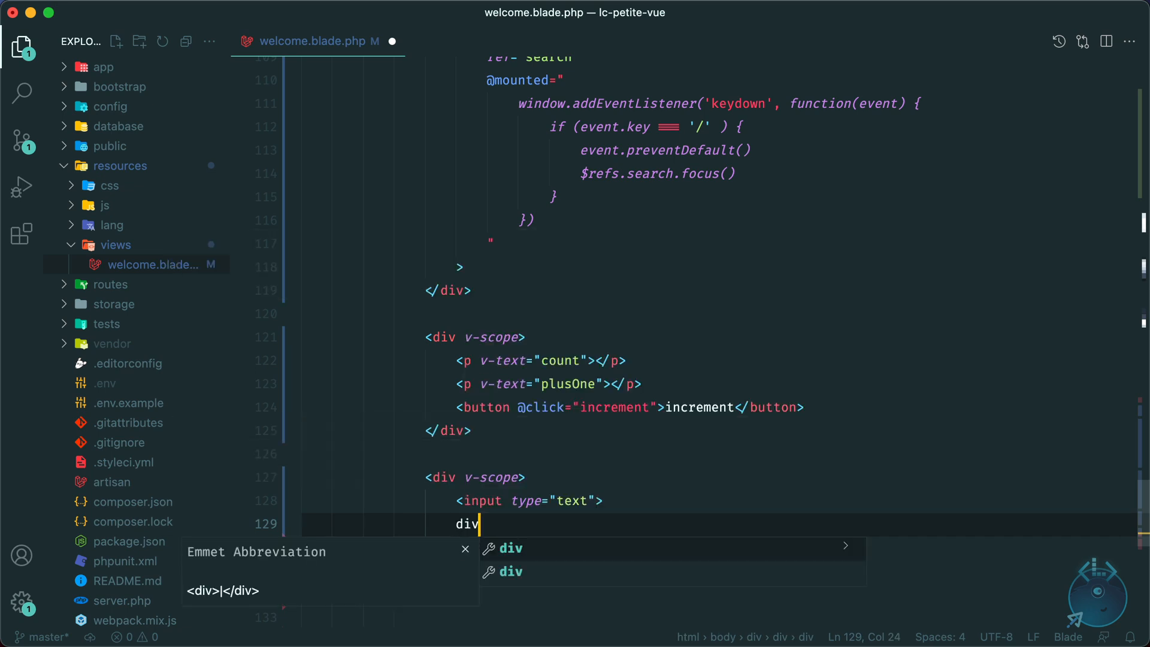
key(Tab)
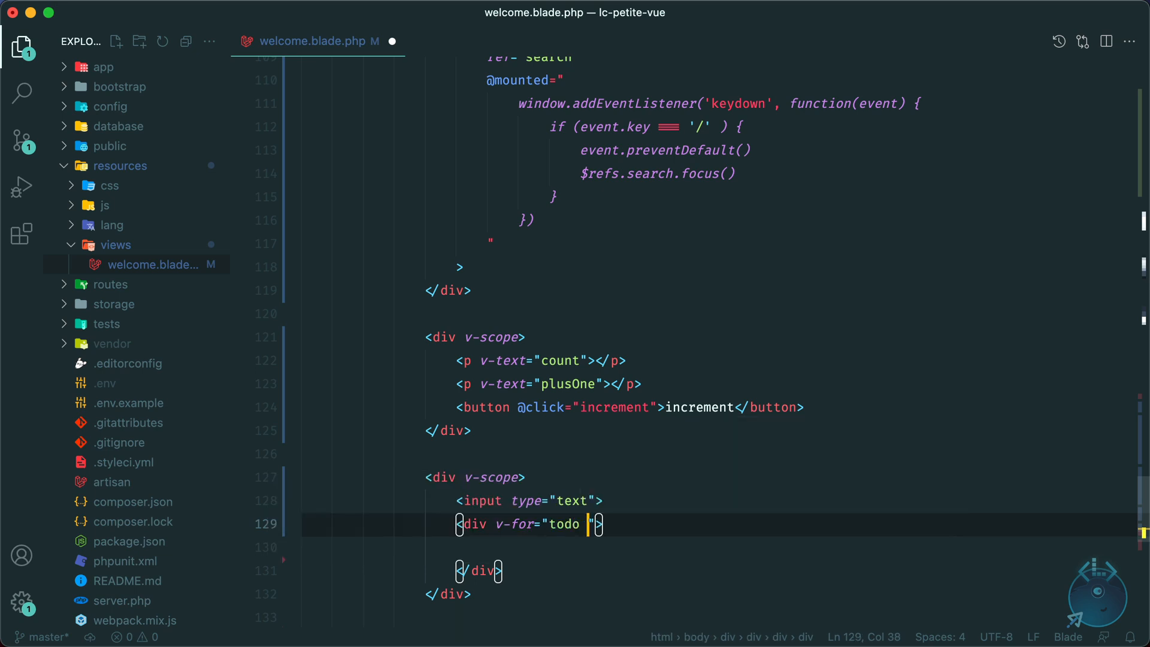
text(in todos)
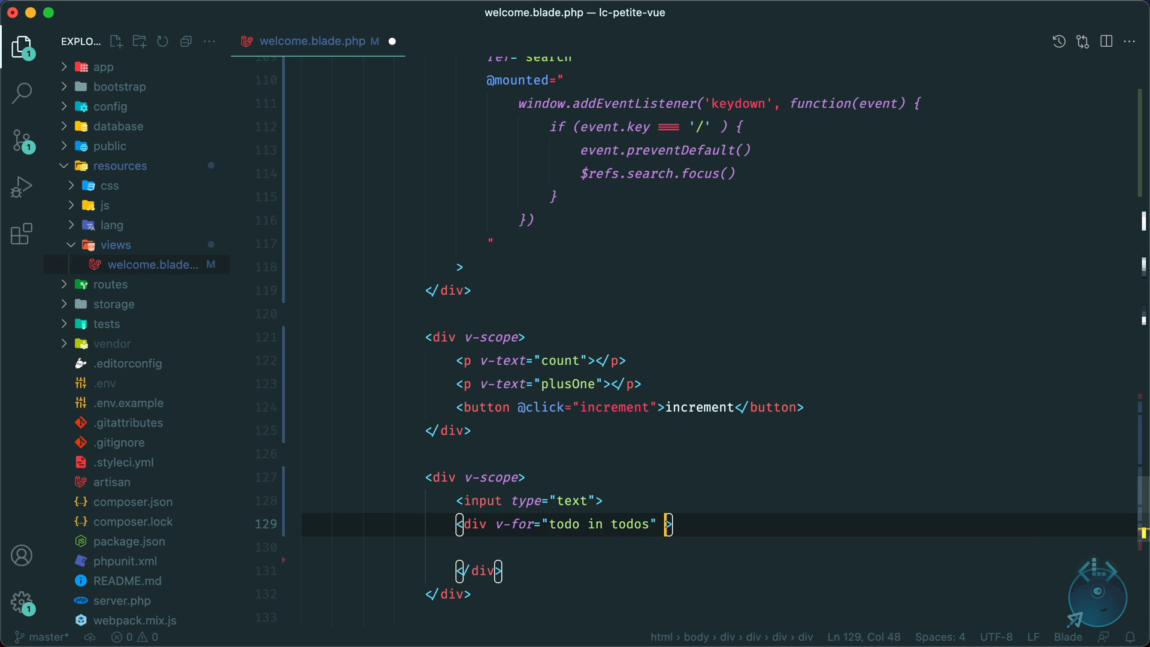
text(:key="todo.id)
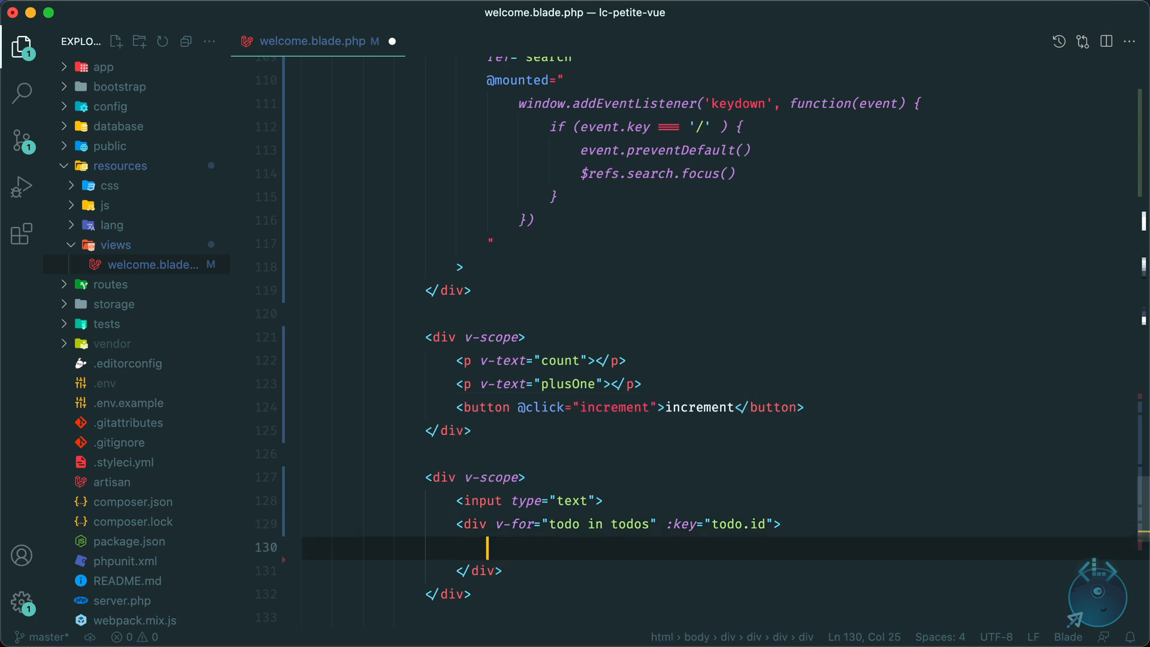
text(span>a</span>)
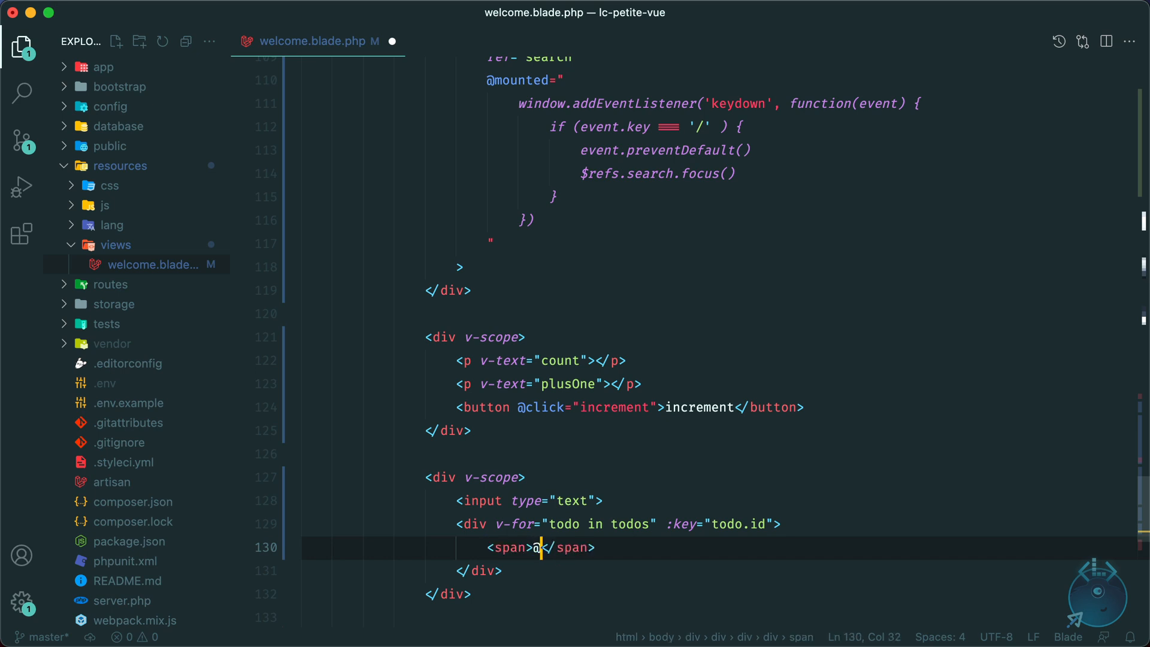
text({{ }})
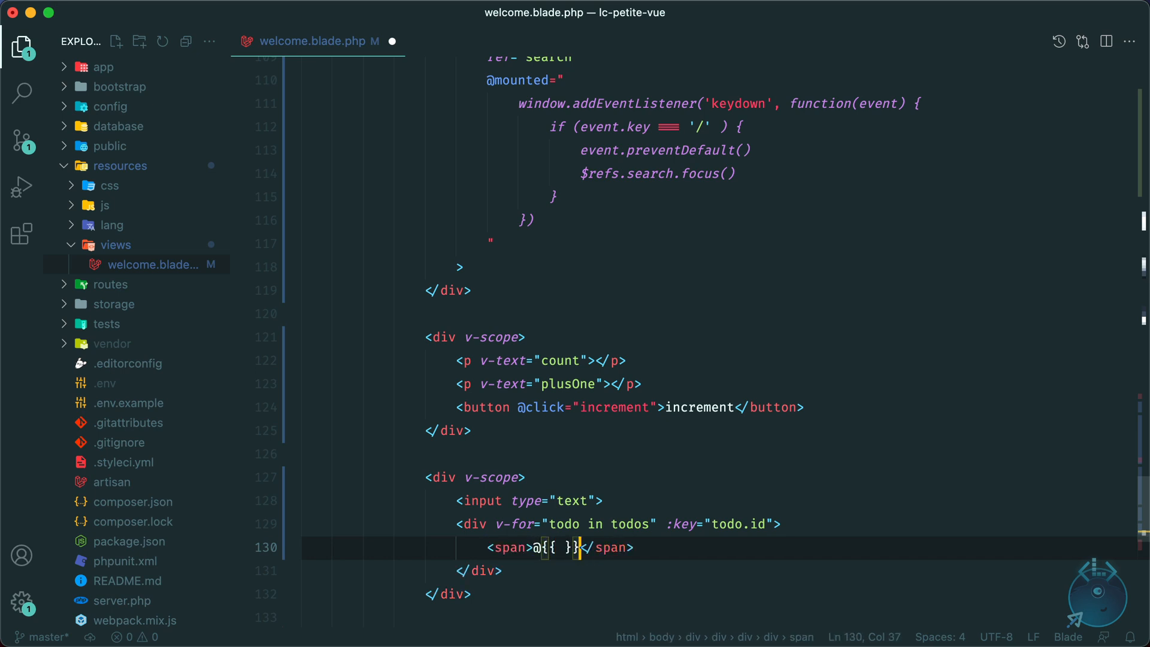
text(todo)
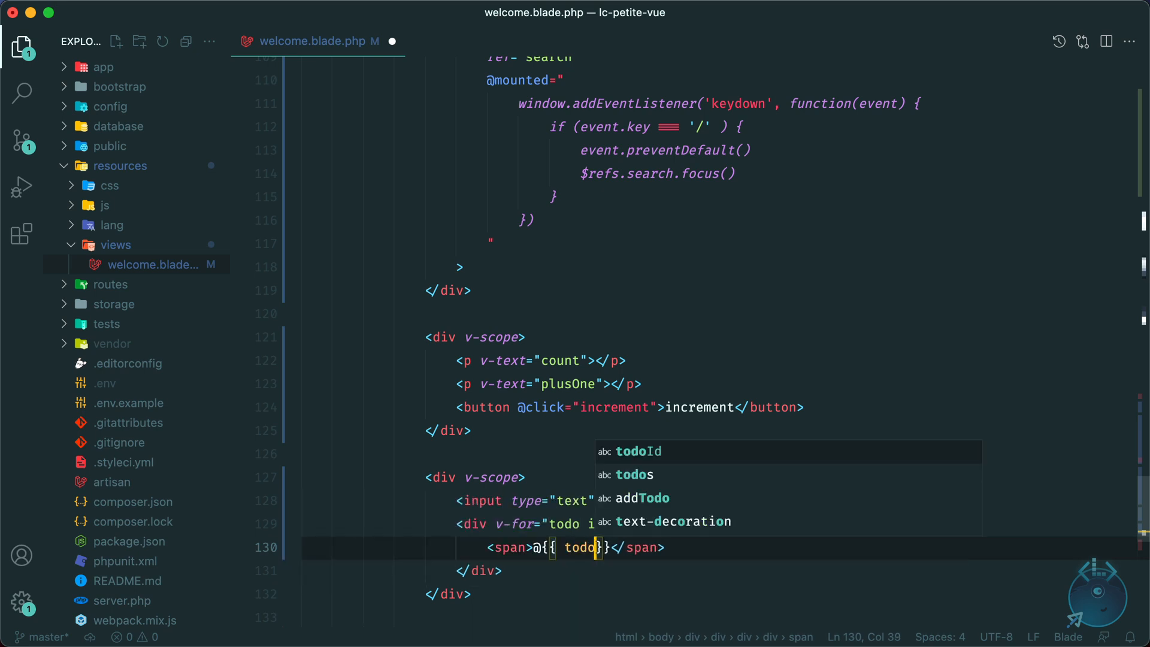
text(.title)
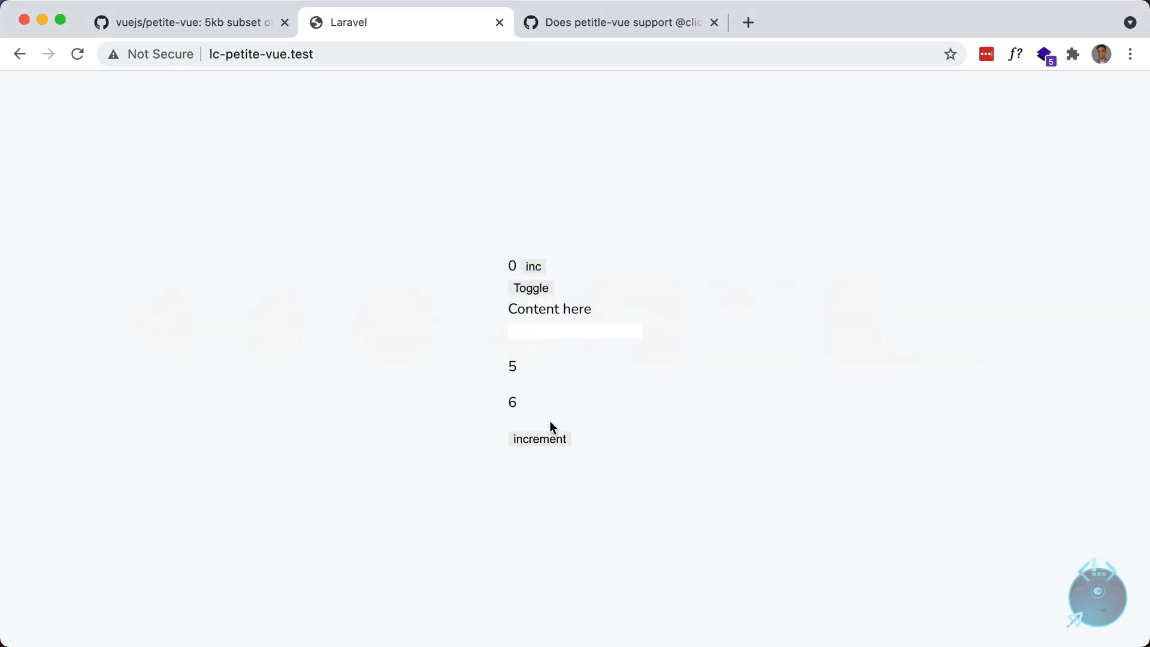
Reload lc-petite-vue.test to see the new todo markup
key(F5)
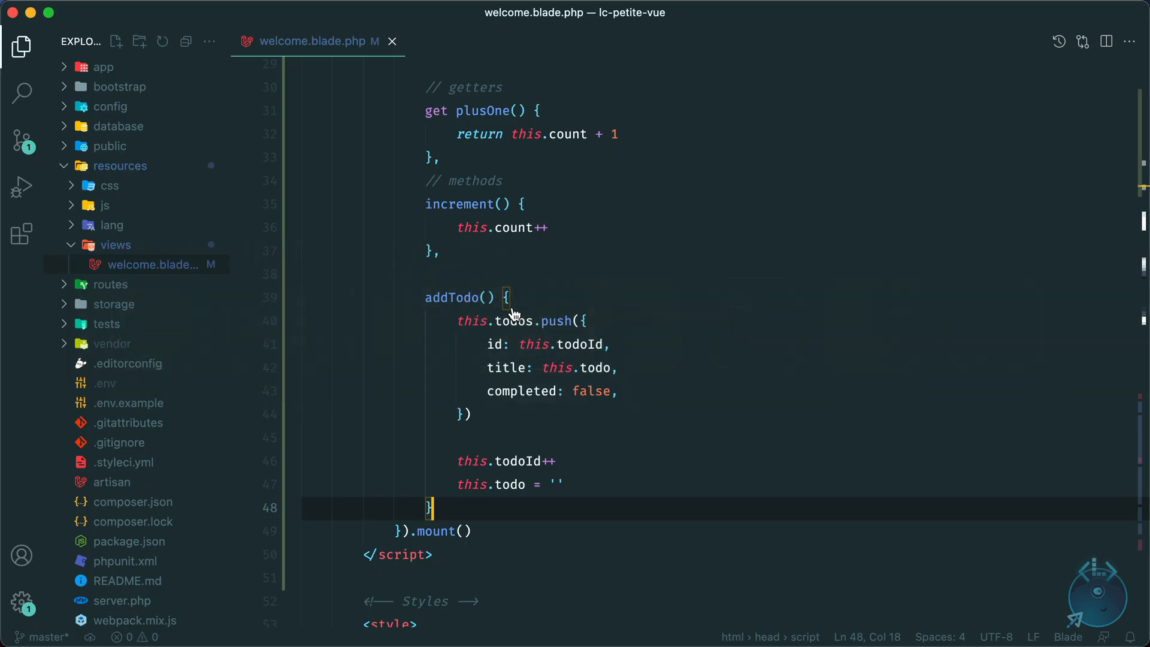
scroll(down, 3)
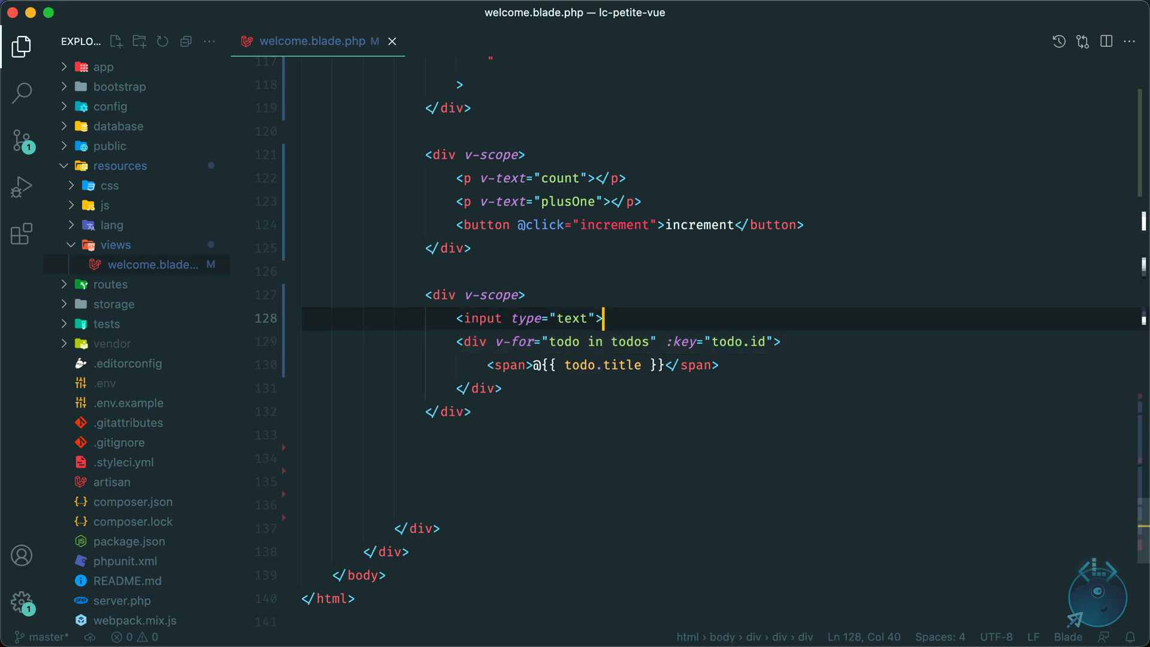
text(v-m)
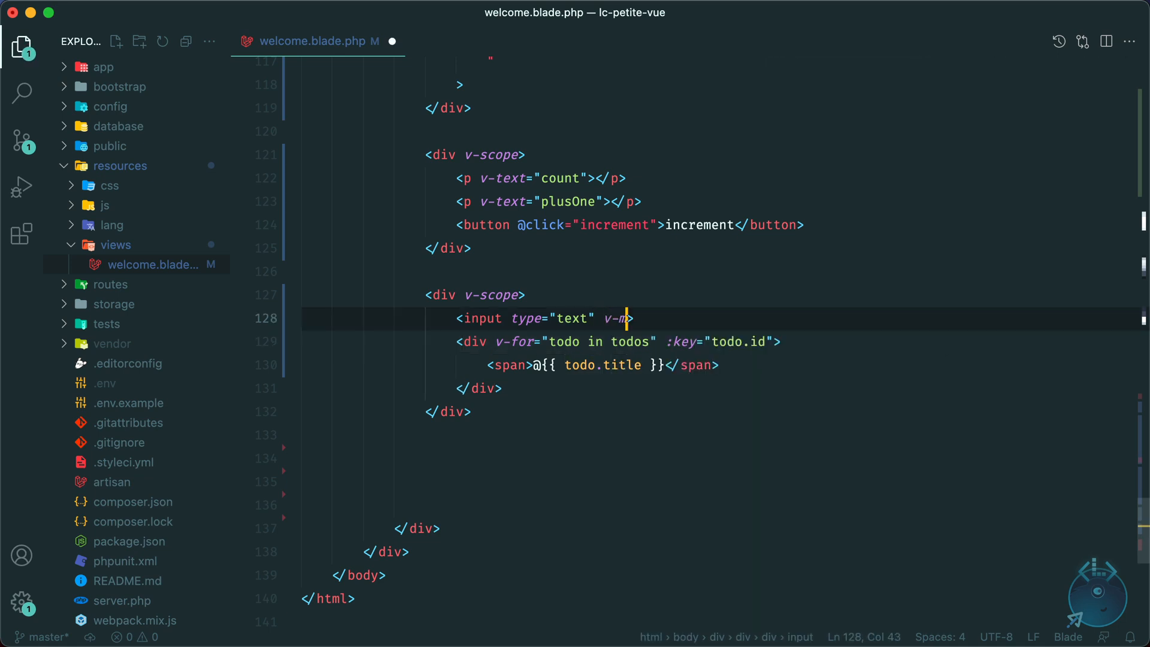
text(odel="")
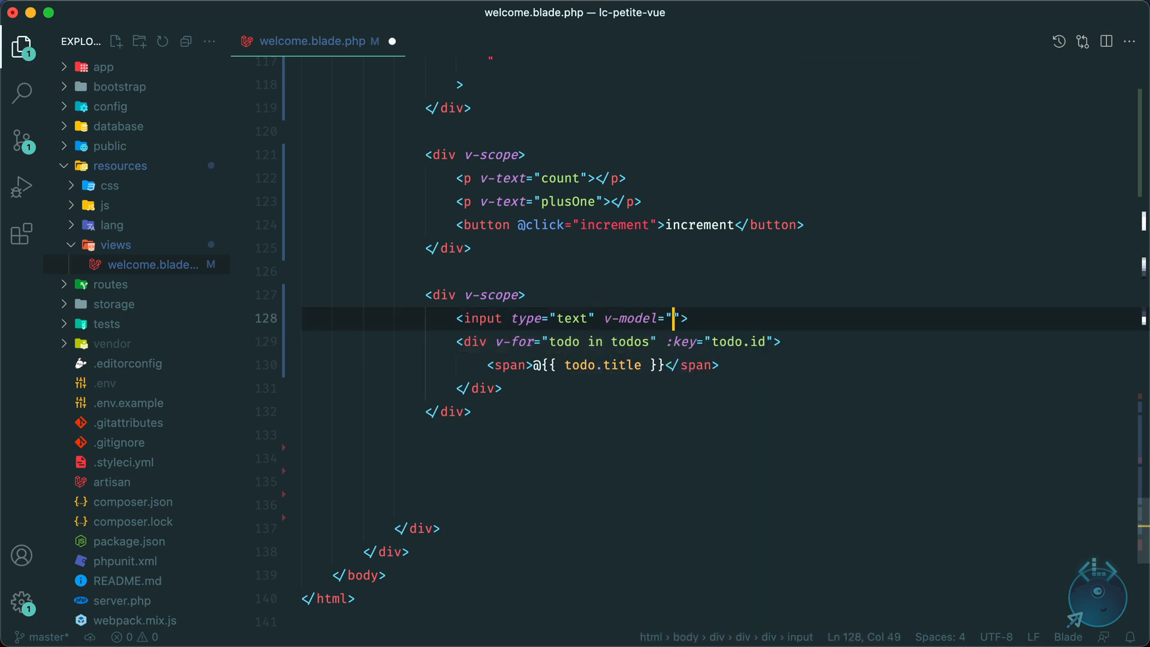
text(todo)
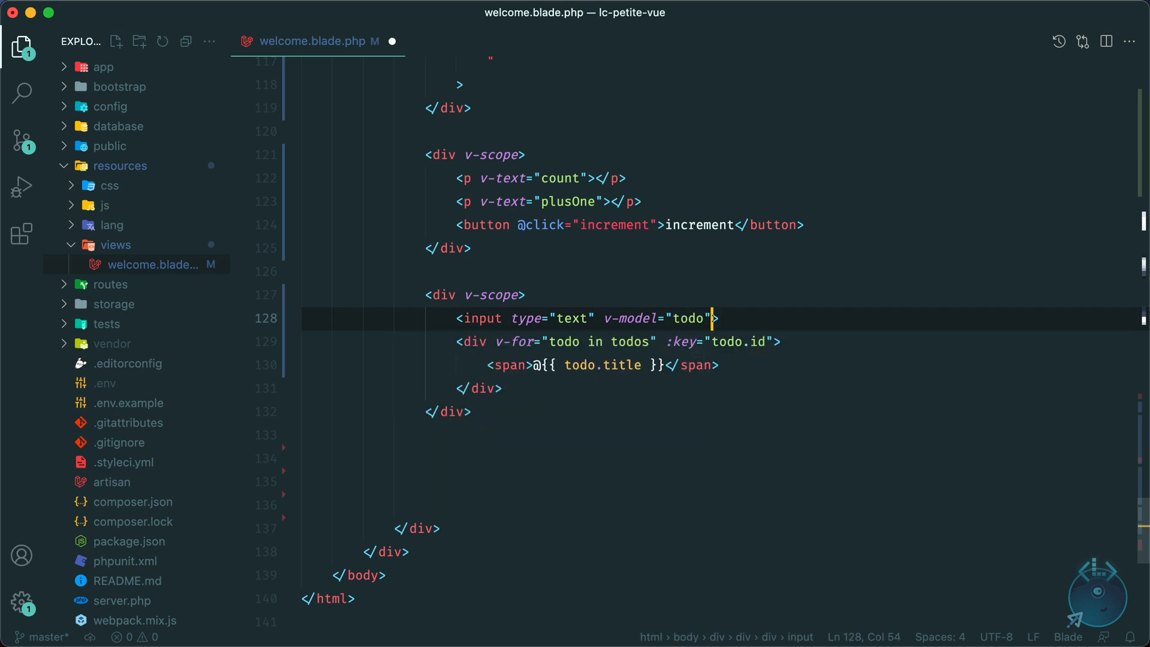
text(@keydown)
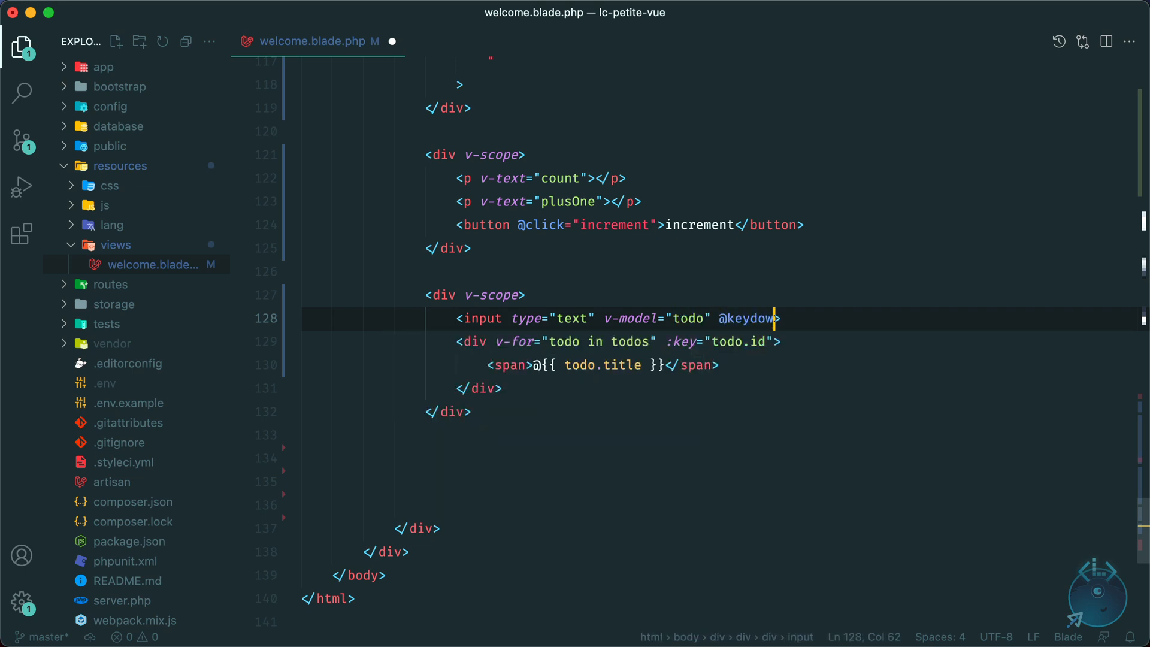
text(.enter="")
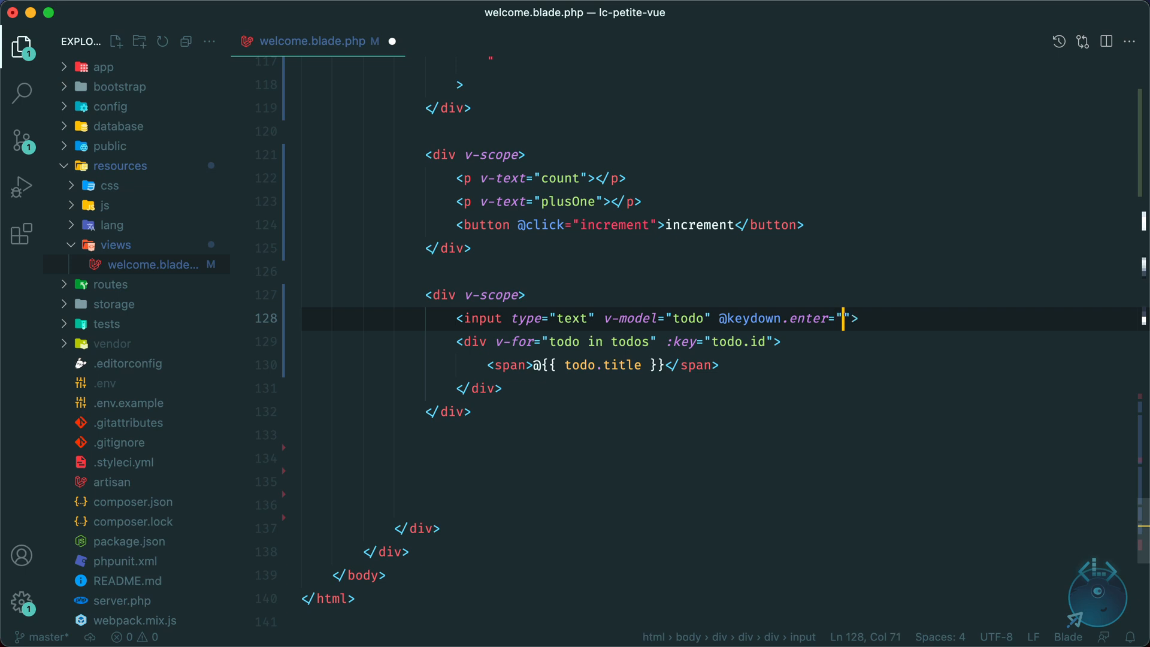
text(addTodo)
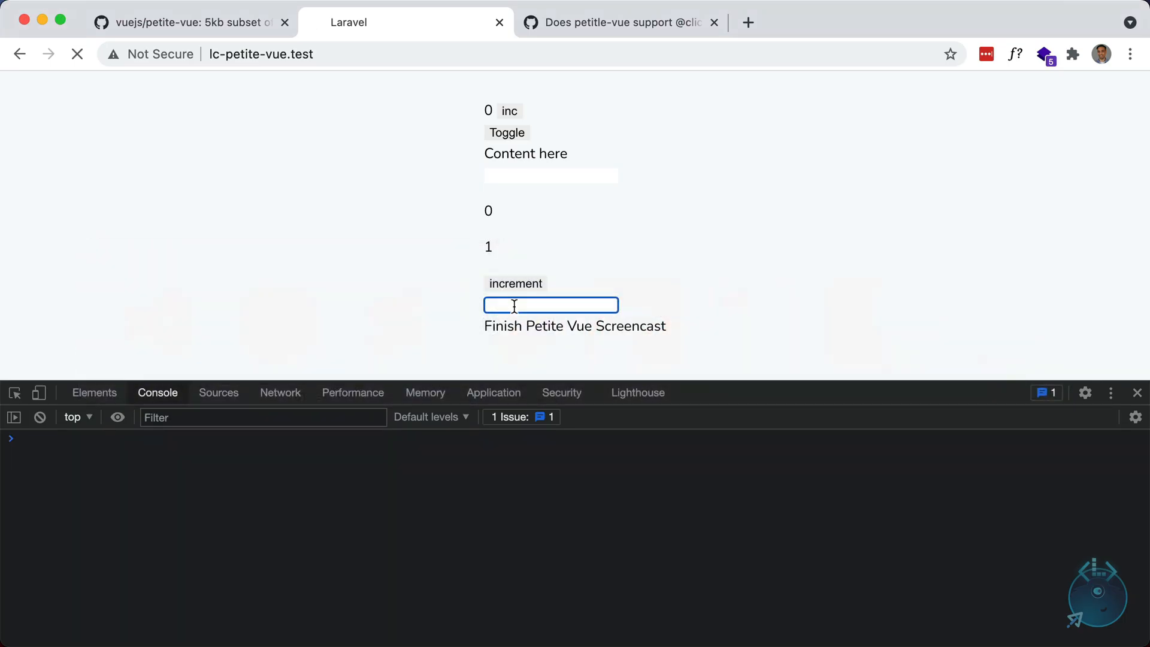
Add a typed todo to the list with Enter, then return to the petite-vue repository page
text(ad)
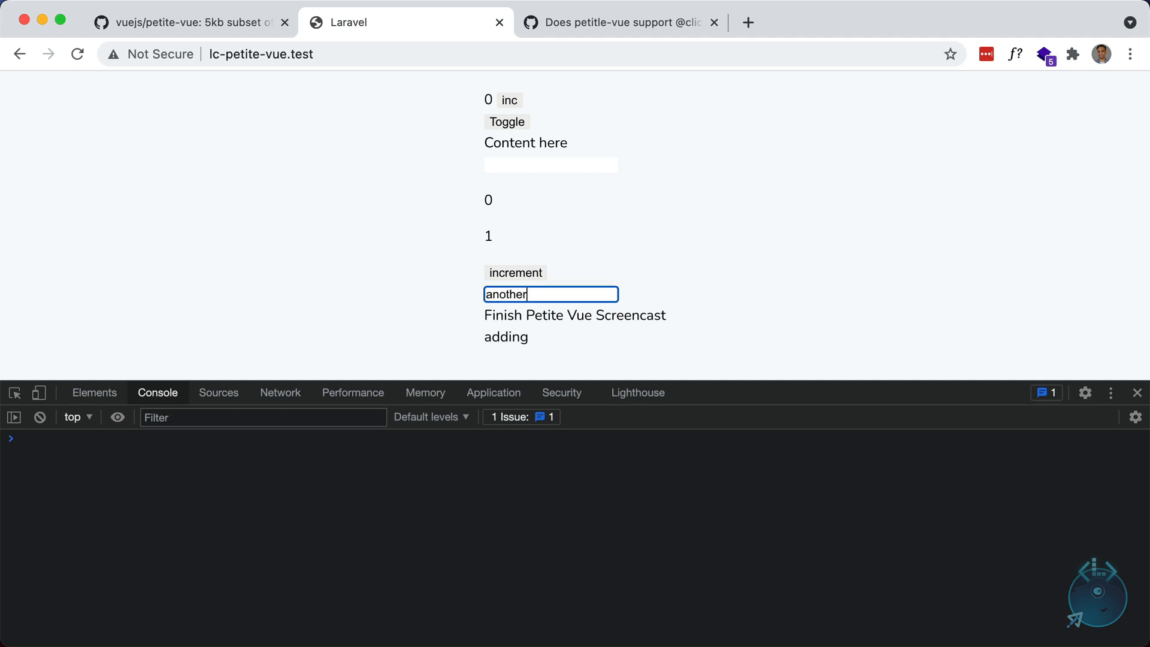
key(Enter)
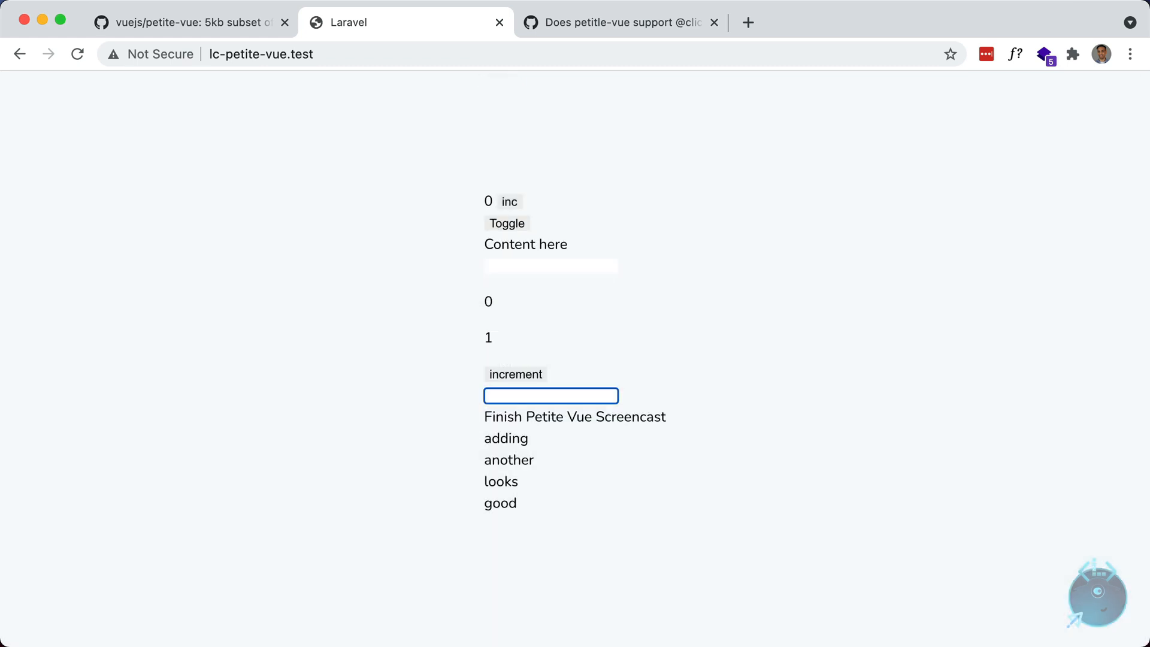
click(191, 22)
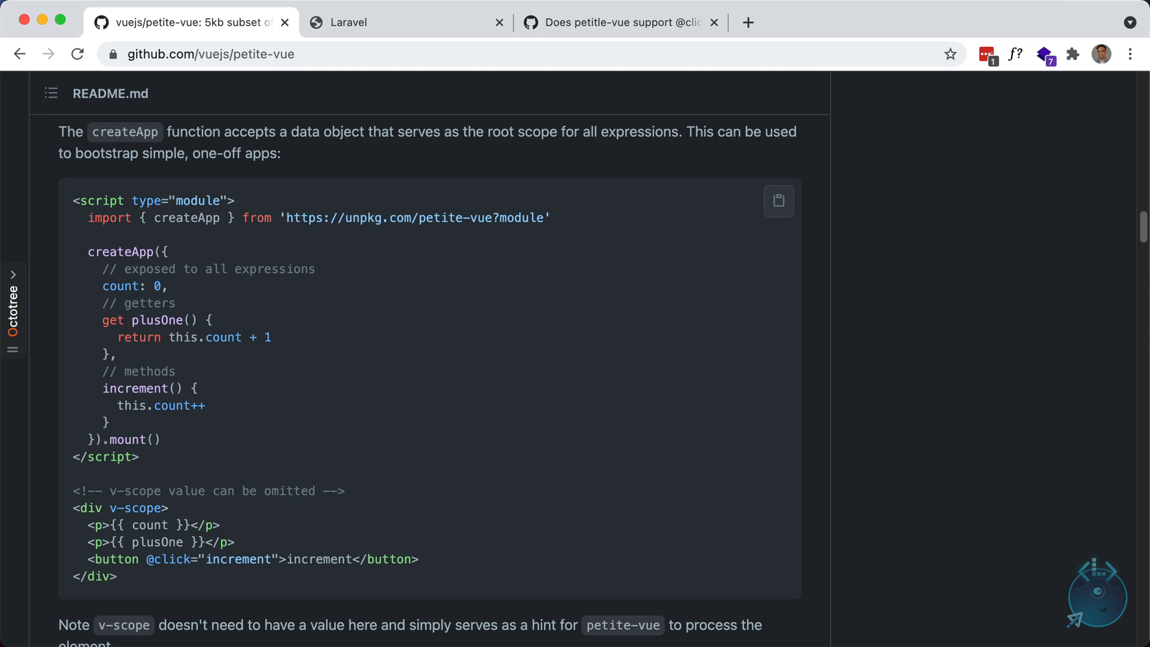
Read the README's not-supported notes, searching for 'trans' and 'plugin'
scroll(down, 3)
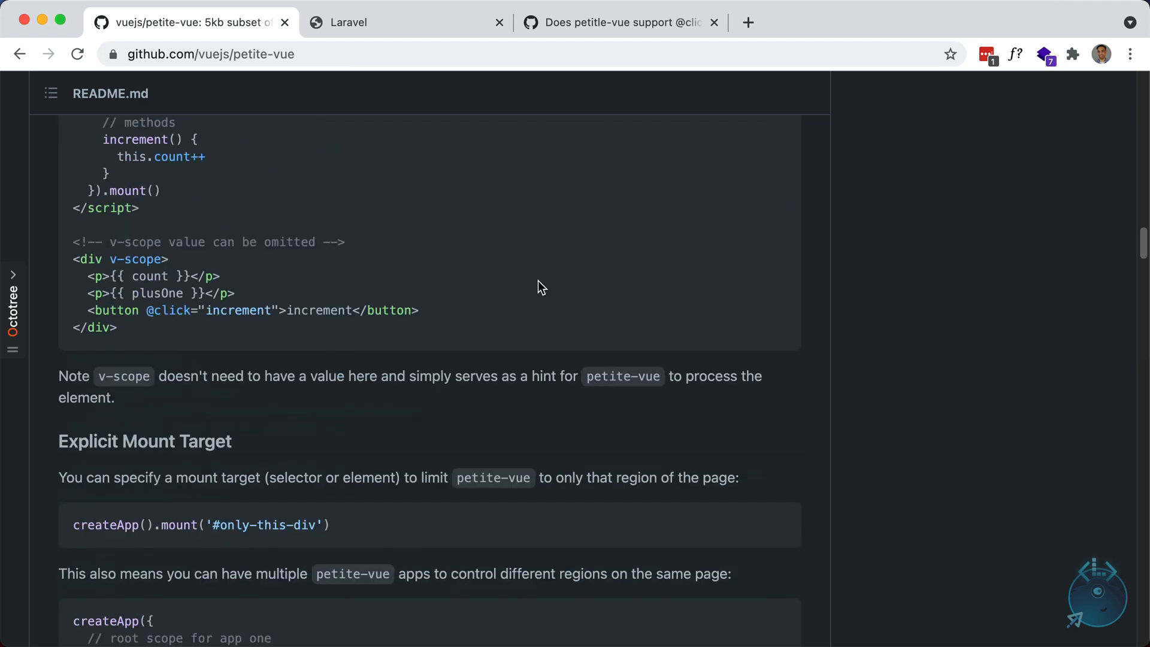
scroll(down, 3)
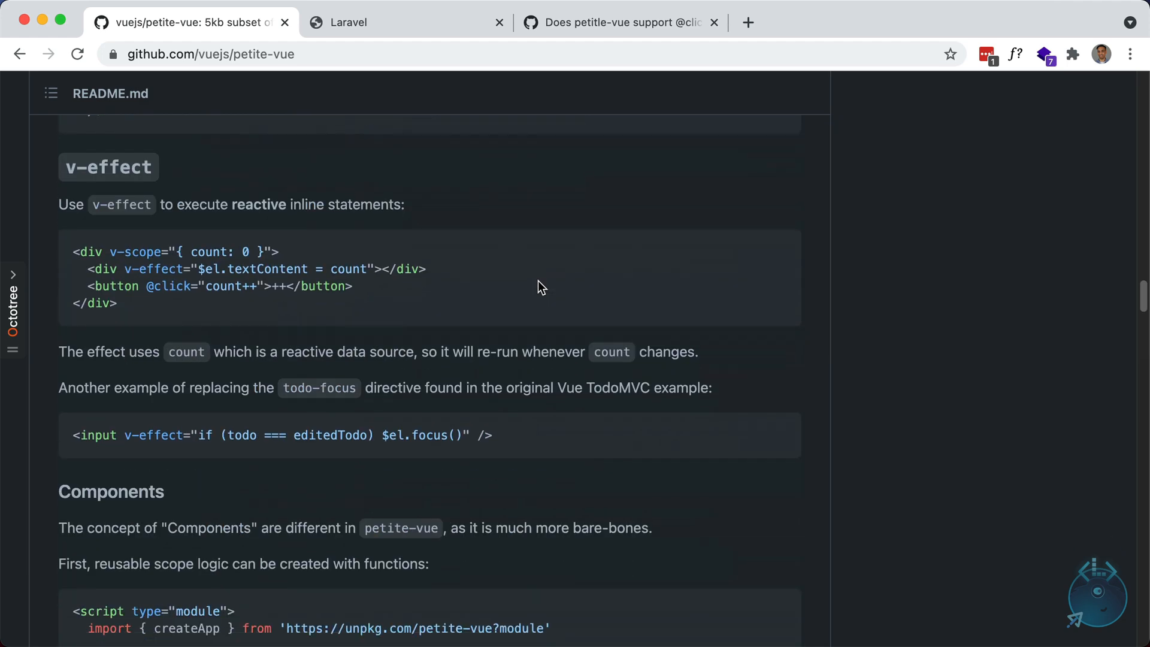
scroll(down, 3)
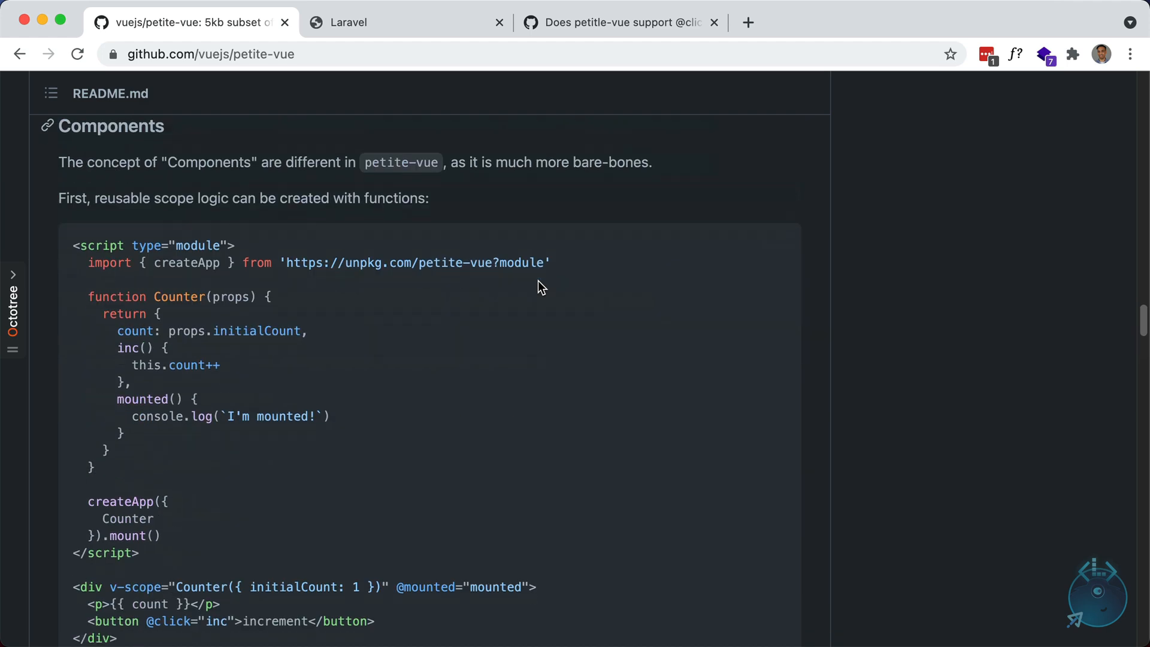
text(t)
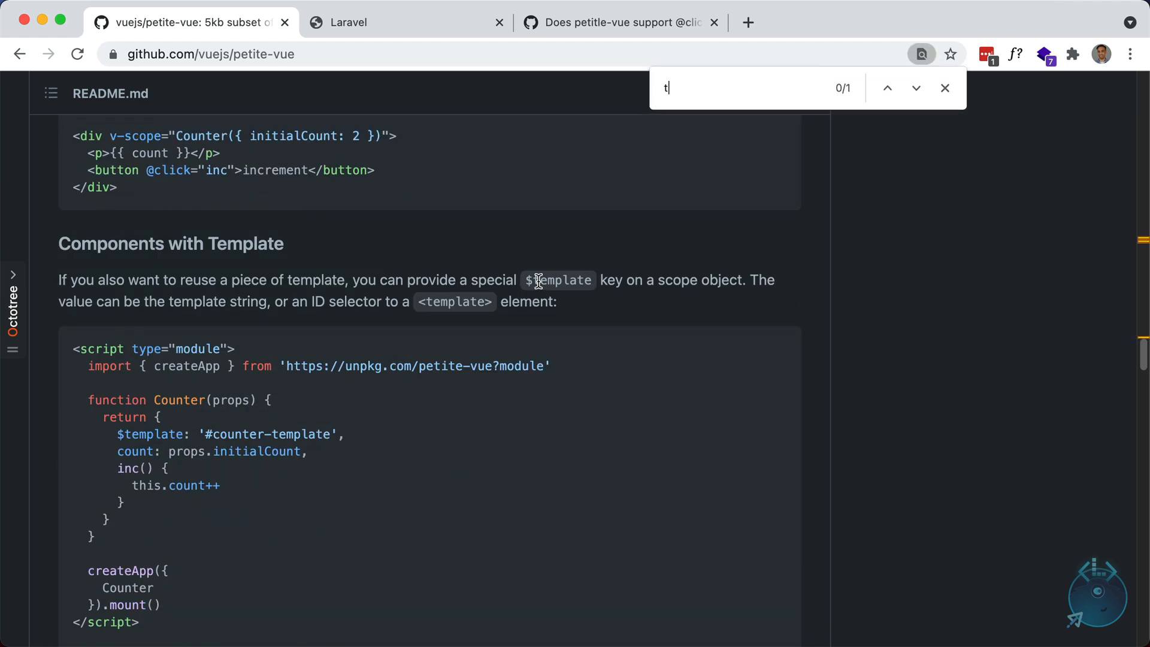
text(rans)
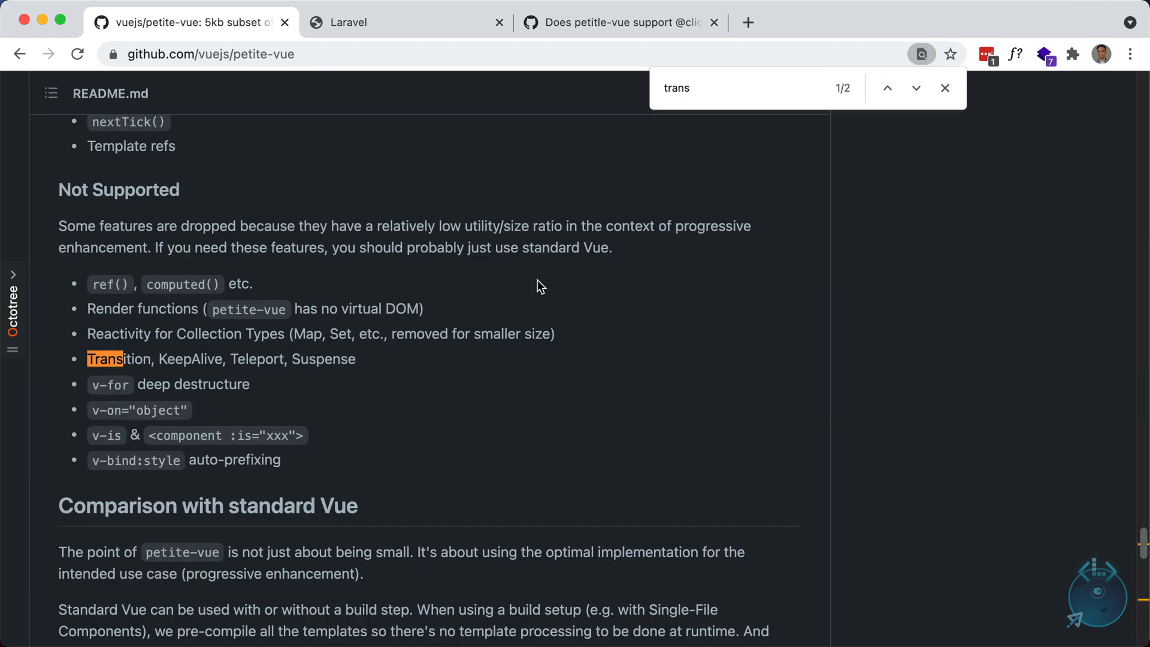
mouse_move(360, 369)
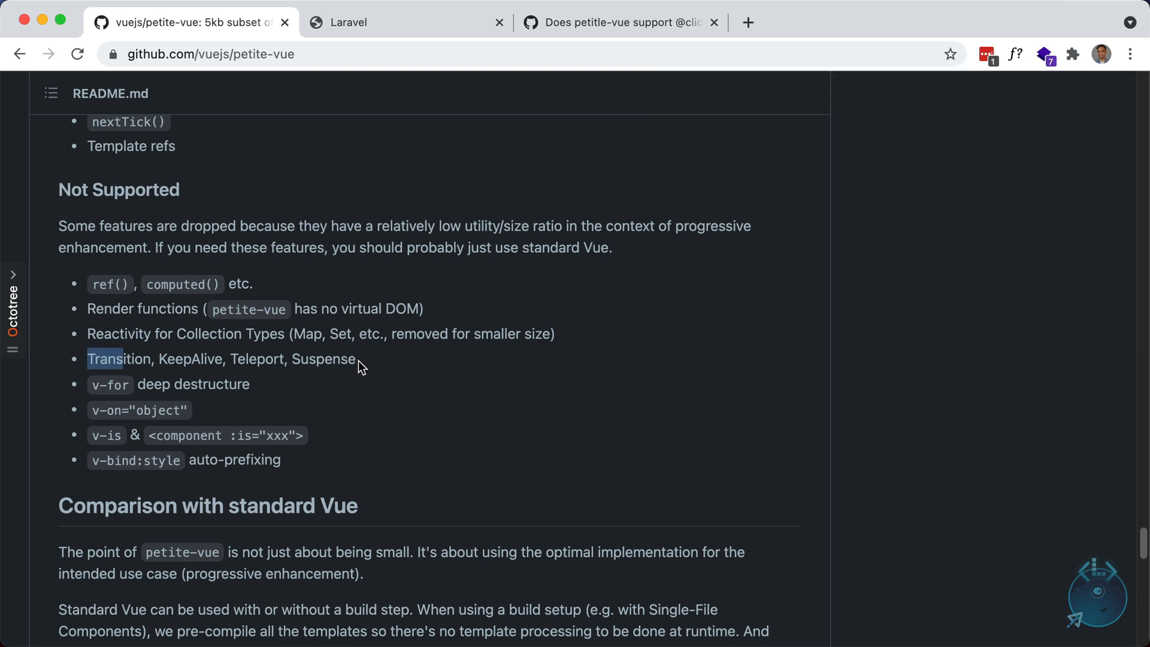
text(plugin)
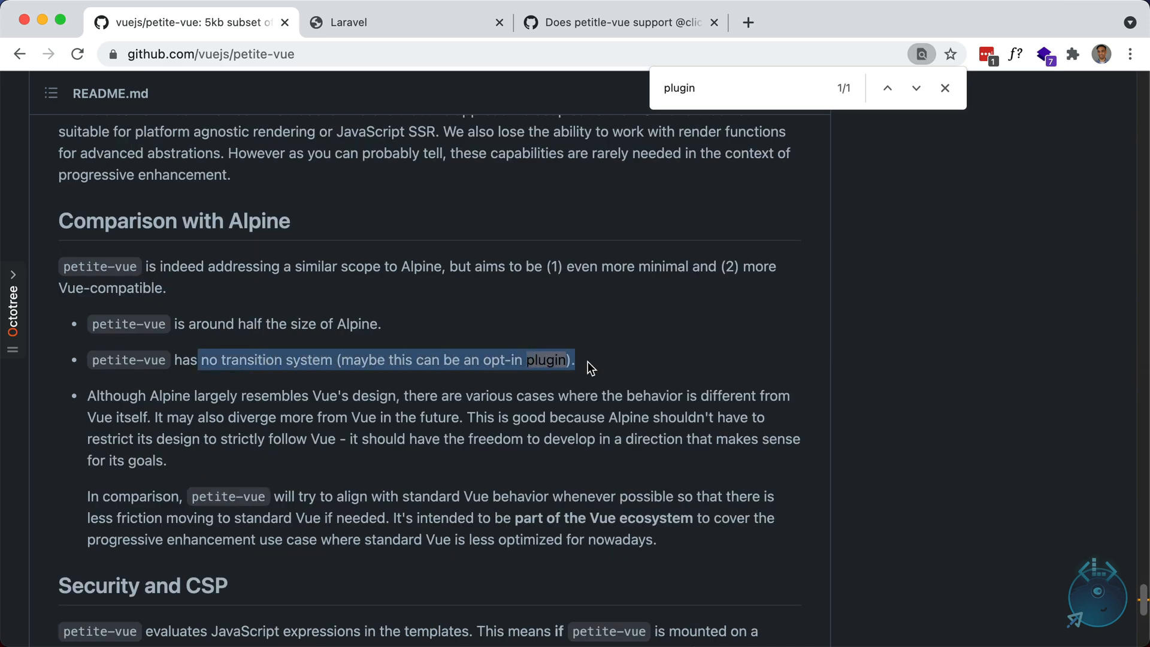
Review the Alpine comparison and enter the repository's examples folder
scroll(down, 3)
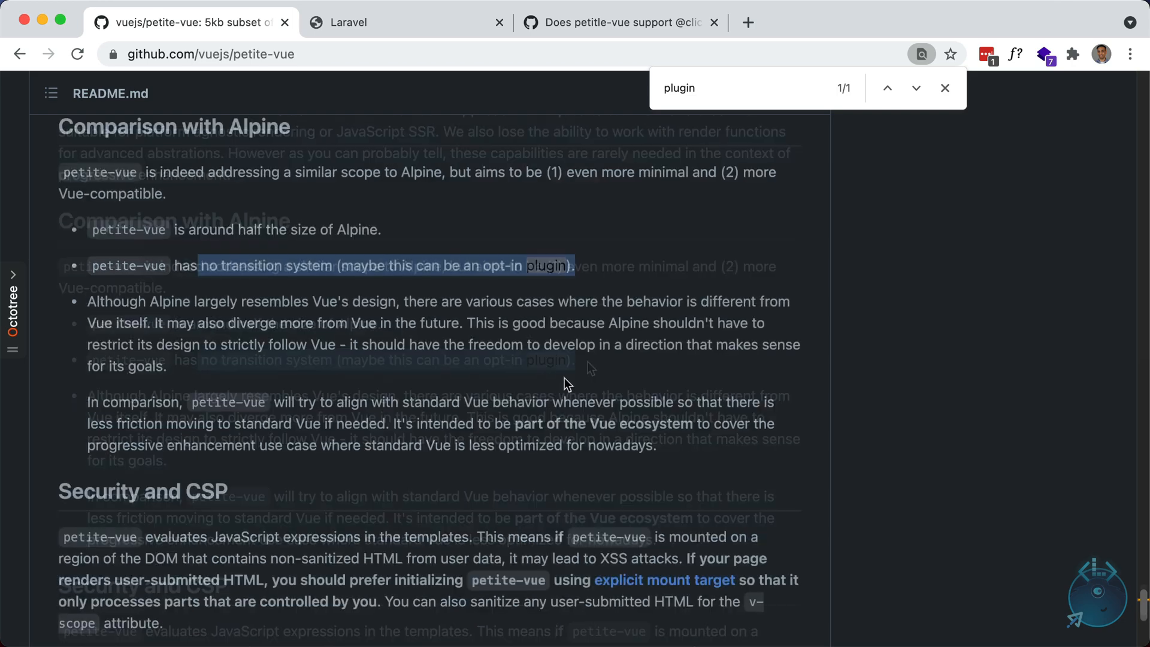
scroll(down, 3)
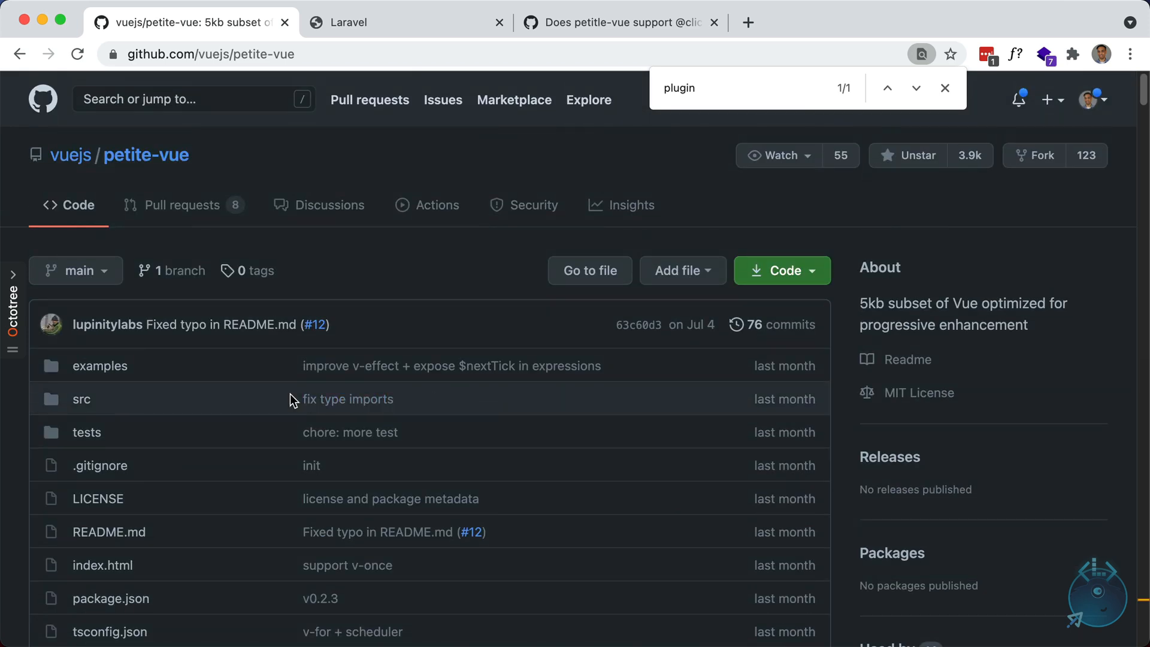
click(99, 366)
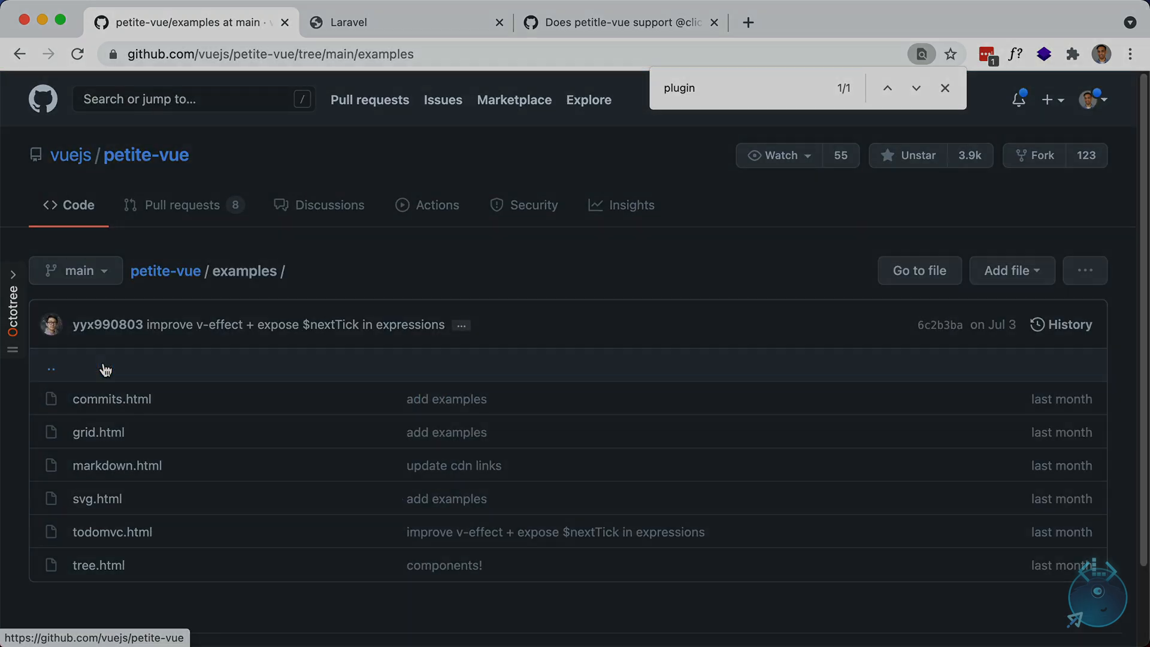